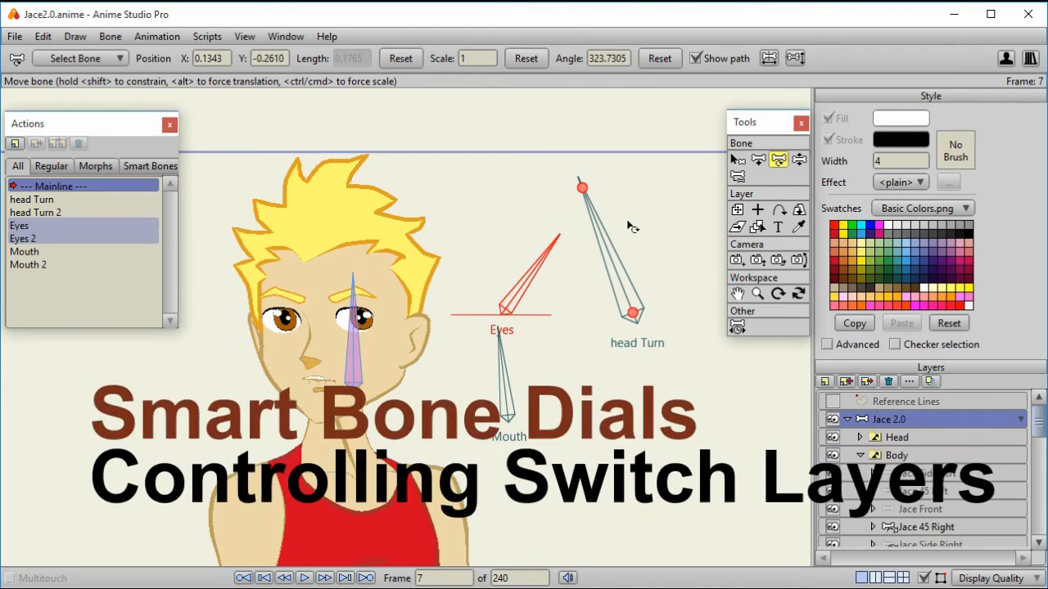
pyautogui.moveTo(609, 239)
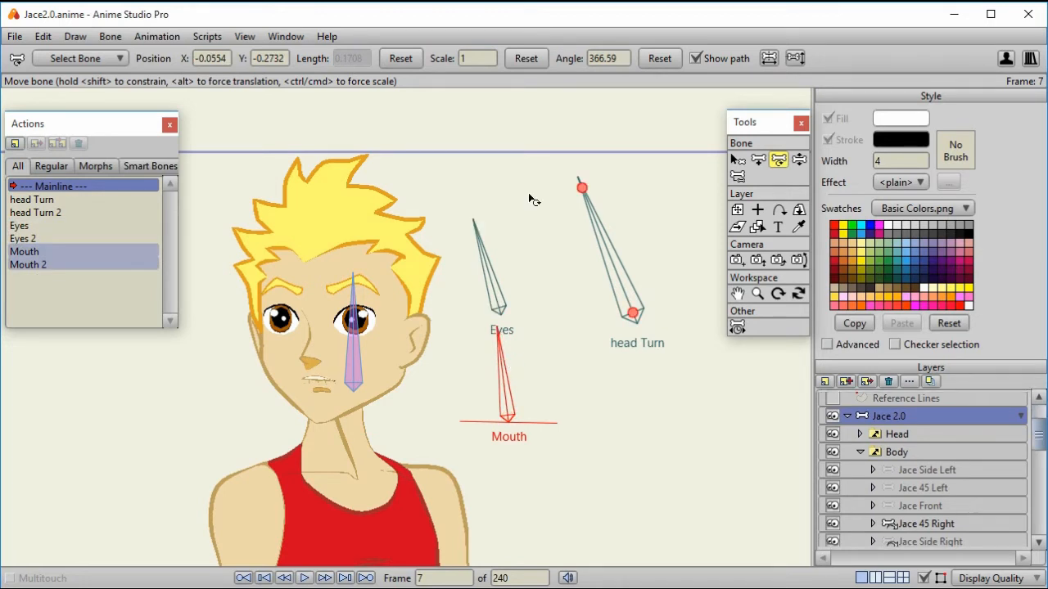
# Step: Rotate the Eyes smart bone dial on the Jace 2.0 rig to test it
pyautogui.moveTo(583, 188); pyautogui.dragTo(475, 226)
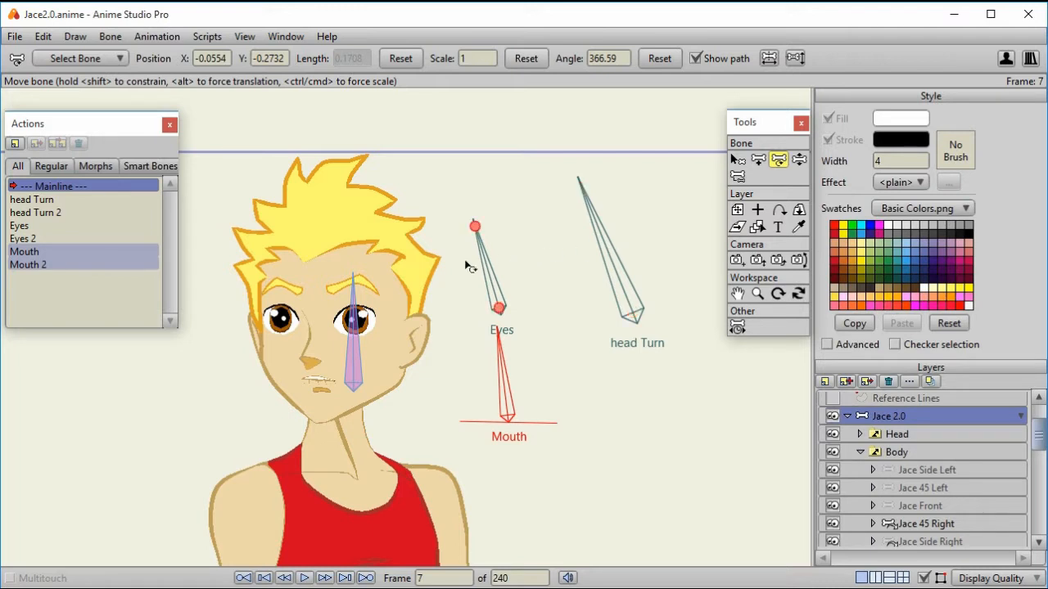
pyautogui.moveTo(434, 203)
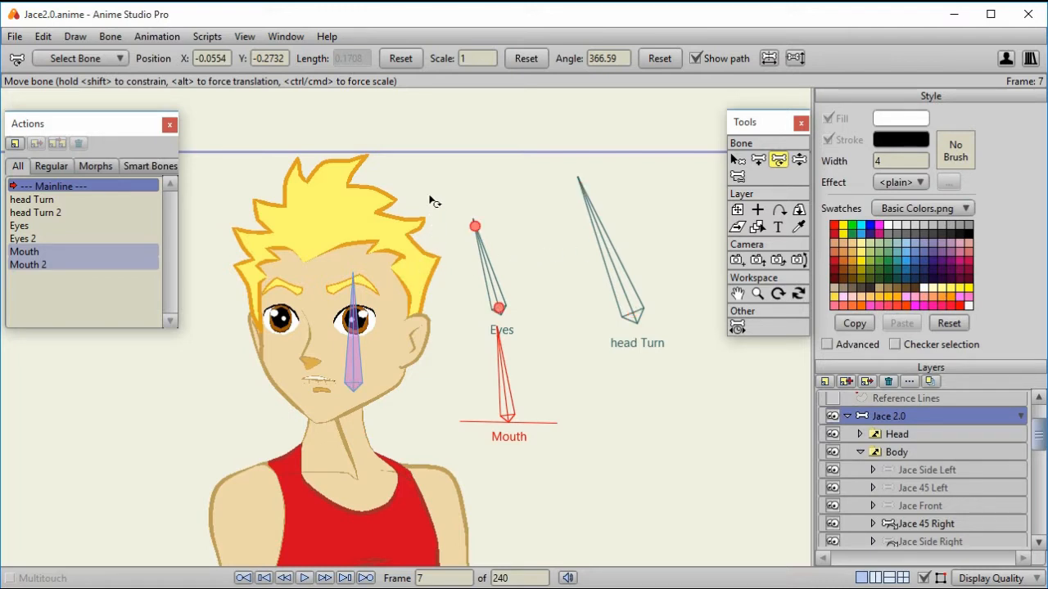
pyautogui.moveTo(432, 193)
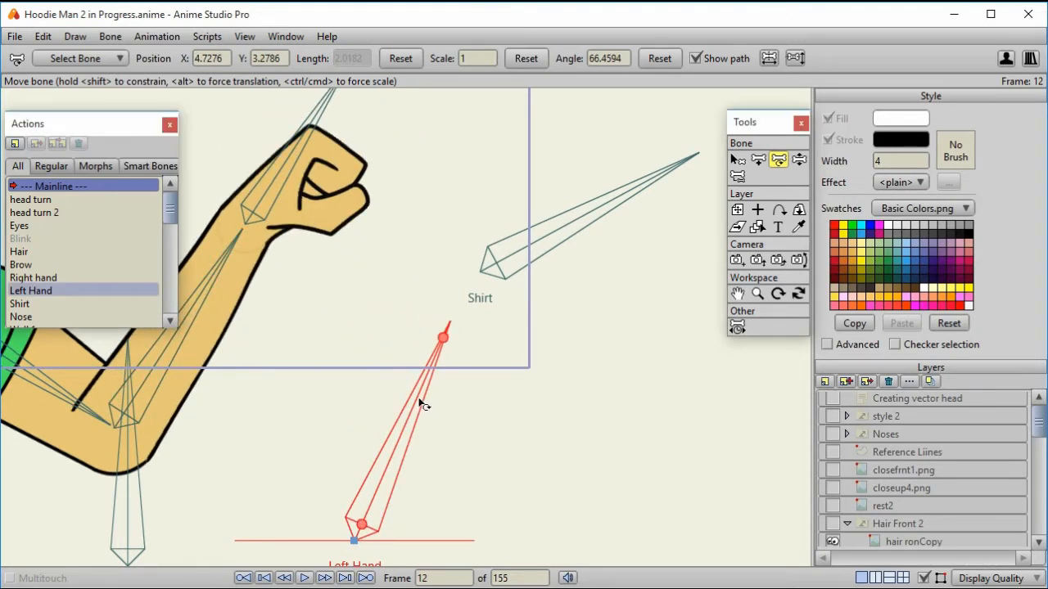
pyautogui.moveTo(432, 390)
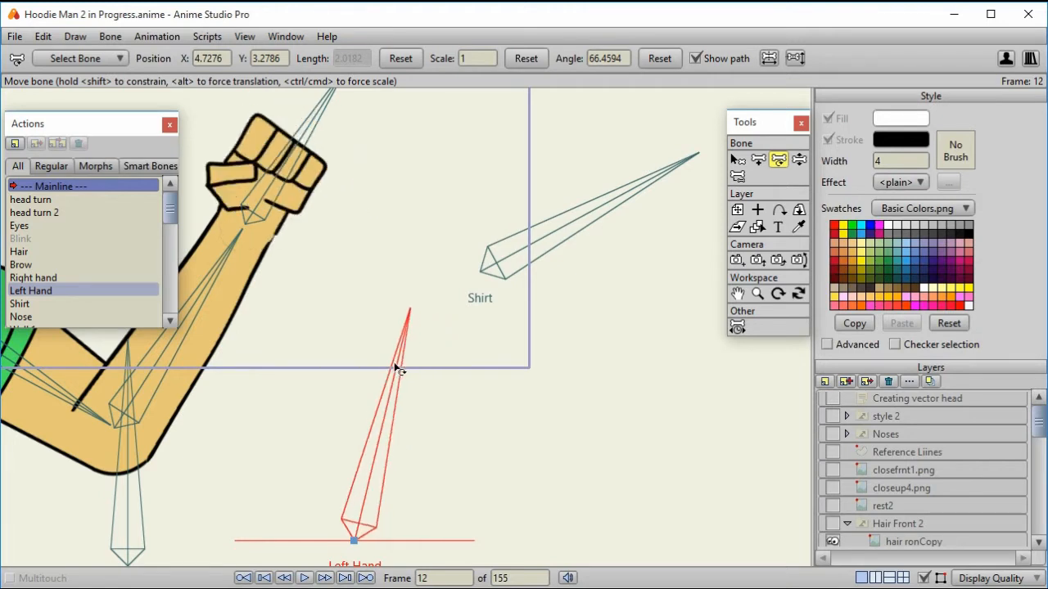
# Step: Rotate the Left Hand smart bone dial on Hoodie Man 2 to swap the hand pose
pyautogui.moveTo(396, 368); pyautogui.dragTo(286, 390)
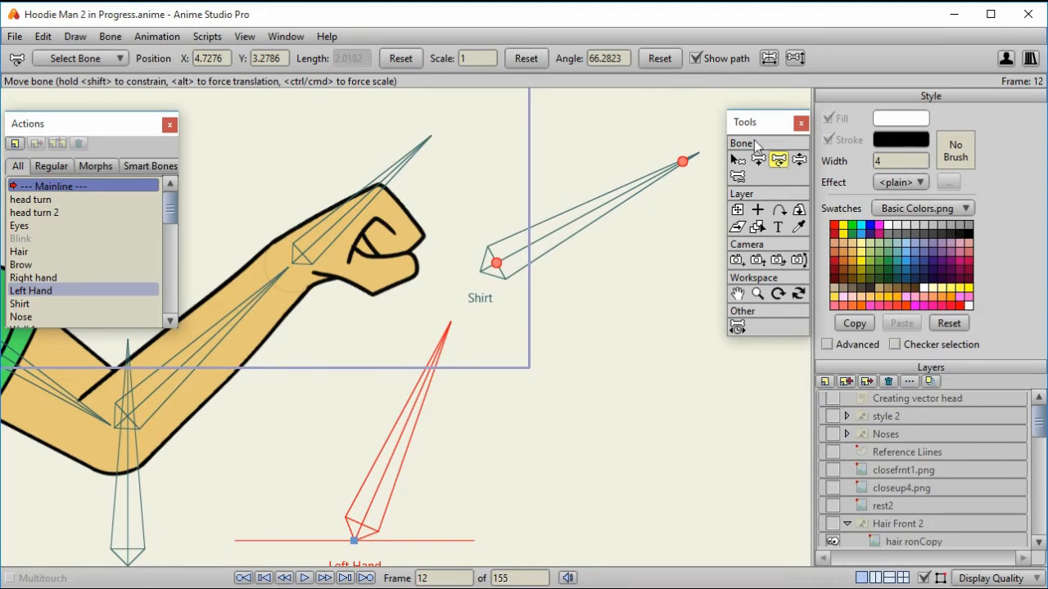
pyautogui.click(607, 59)
pyautogui.write('96.2823')
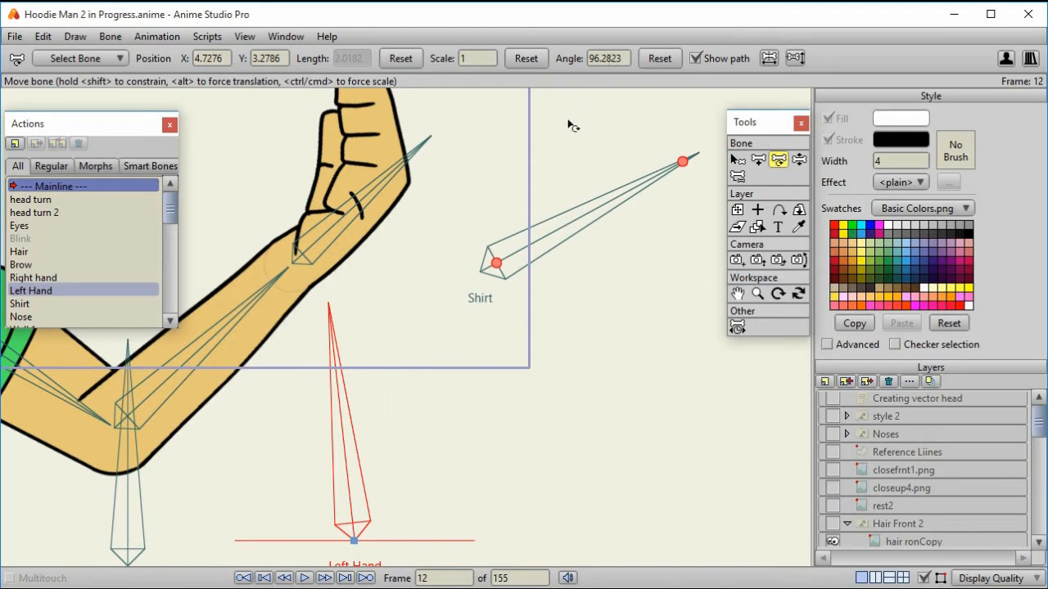
pyautogui.moveTo(613, 206)
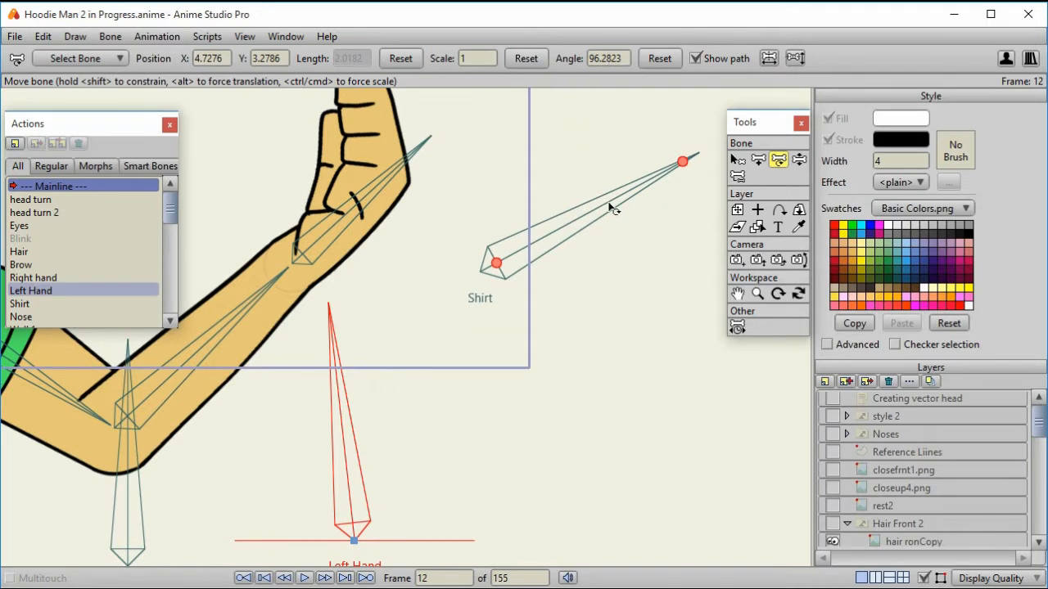
pyautogui.moveTo(647, 206)
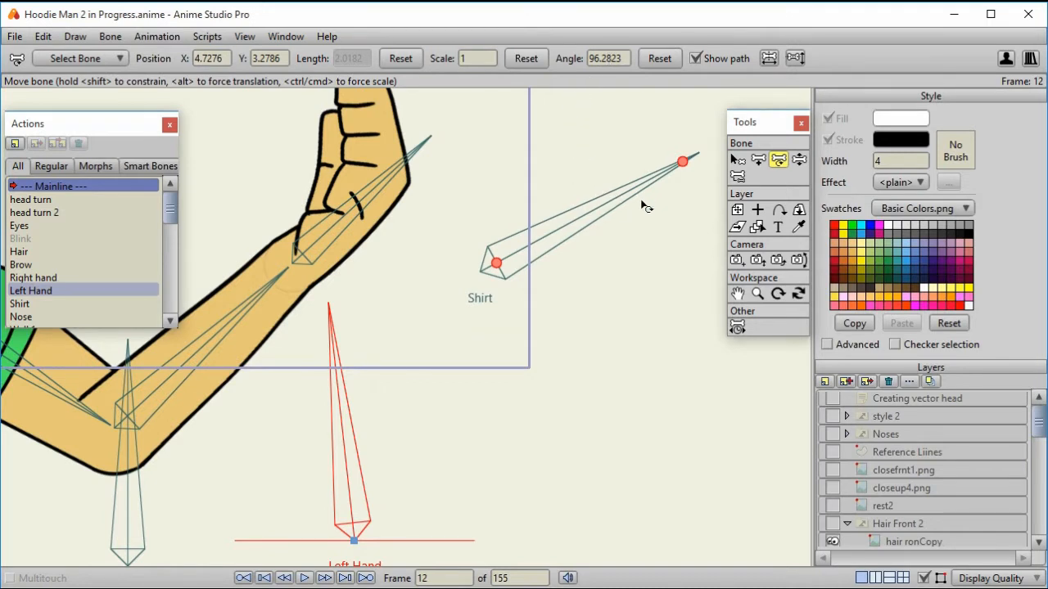
pyautogui.moveTo(642, 194)
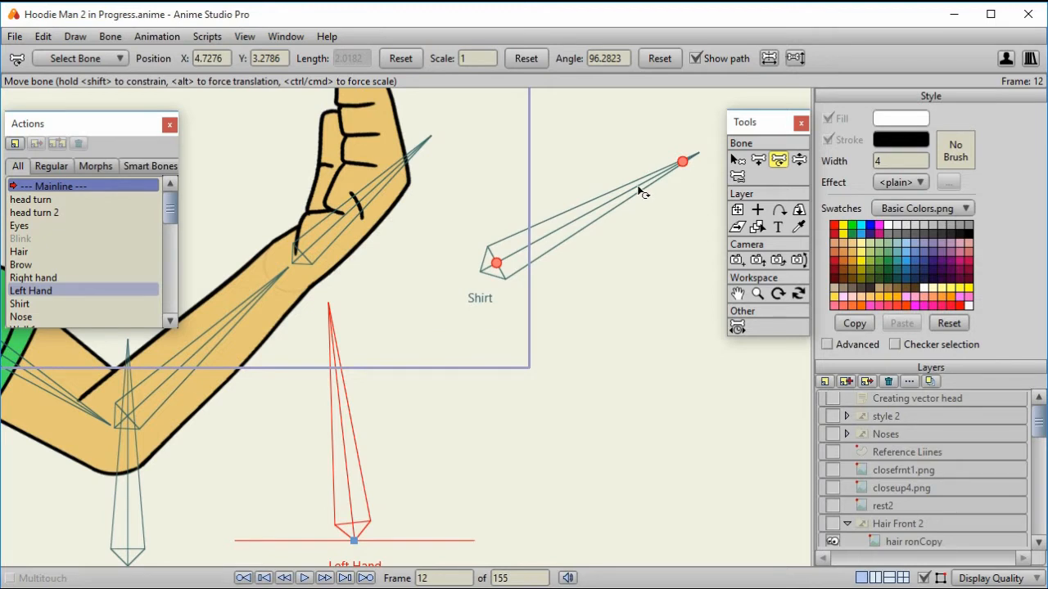
pyautogui.moveTo(638, 188)
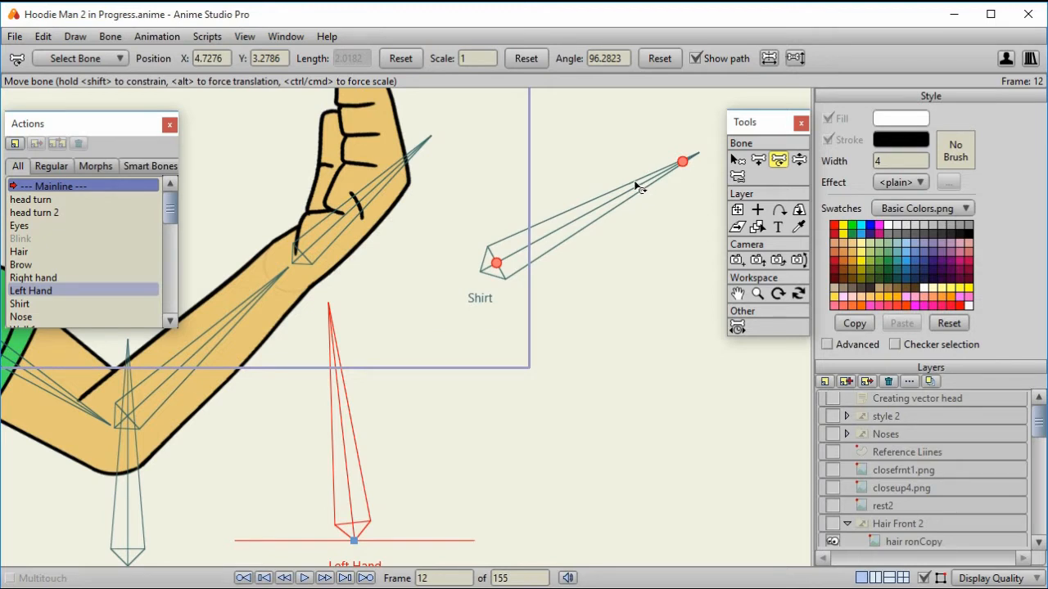
pyautogui.moveTo(639, 190)
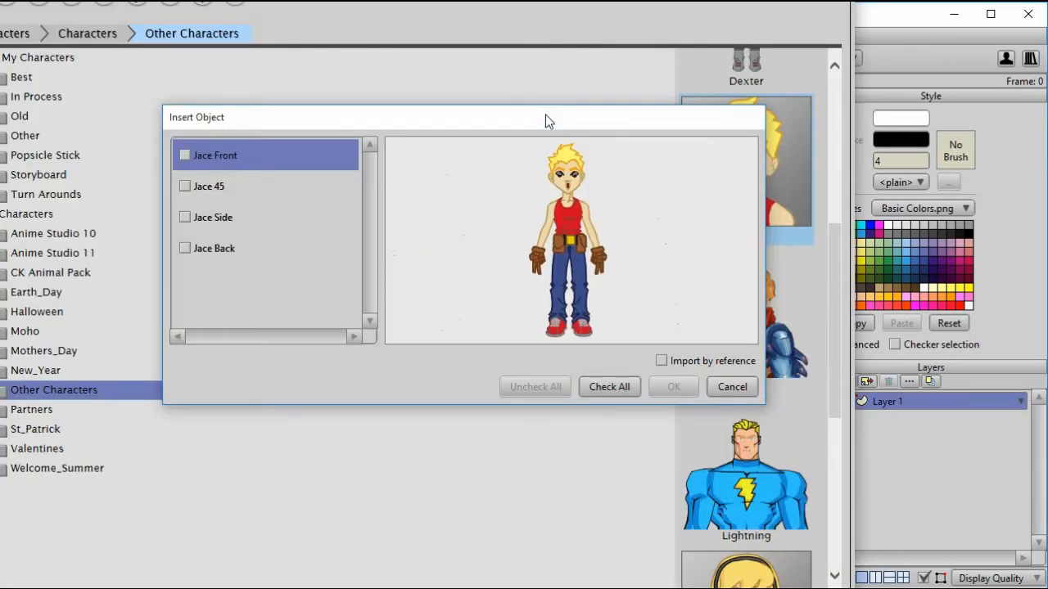
pyautogui.moveTo(580, 136)
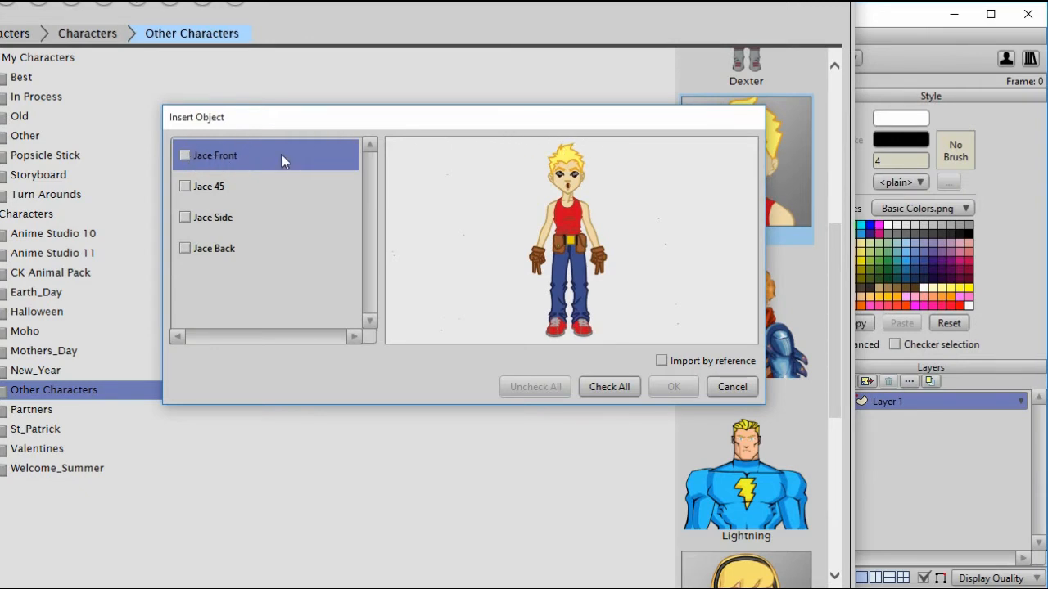
pyautogui.moveTo(586, 378)
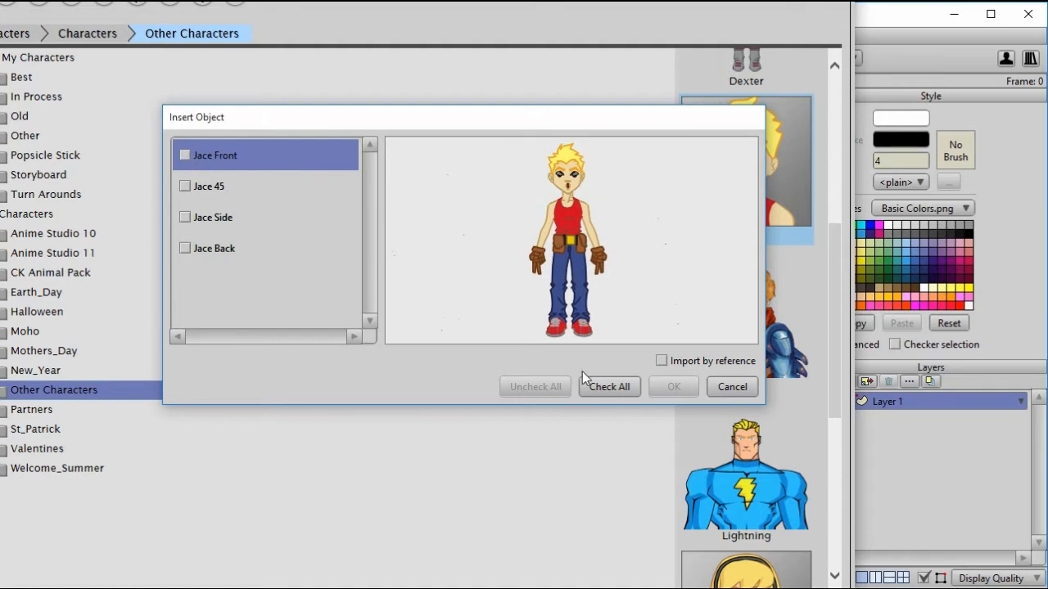
# Step: Check all four Jace views (Front, 45, Side, Back) in Insert Object and confirm
pyautogui.click(609, 386)
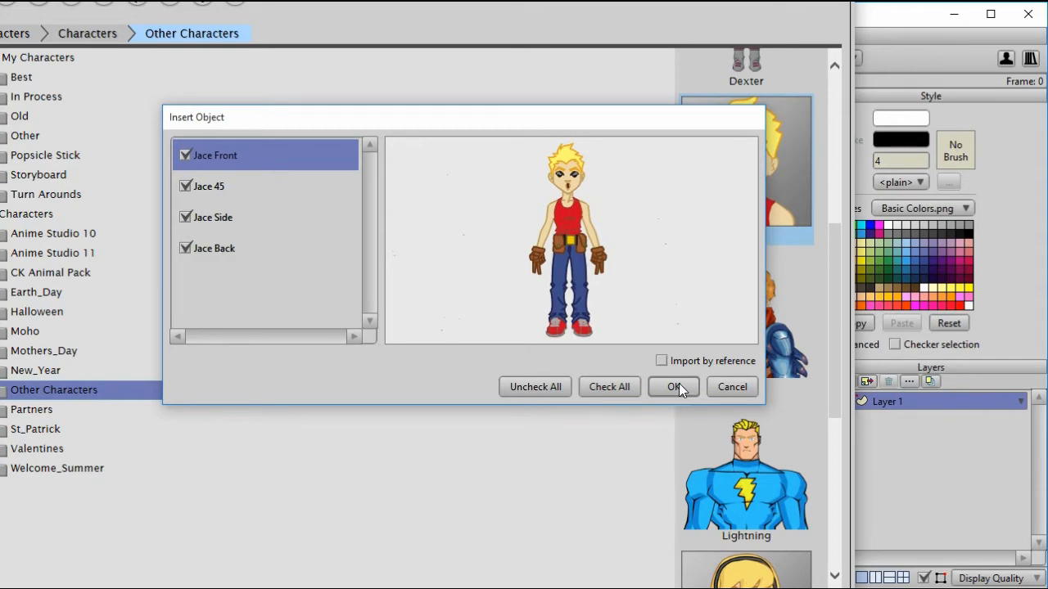
pyautogui.click(671, 386)
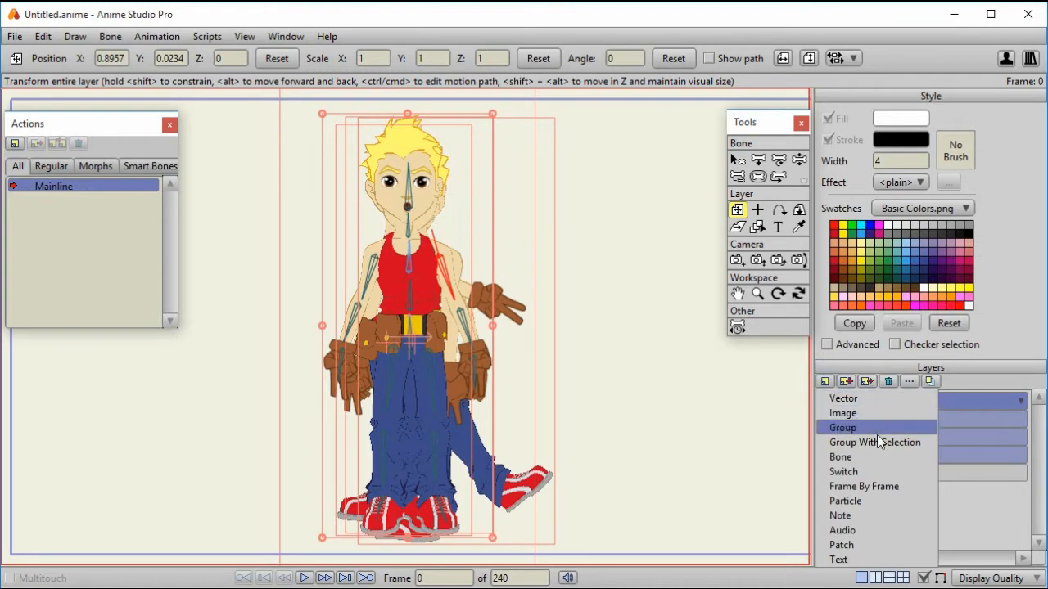
pyautogui.moveTo(874, 442)
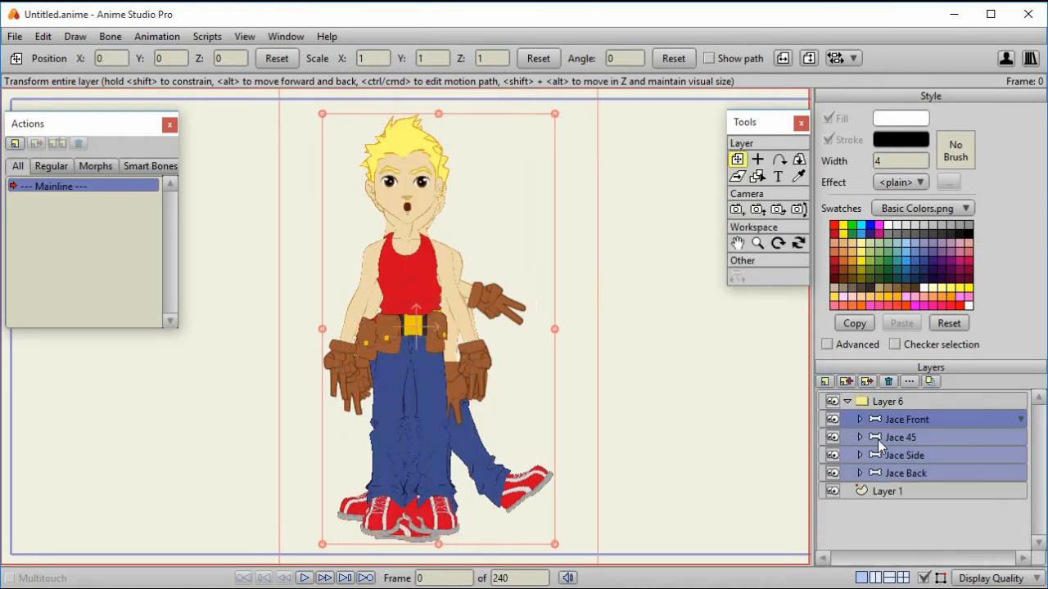
# Step: Rename the new group layer holding the four Jace views to Jace 2.0
pyautogui.doubleClick(887, 399)
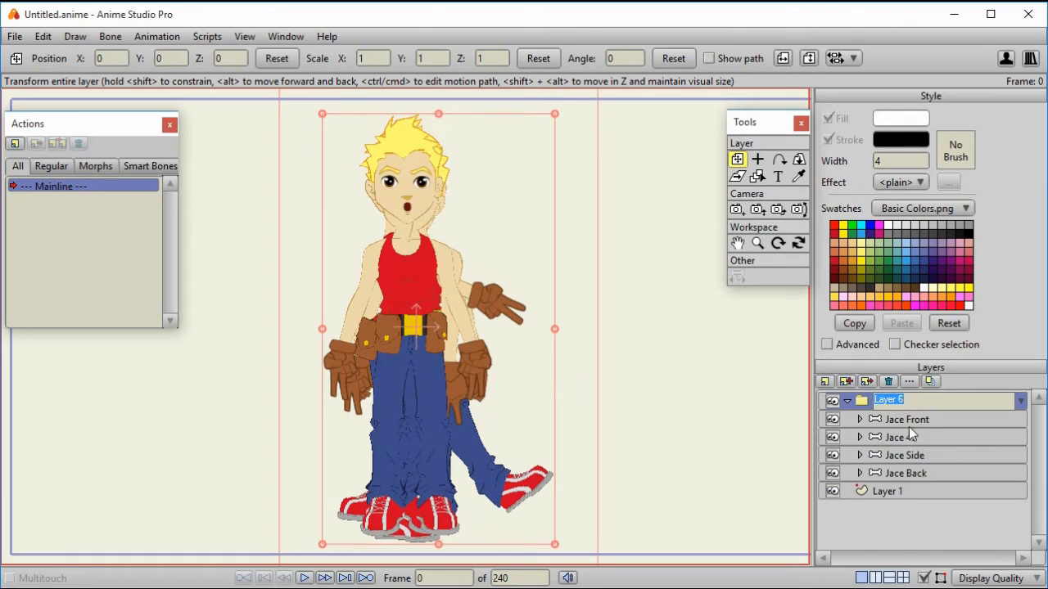
pyautogui.write('Jas')
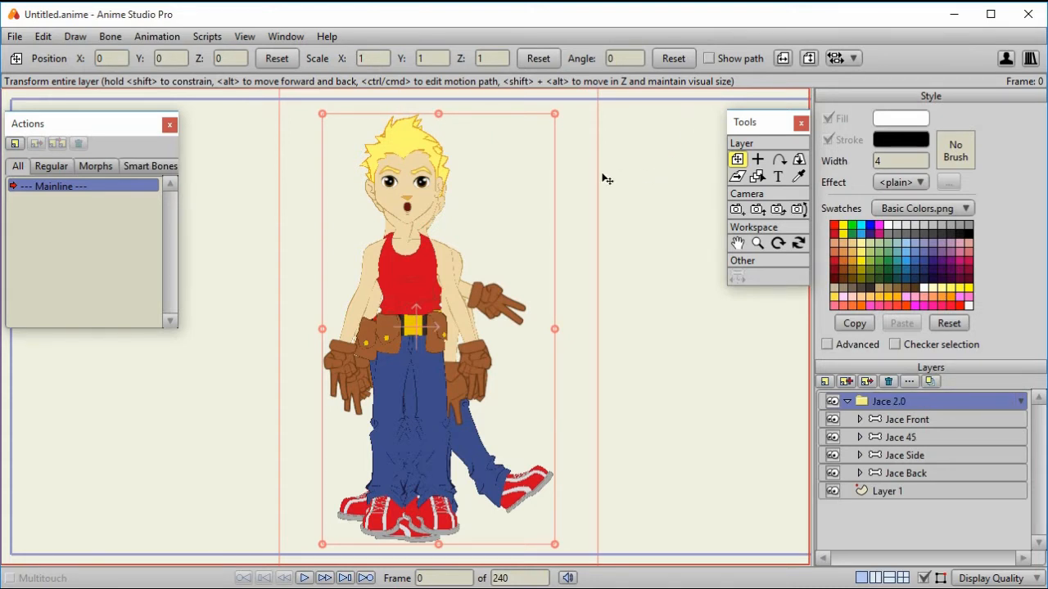
pyautogui.moveTo(658, 213)
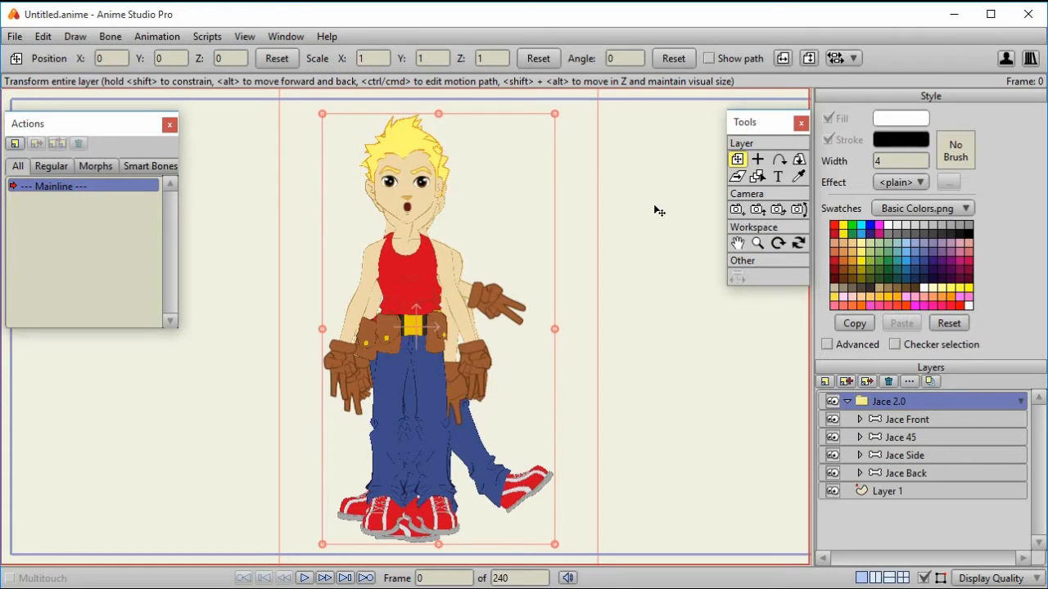
pyautogui.moveTo(664, 226)
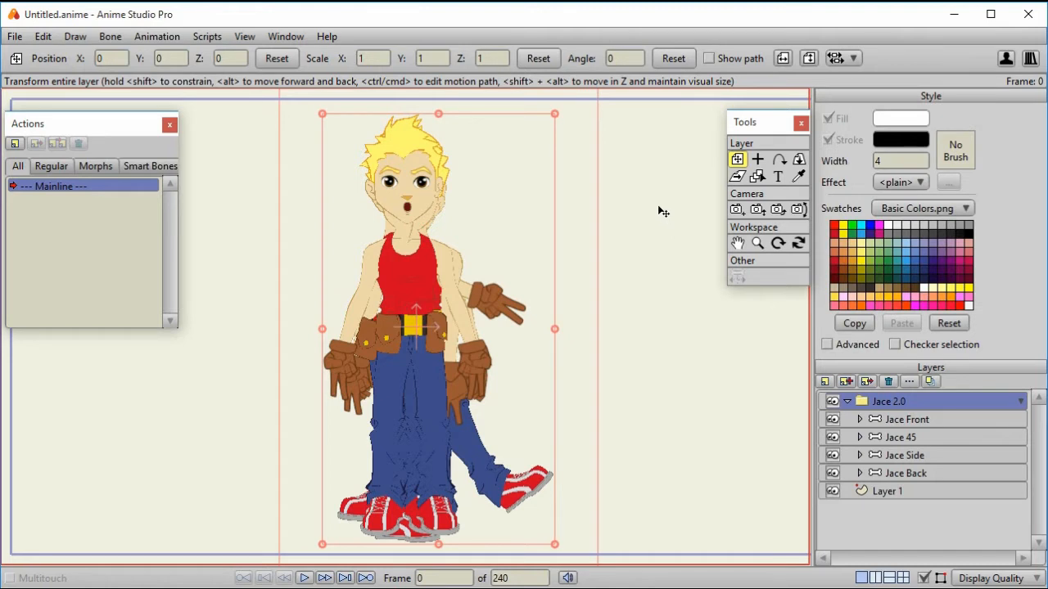
pyautogui.moveTo(730, 376)
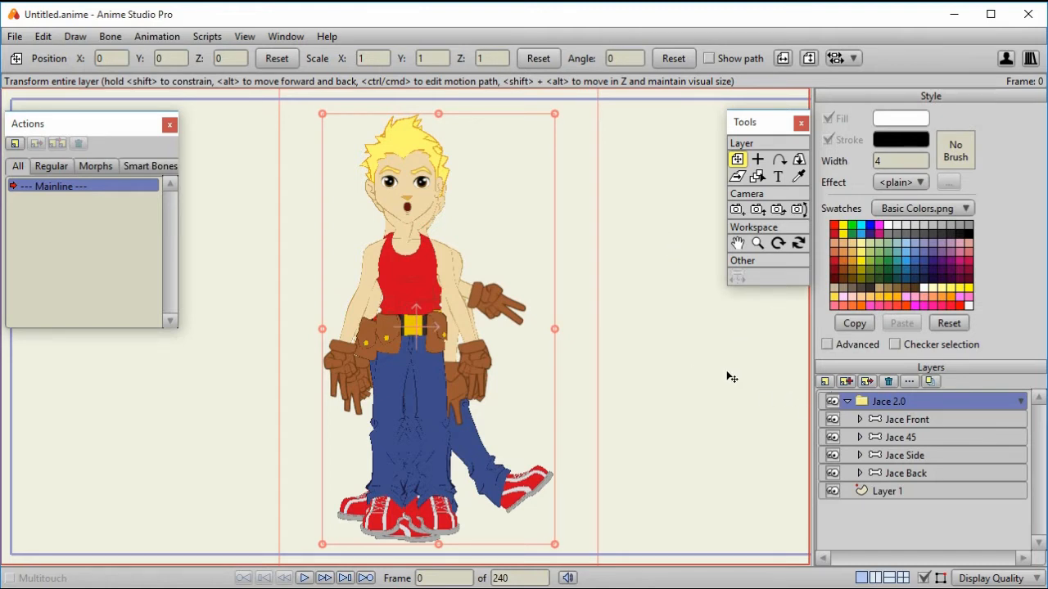
pyautogui.moveTo(703, 344)
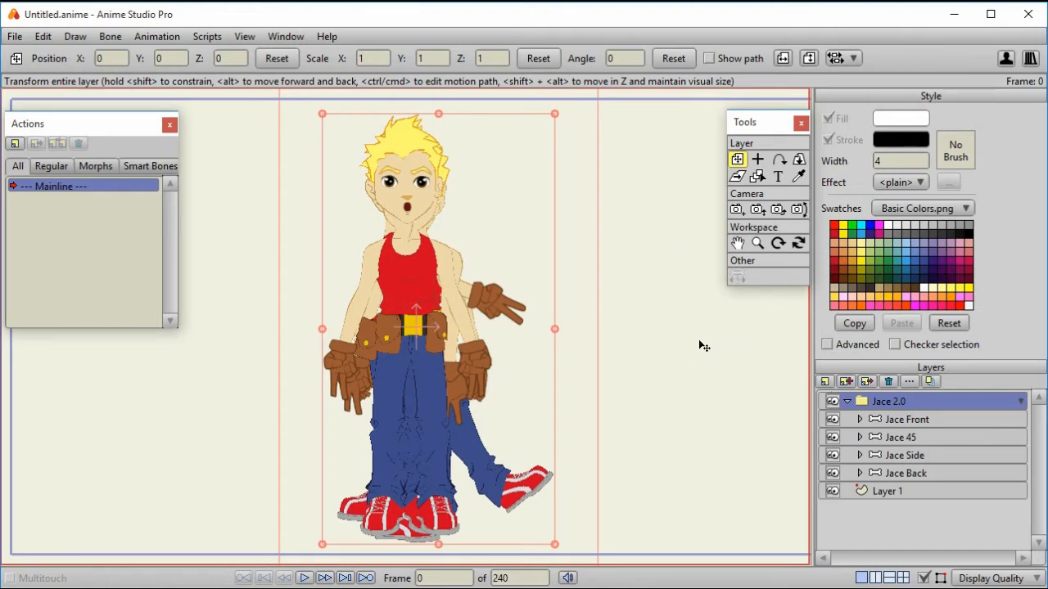
pyautogui.moveTo(716, 368)
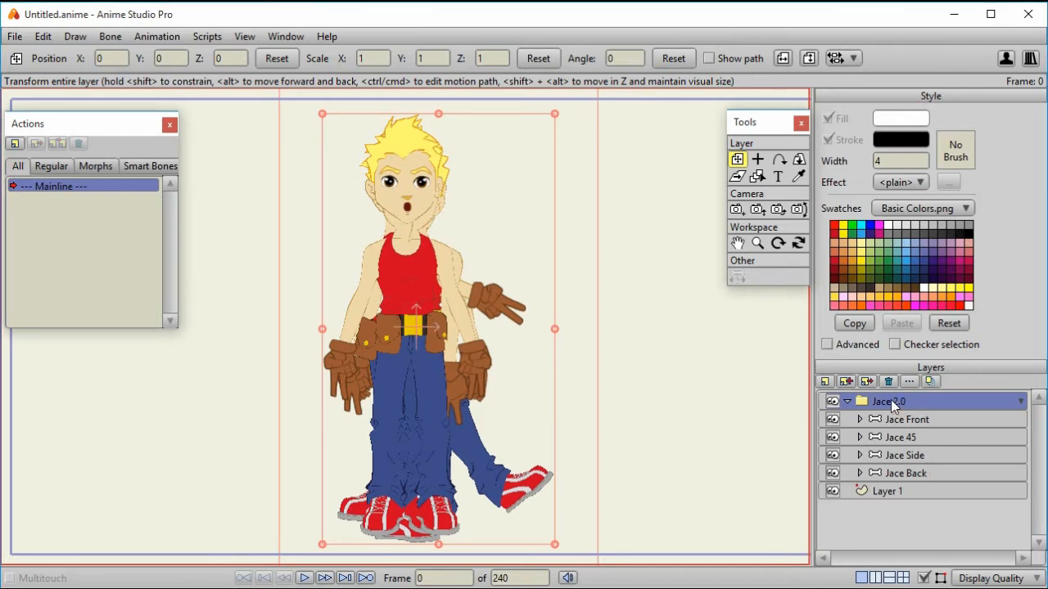
# Step: Convert the Jace 2.0 group into a switch layer so only the front view shows
pyautogui.rightClick(887, 401)
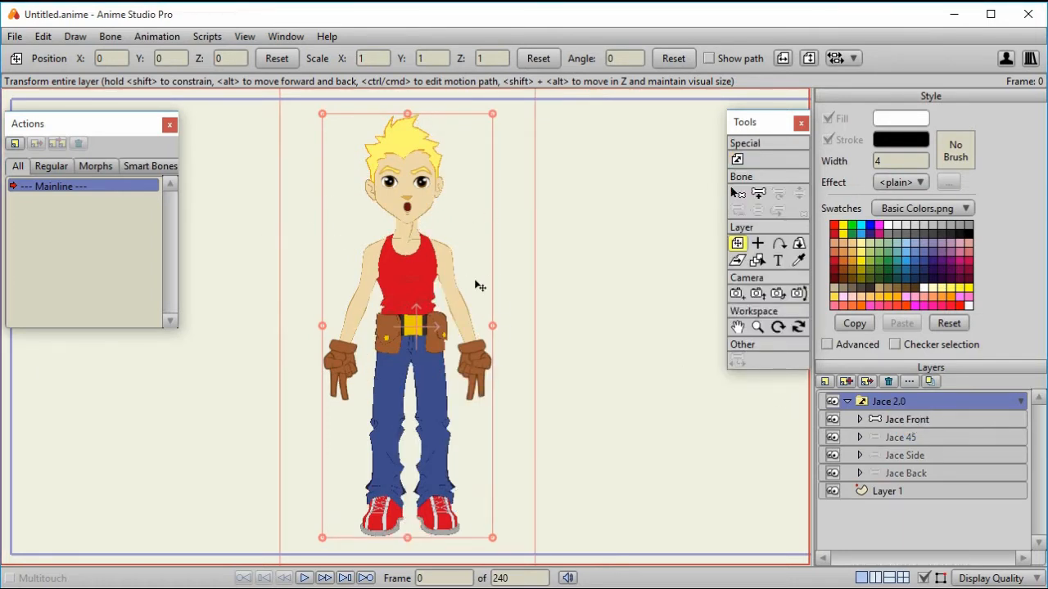
pyautogui.moveTo(478, 298)
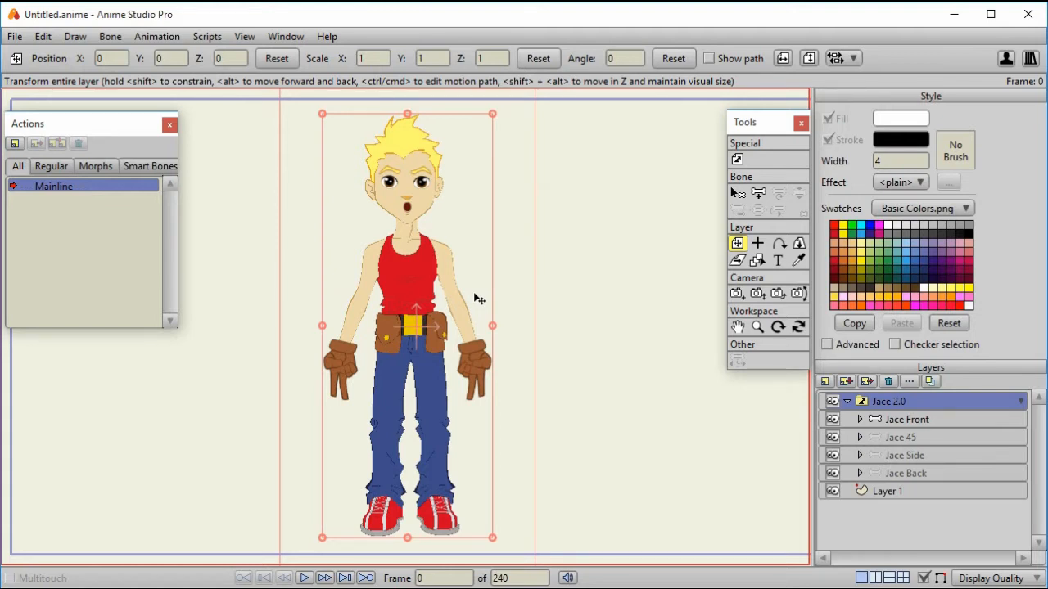
pyautogui.moveTo(547, 190)
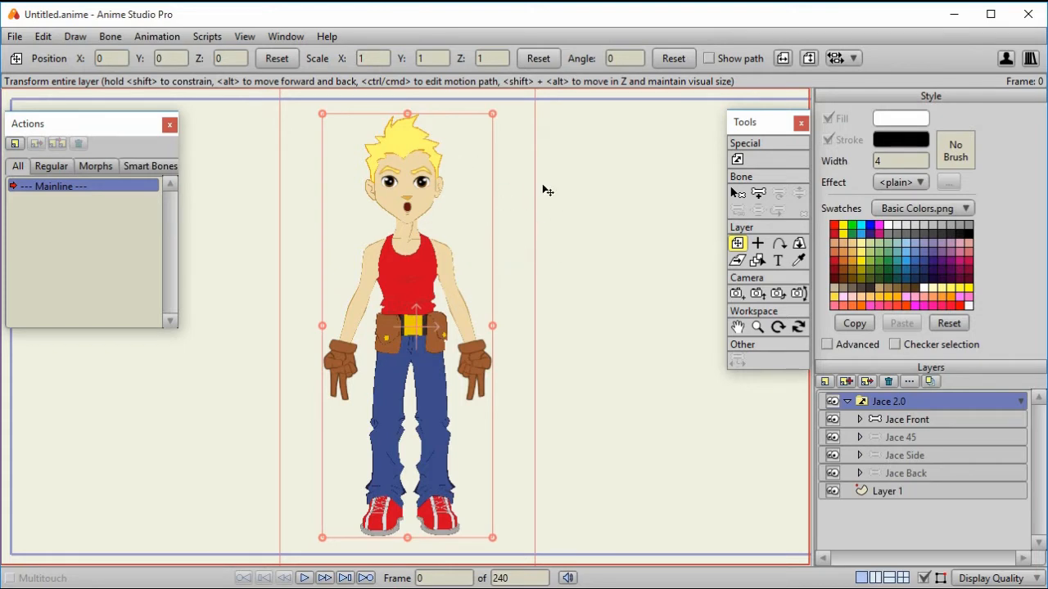
pyautogui.moveTo(556, 206)
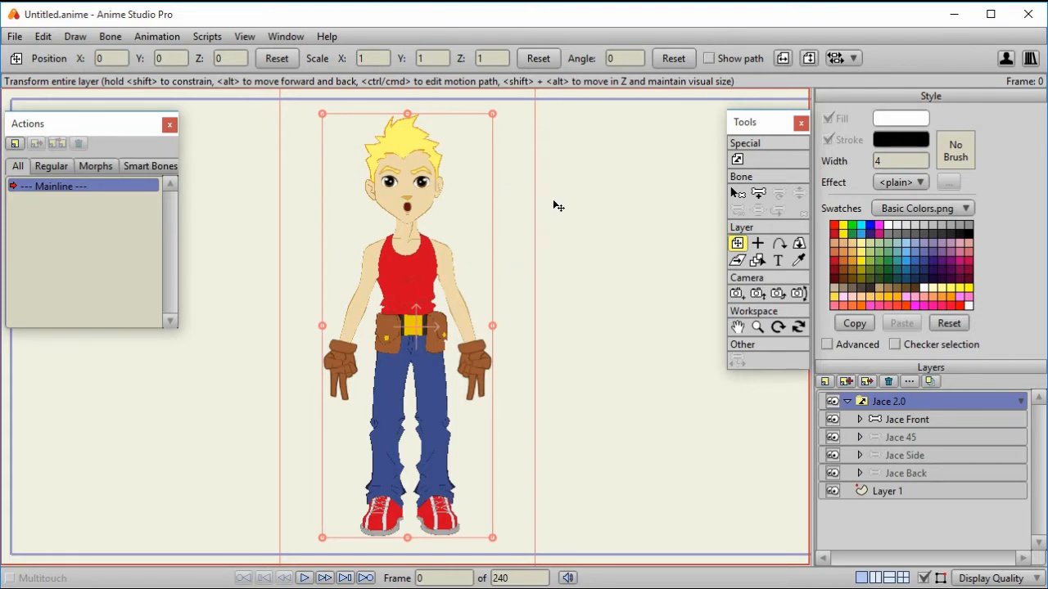
pyautogui.moveTo(450, 150)
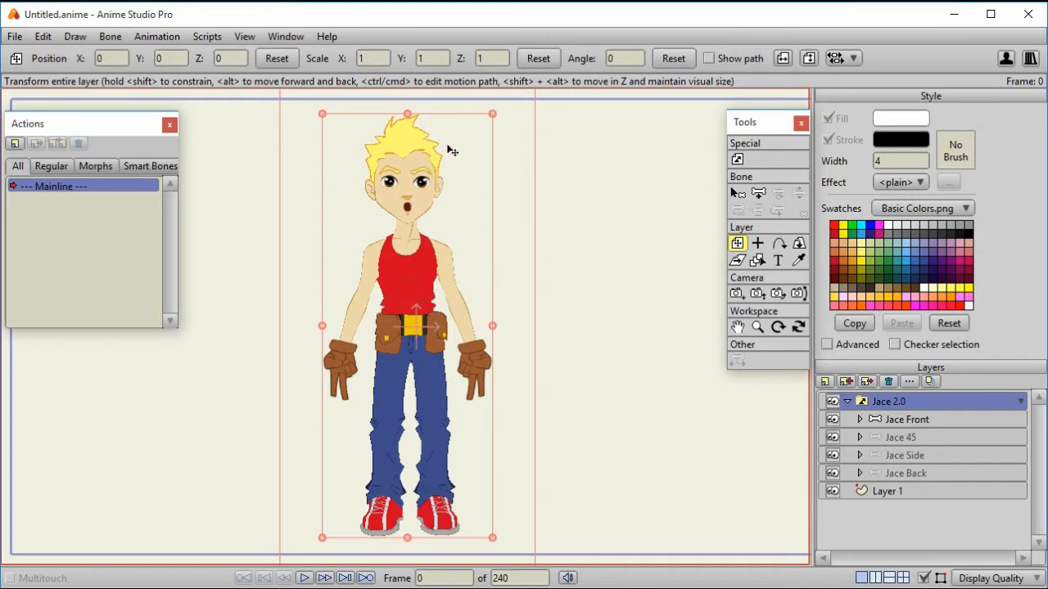
pyautogui.moveTo(471, 197)
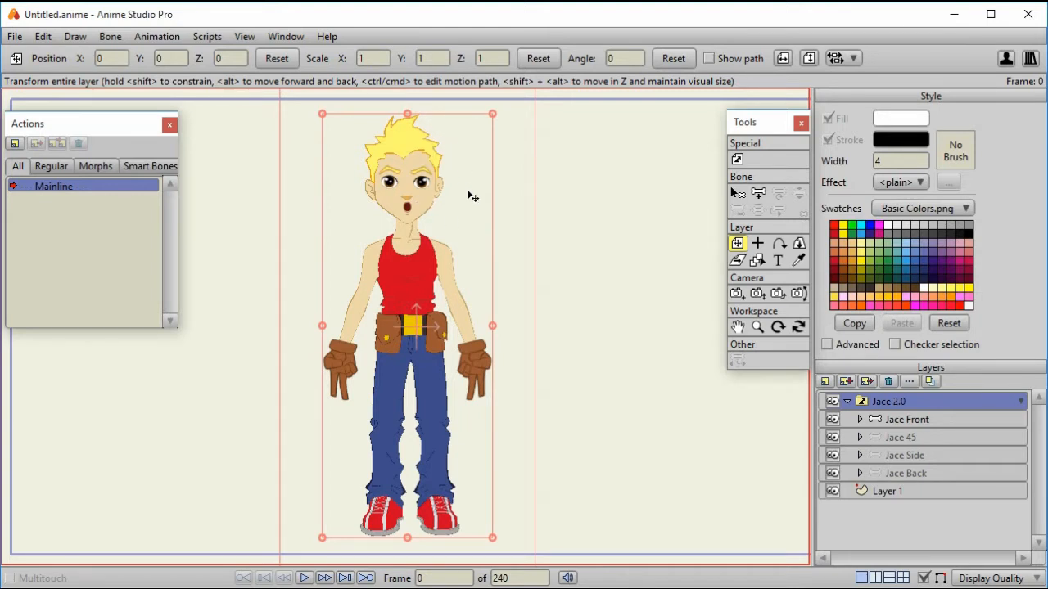
pyautogui.moveTo(607, 286)
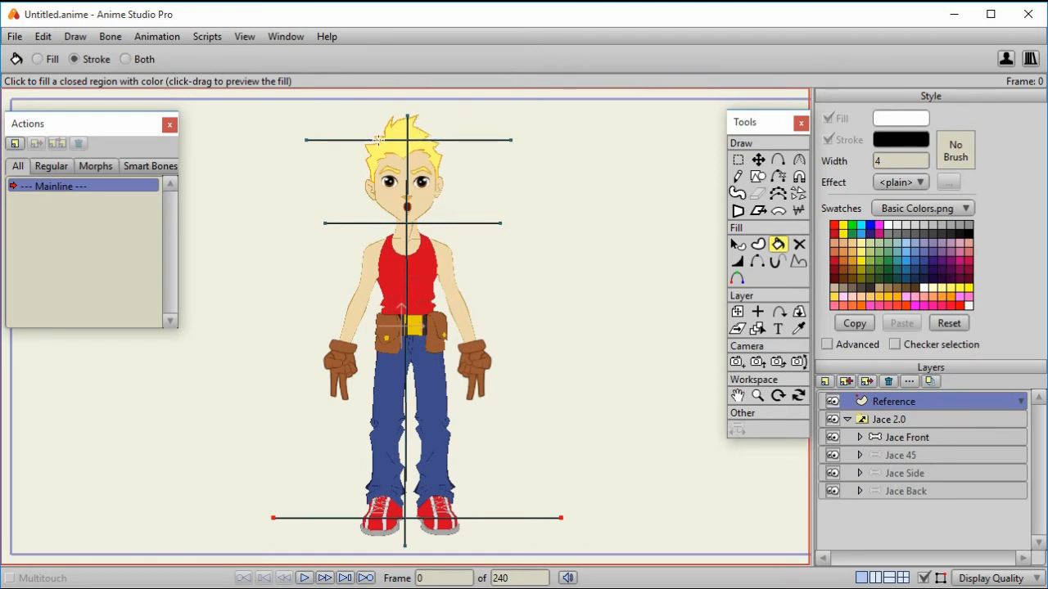
pyautogui.moveTo(493, 209)
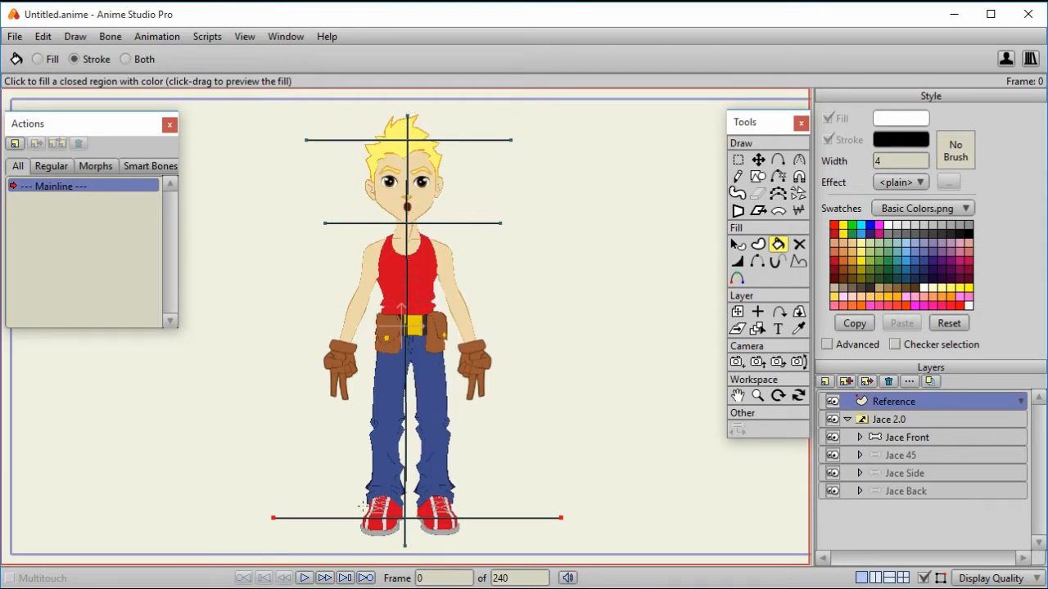
# Step: Select the Jace 45 layer inside the Jace 2.0 group
pyautogui.click(900, 455)
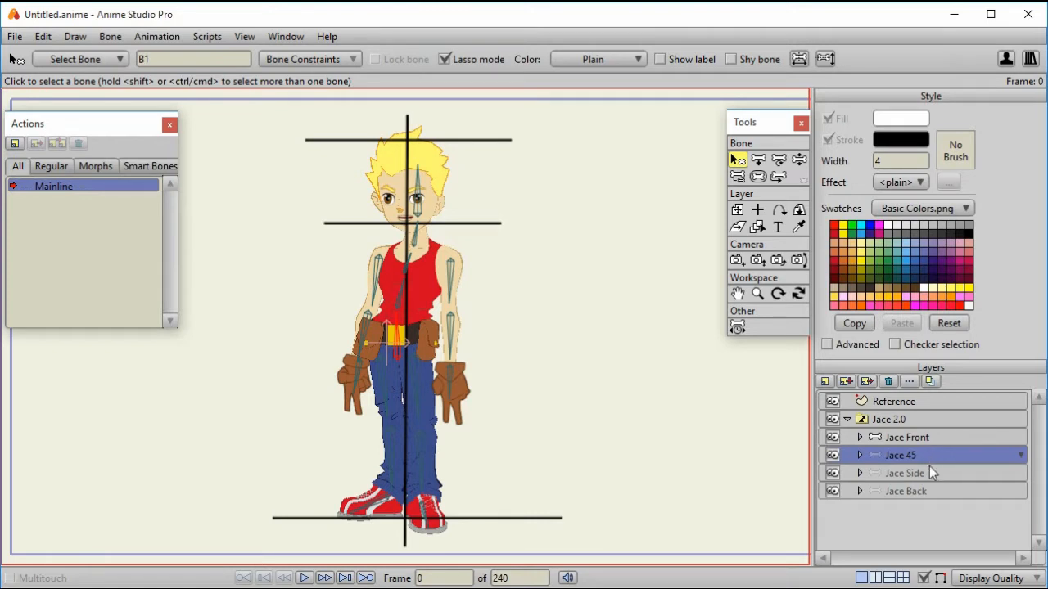
# Step: Scale and move the Jace 45 and Jace Side views to match the Reference guide lines
pyautogui.click(904, 473)
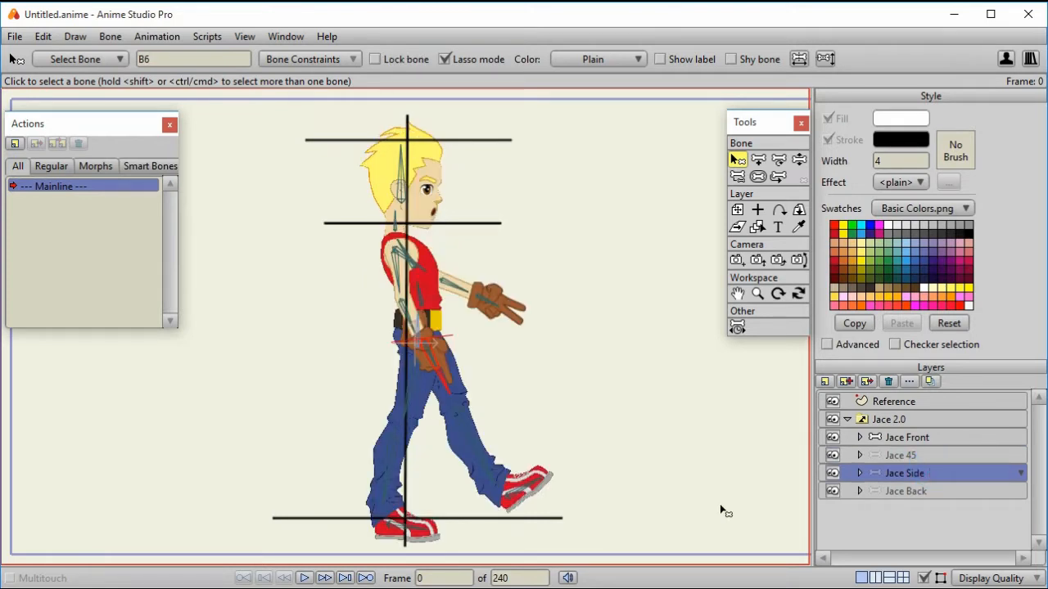
pyautogui.click(905, 491)
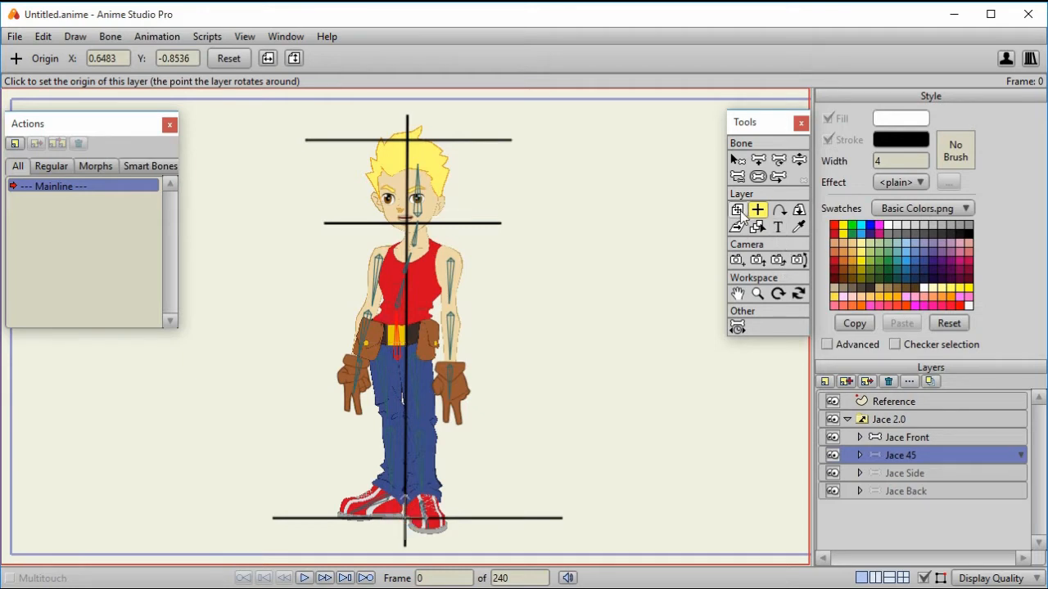
pyautogui.click(736, 209)
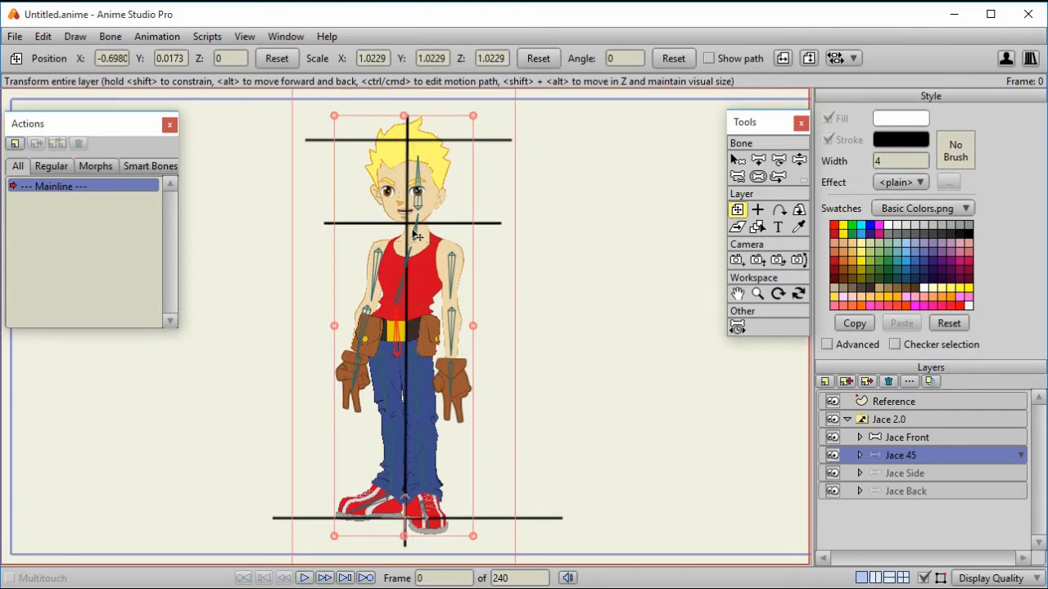
pyautogui.moveTo(422, 144)
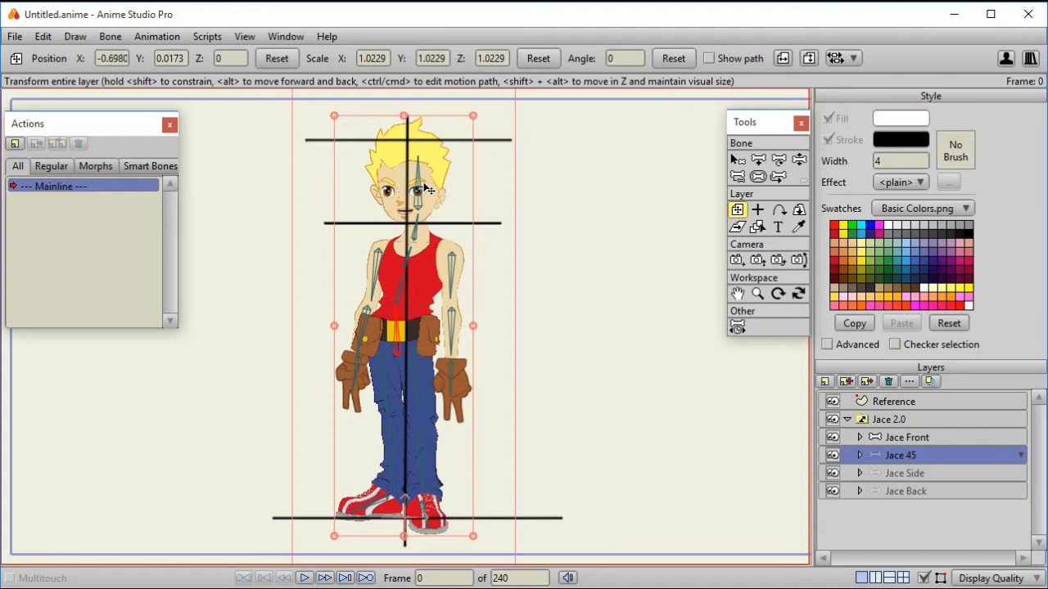
pyautogui.moveTo(455, 245)
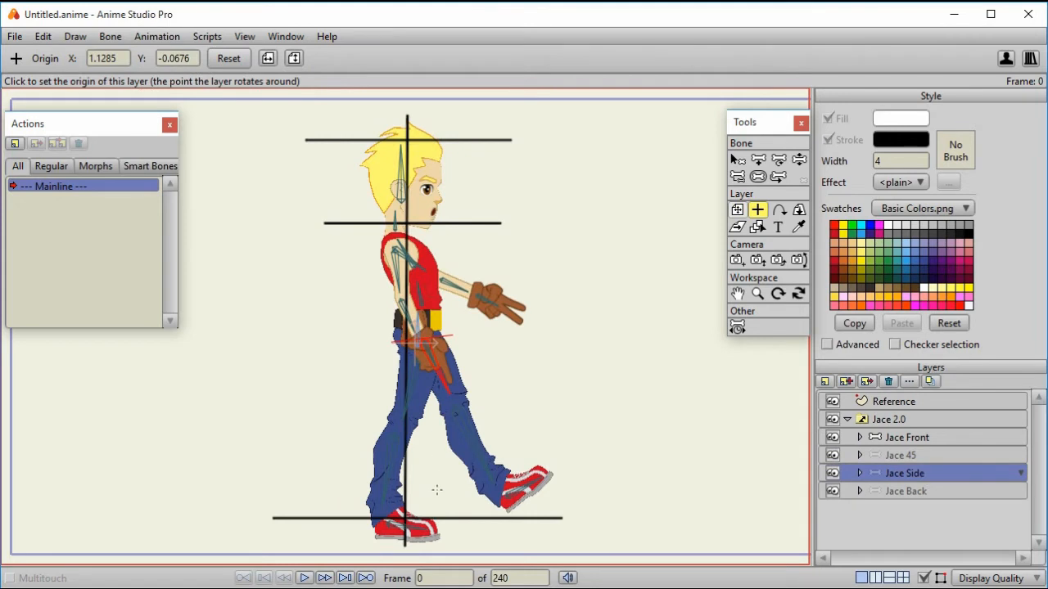
pyautogui.moveTo(486, 282)
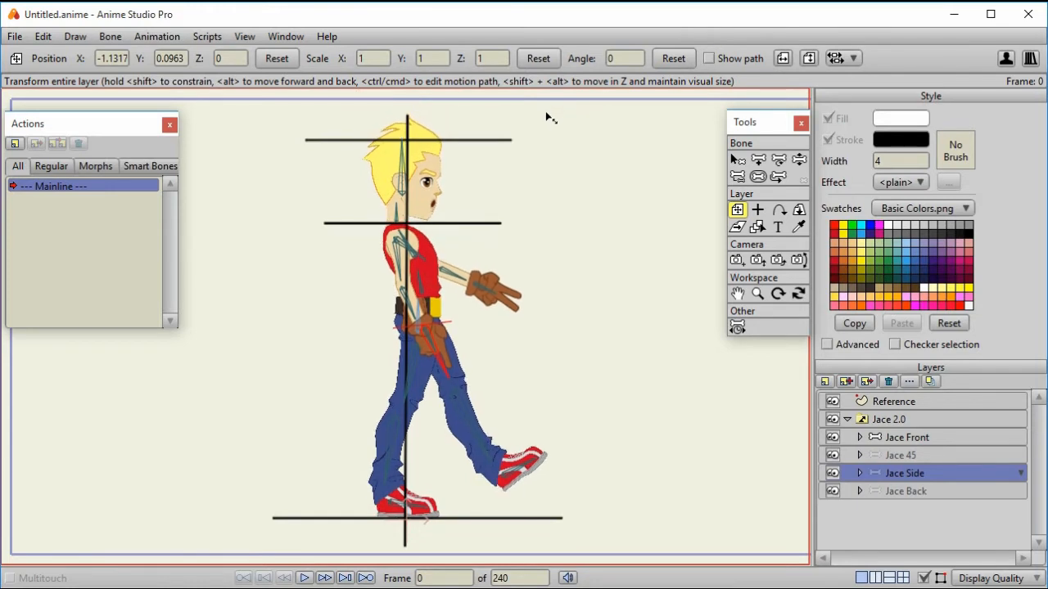
pyautogui.click(907, 437)
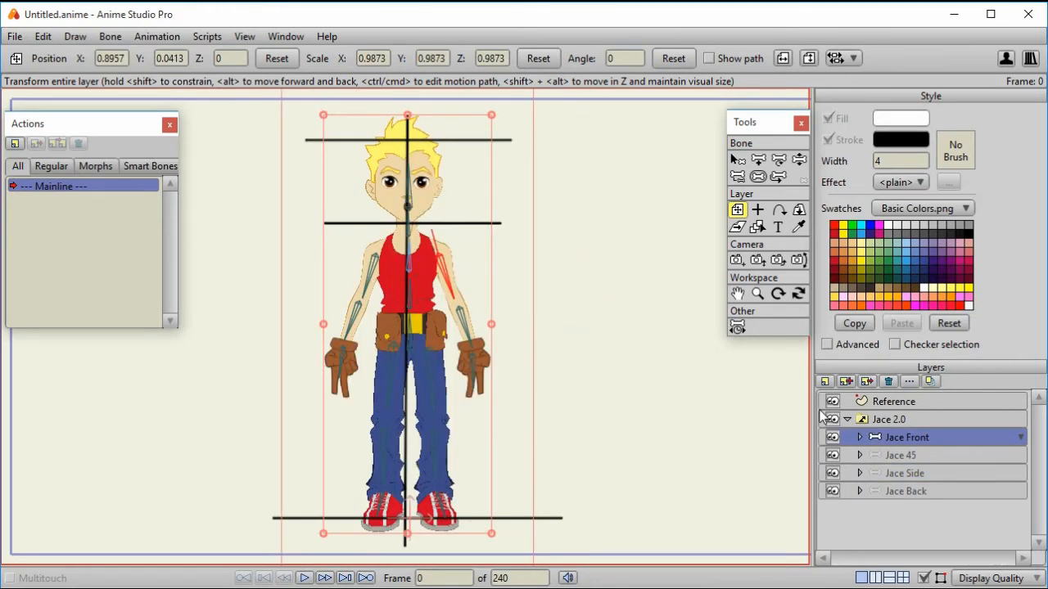
# Step: Hide the Reference layer and select the aligned Jace 45 view
pyautogui.click(832, 401)
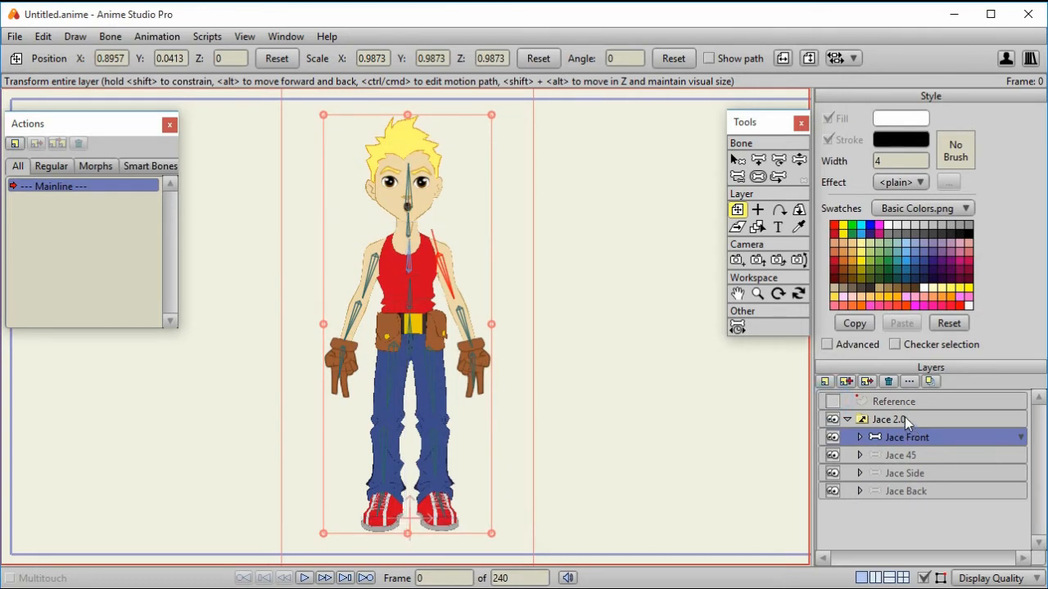
pyautogui.click(890, 419)
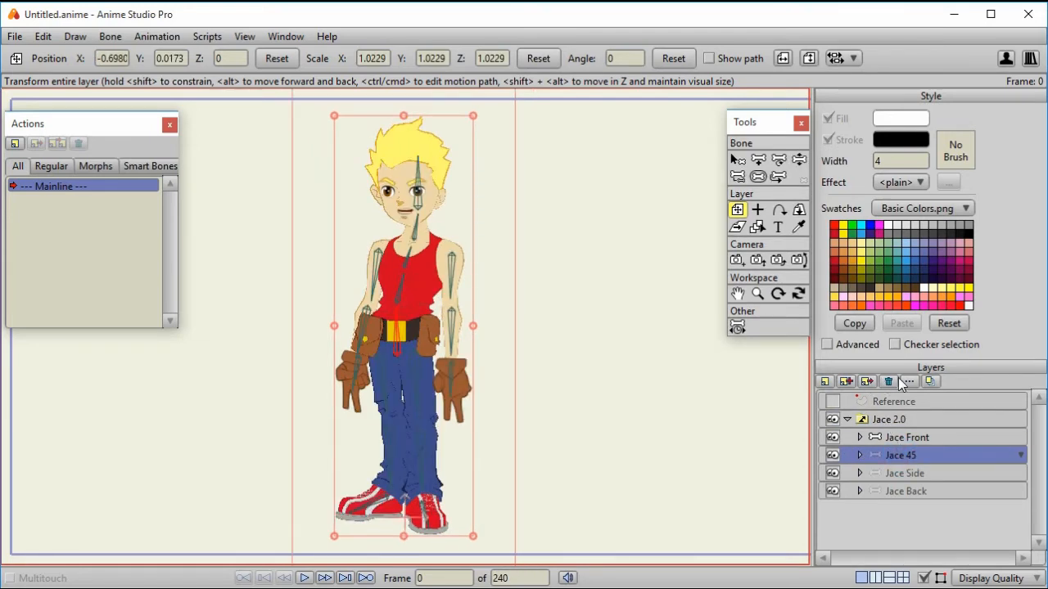
# Step: Rename the Jace 45 layer to Jace 45 Left in its layer settings and apply
pyautogui.doubleClick(900, 455)
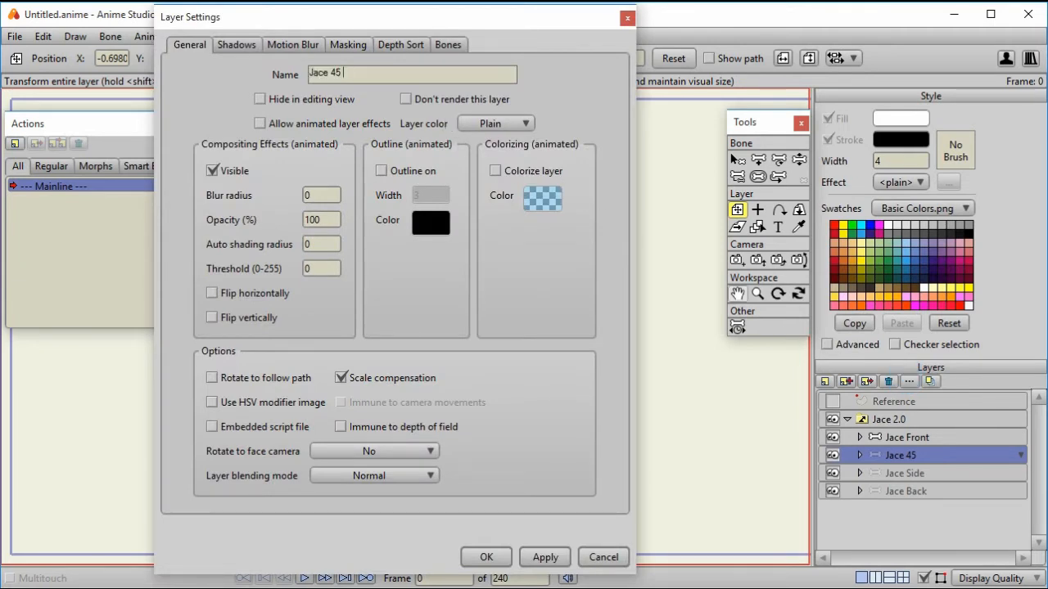
pyautogui.write('Left')
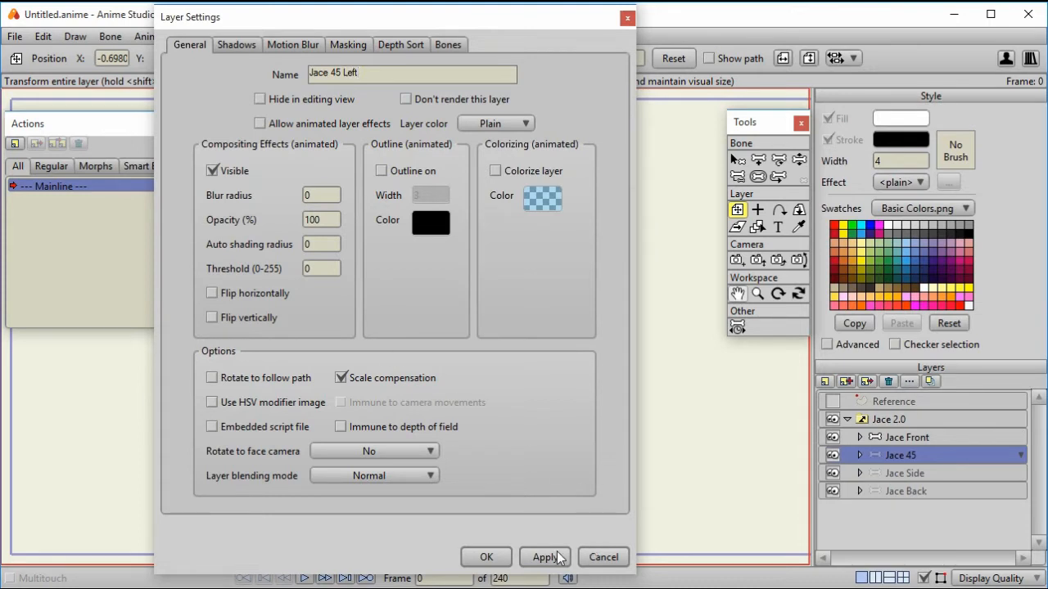
pyautogui.click(484, 556)
pyautogui.write('Jace 45 Right')
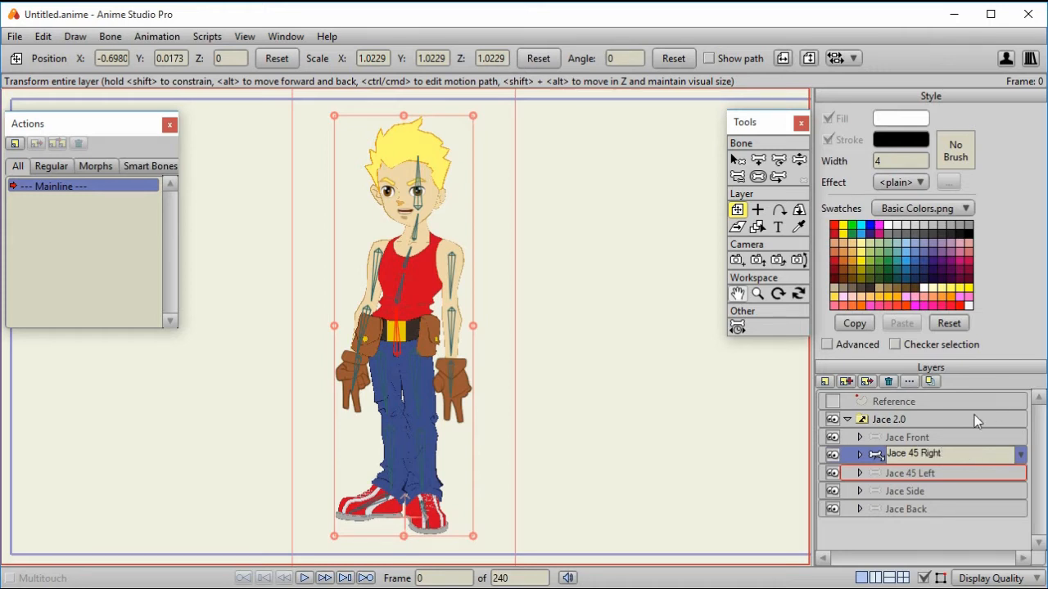
# Step: Confirm the Jace 45 Right layer name for the mirrored copy
pyautogui.click(913, 455)
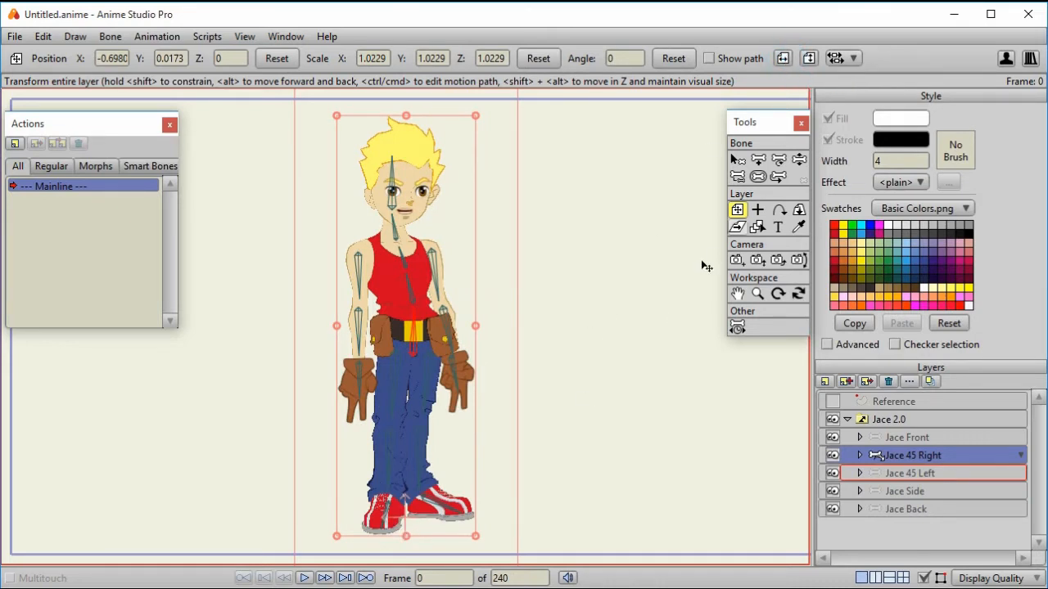
pyautogui.moveTo(416, 127)
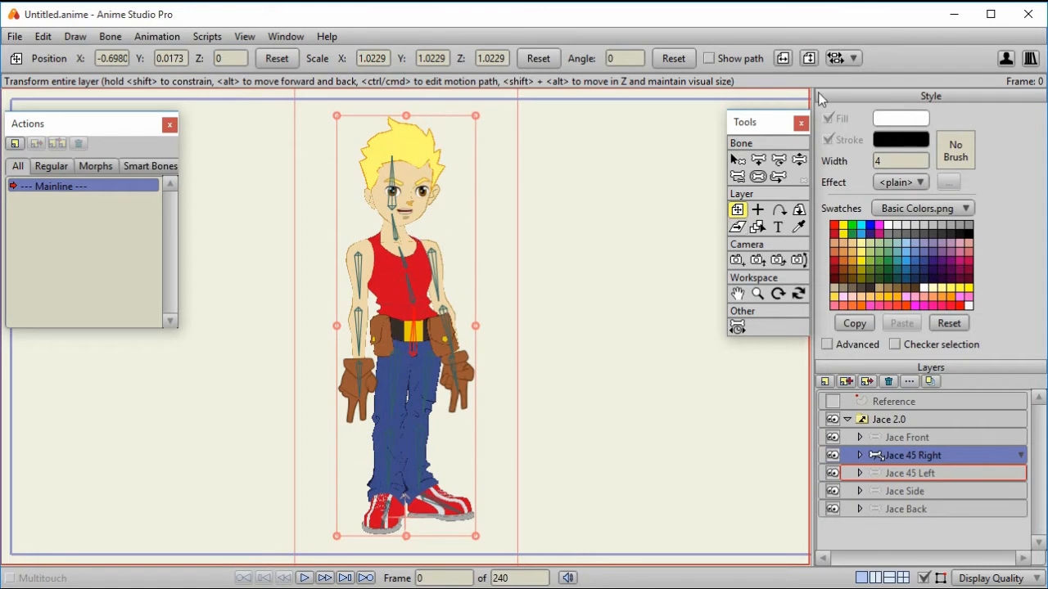
pyautogui.moveTo(768, 92)
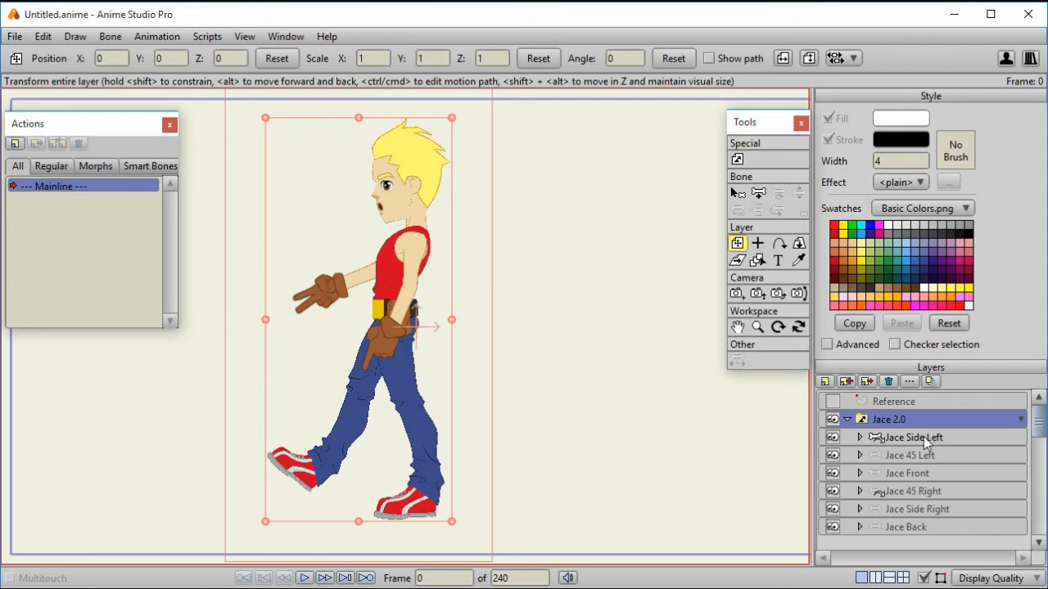
pyautogui.moveTo(923, 474)
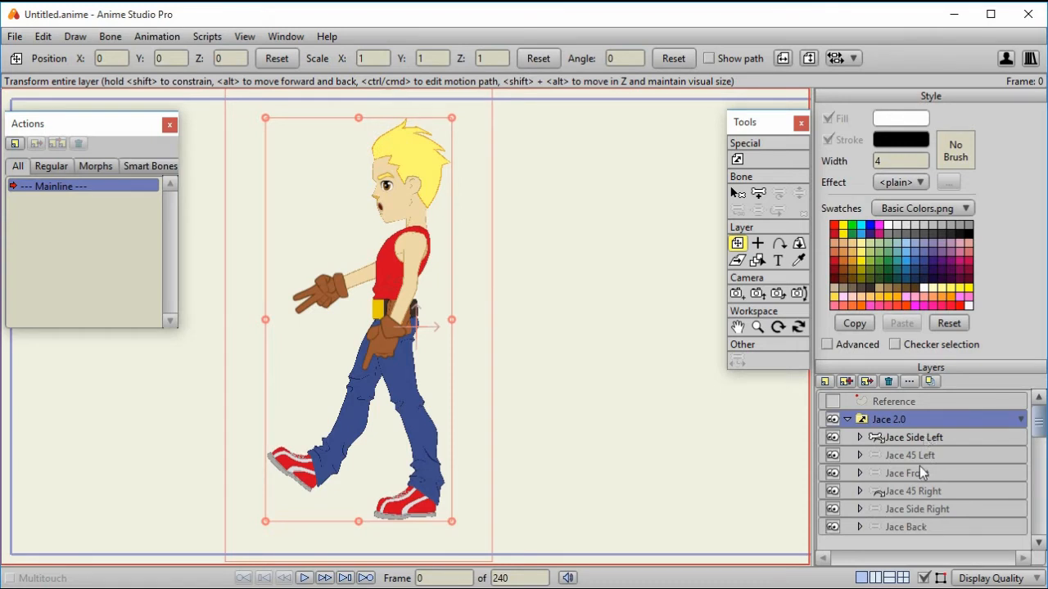
pyautogui.moveTo(915, 461)
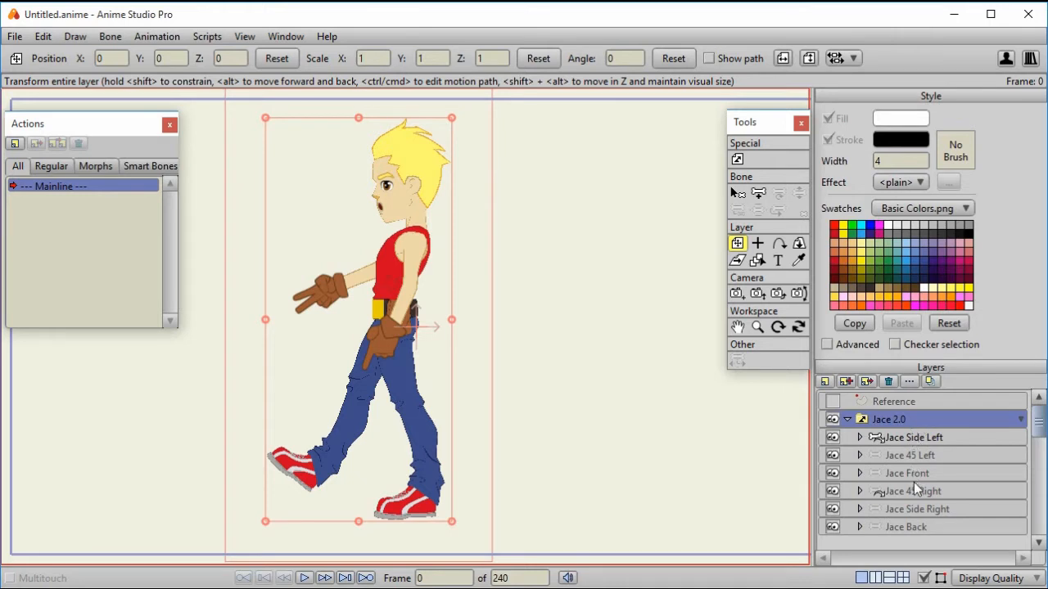
pyautogui.moveTo(925, 426)
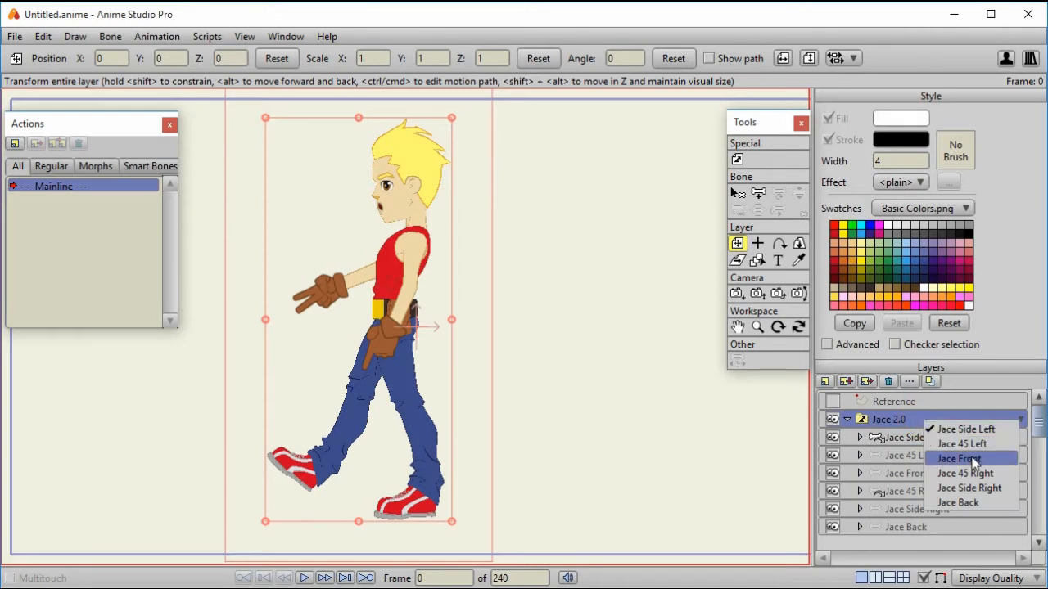
# Step: Switch Jace 2.0 to show the Jace Front view
pyautogui.click(957, 458)
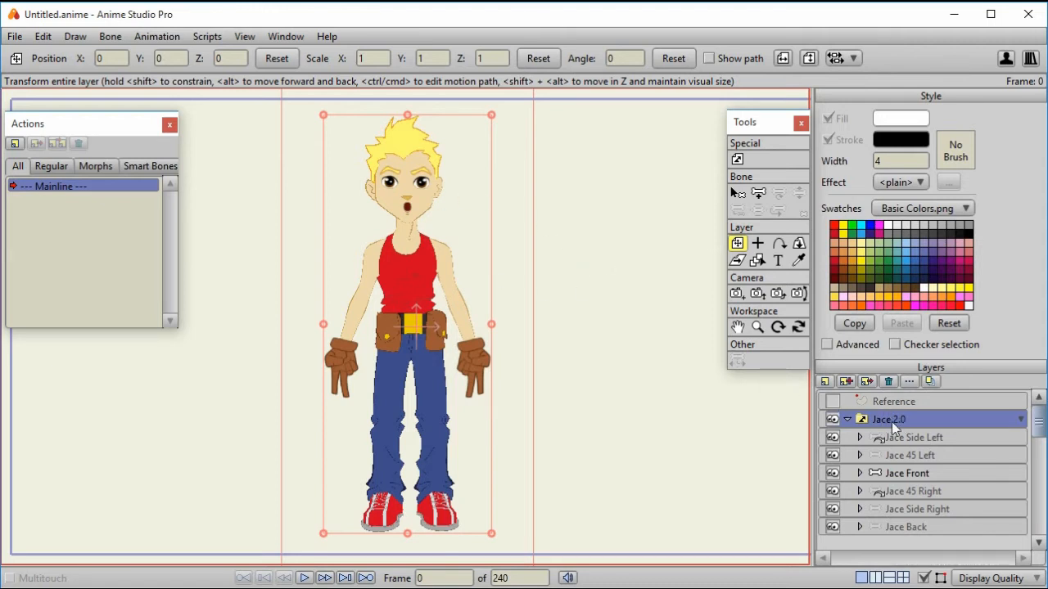
pyautogui.moveTo(556, 237)
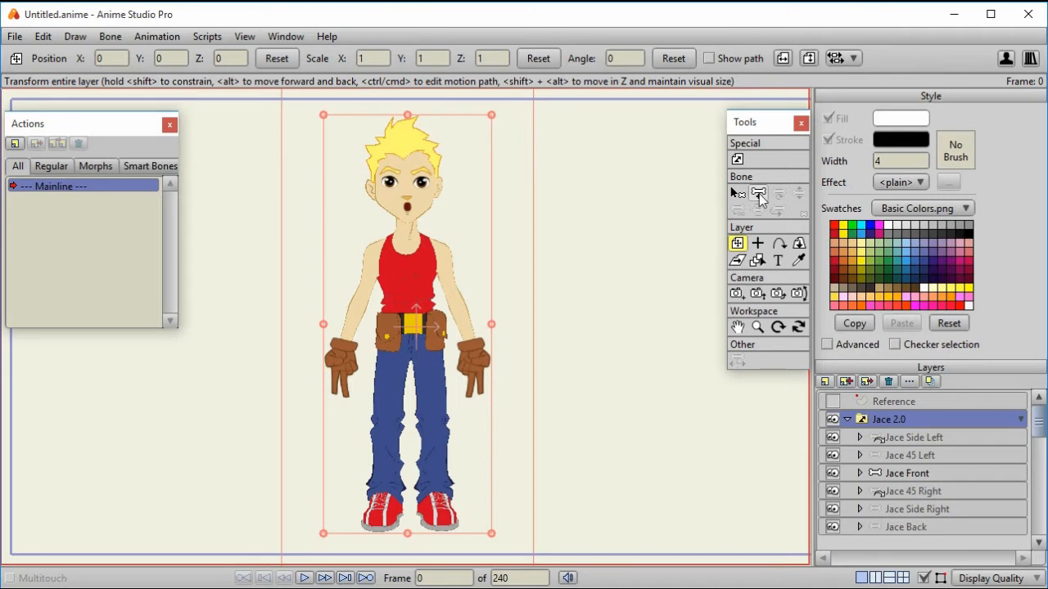
# Step: Draw a new upright bone beside Jace and start naming it Body Turn
pyautogui.click(756, 193)
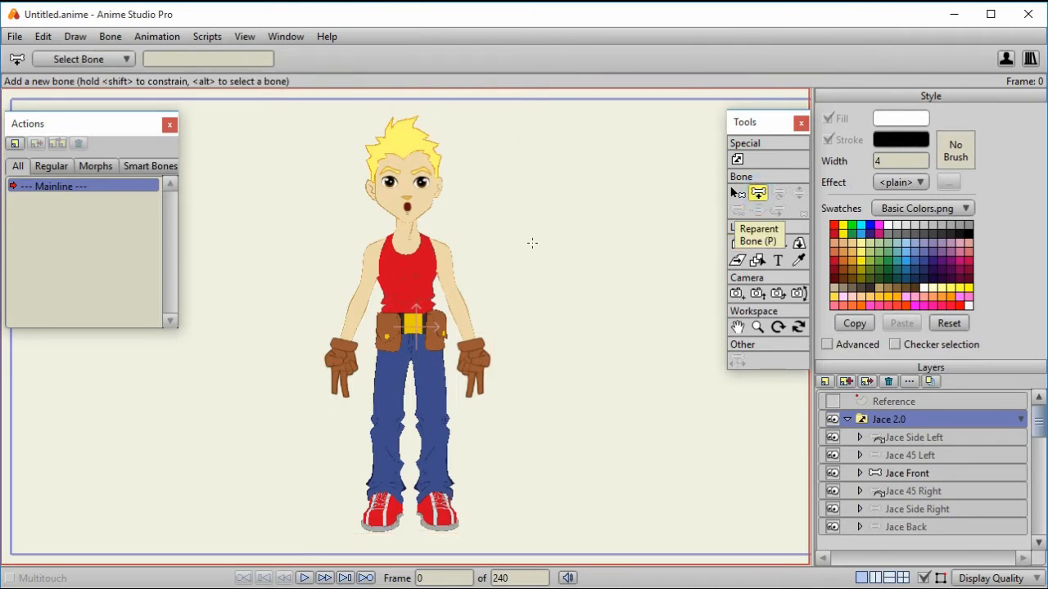
pyautogui.moveTo(563, 275)
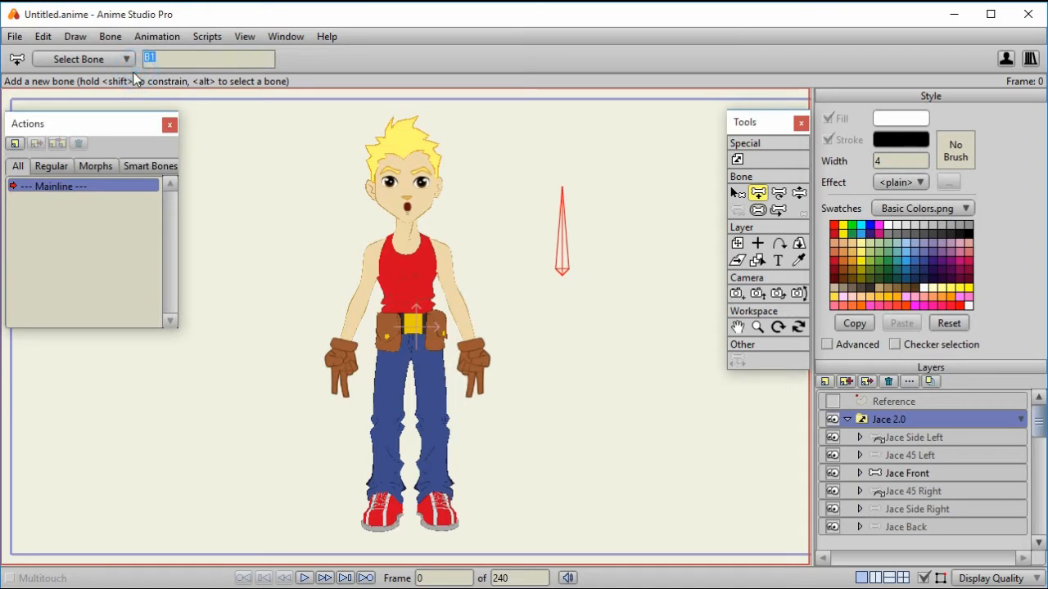
pyautogui.write('Body Turn')
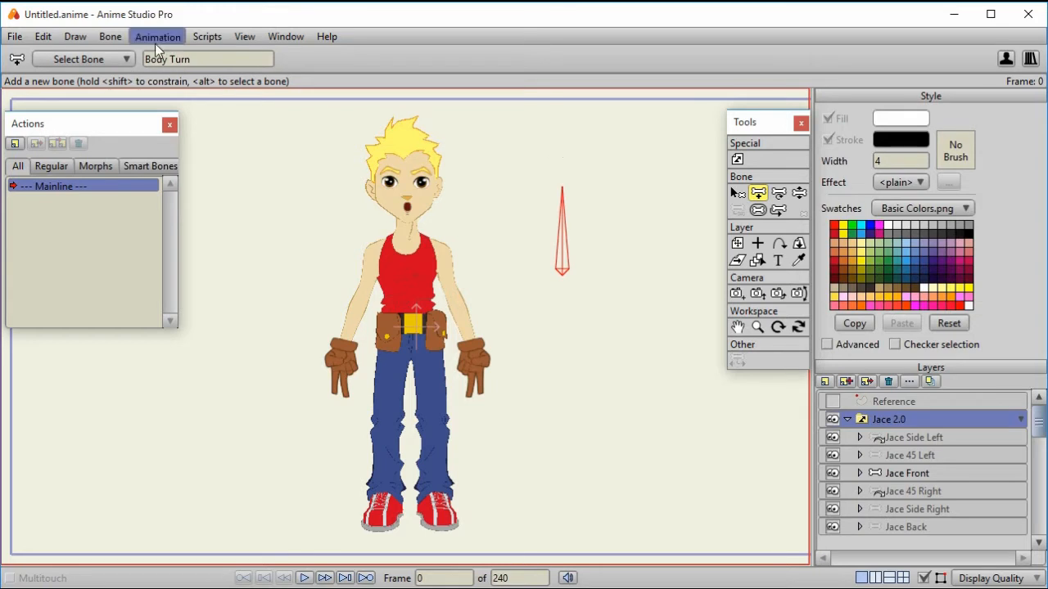
# Step: Create the Body Turn smart dial from -90 to 90 degrees over 96 frames with combined actions
pyautogui.click(111, 36)
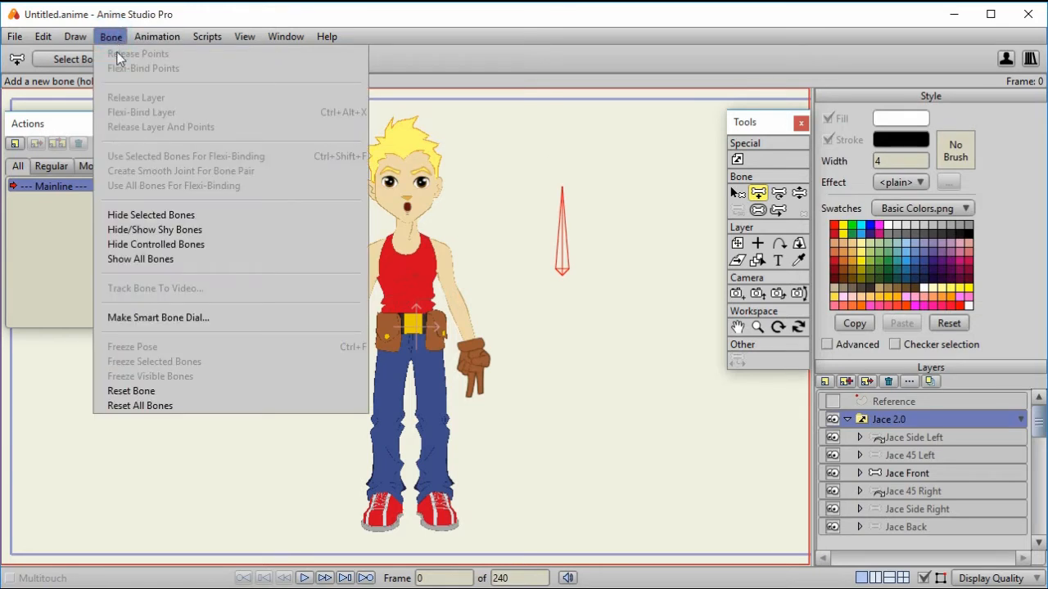
pyautogui.moveTo(171, 318)
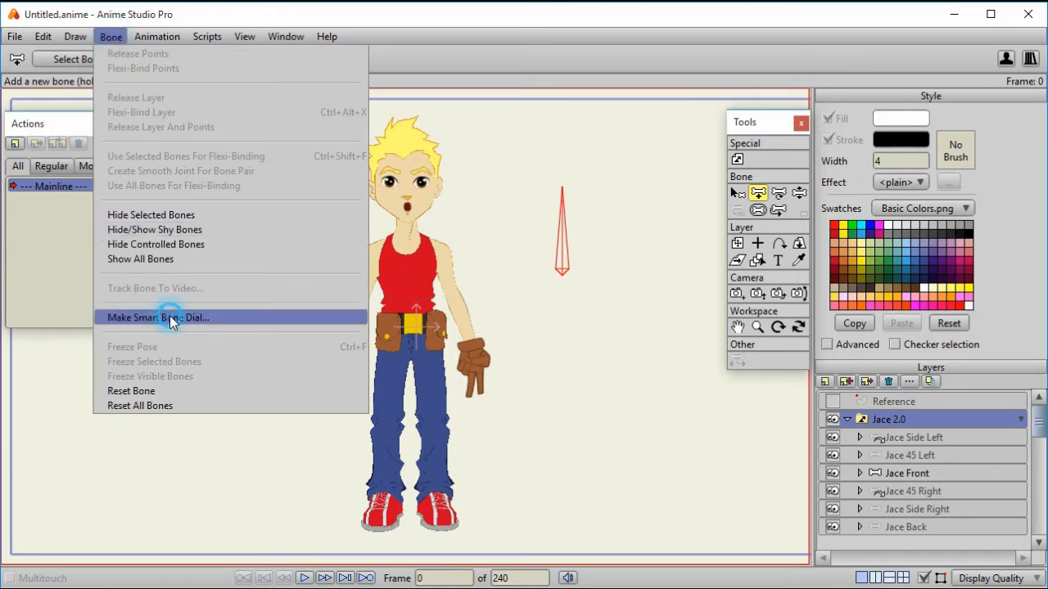
pyautogui.click(157, 317)
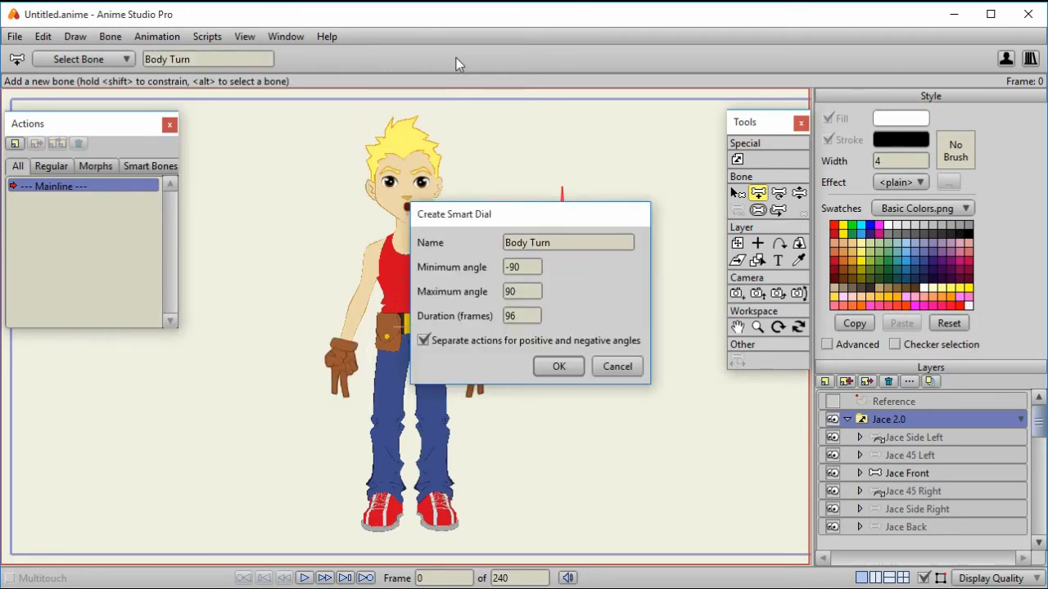
pyautogui.moveTo(131, 40)
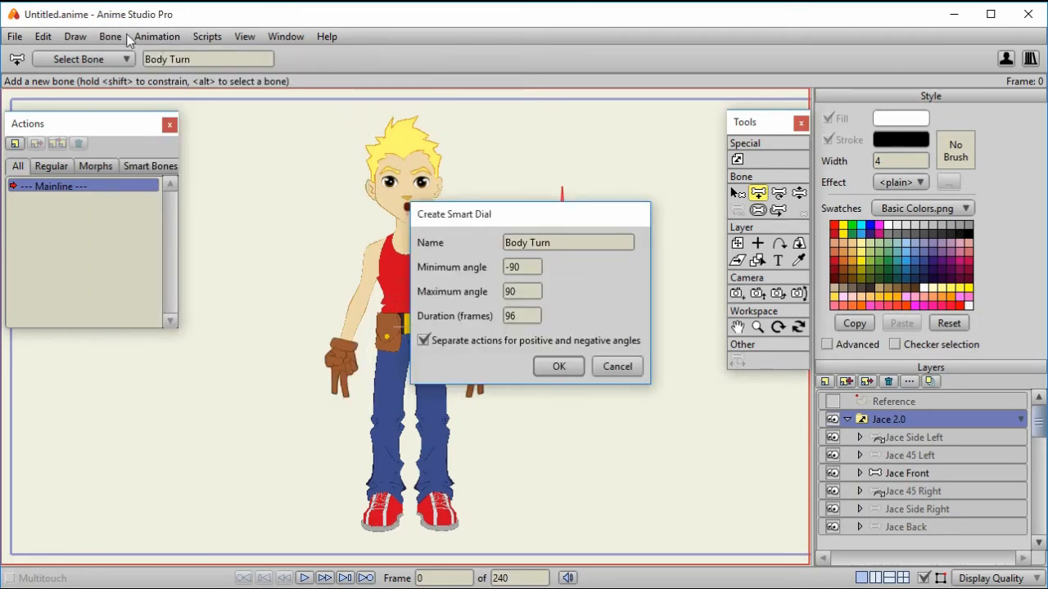
pyautogui.moveTo(374, 162)
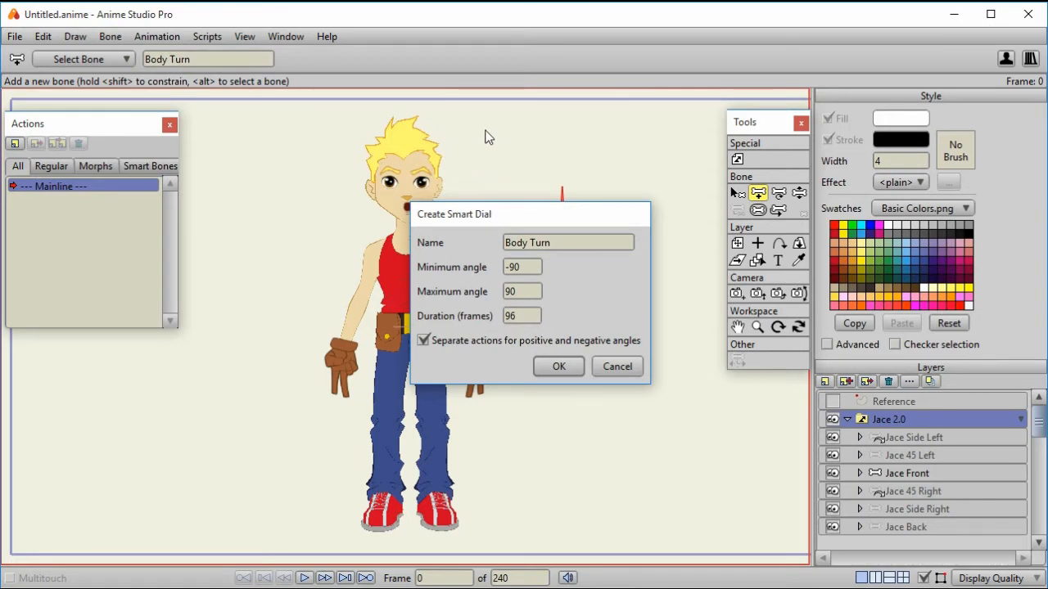
pyautogui.moveTo(579, 236)
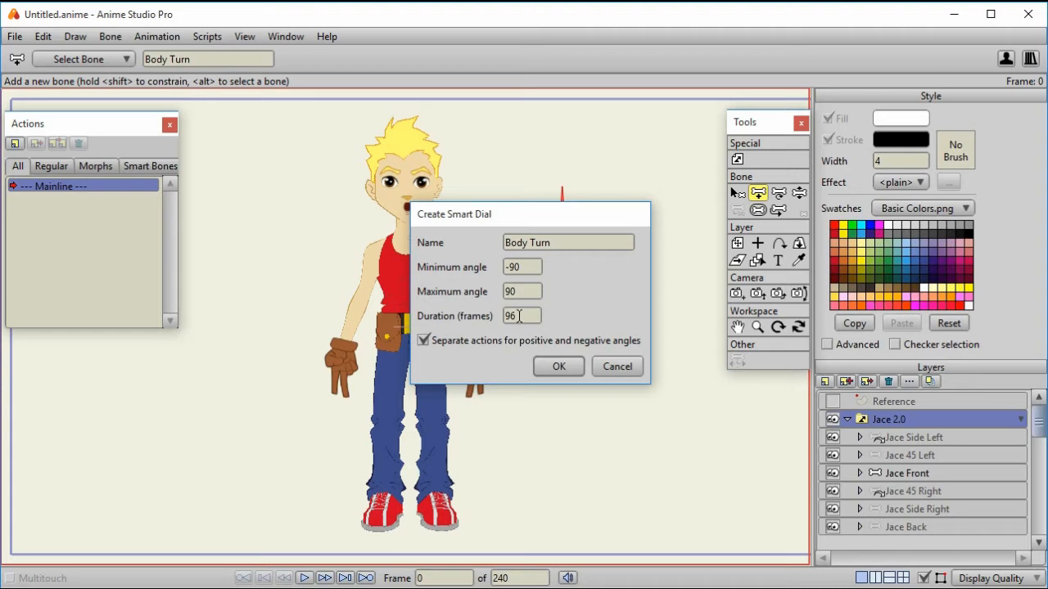
pyautogui.moveTo(483, 357)
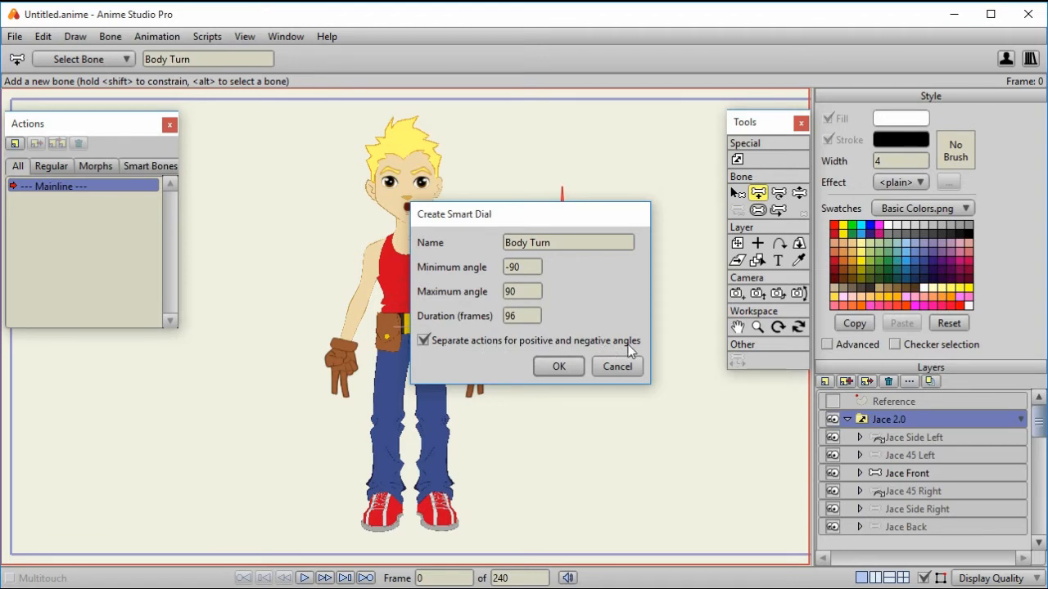
pyautogui.click(423, 339)
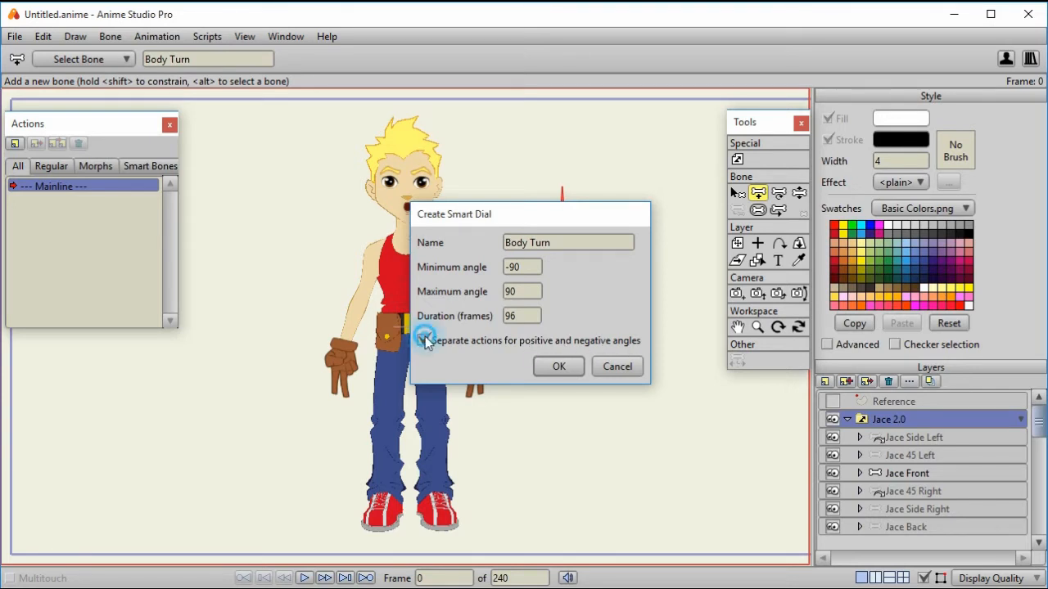
pyautogui.click(423, 339)
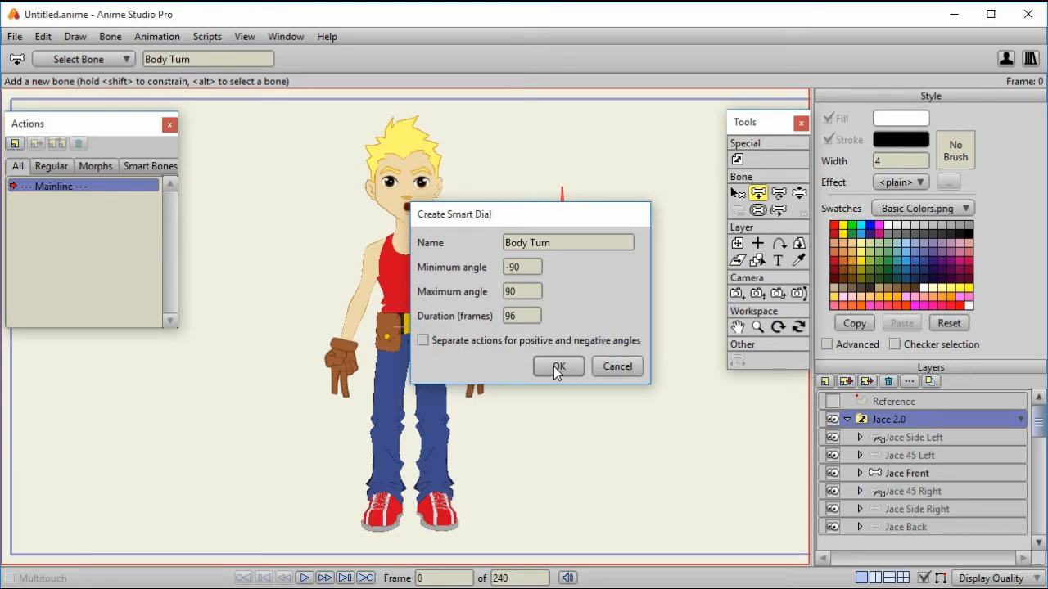
pyautogui.click(559, 367)
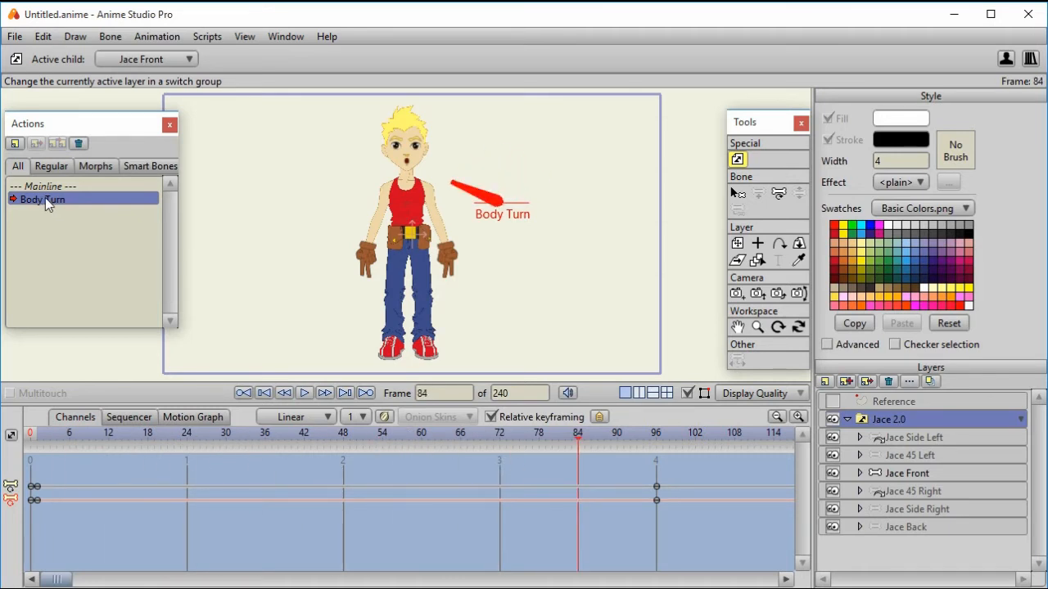
pyautogui.moveTo(64, 203)
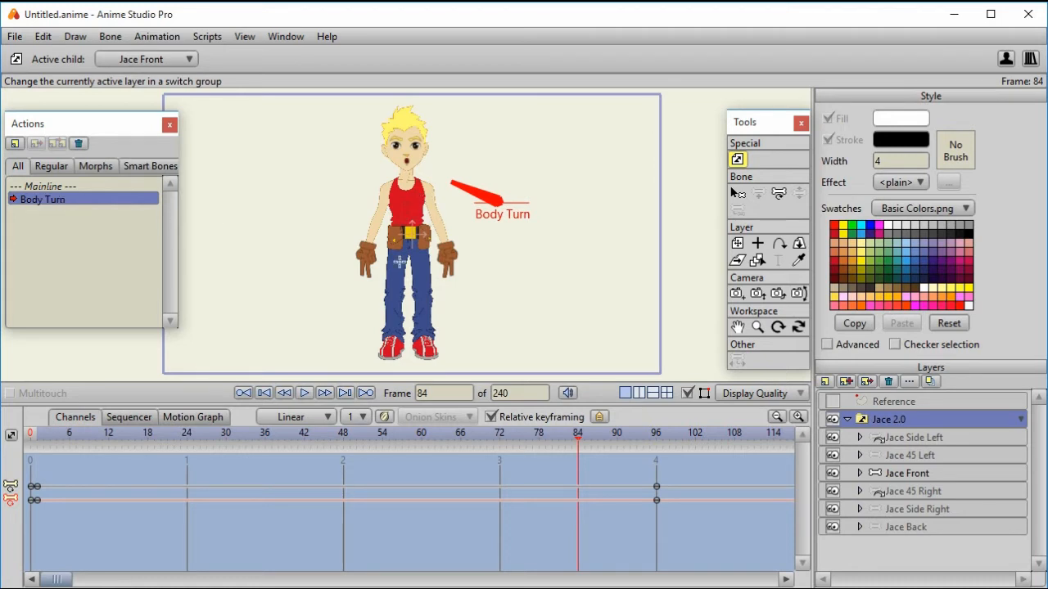
# Step: Move to frame 48 of the Body Turn action, the dial's upright midpoint
pyautogui.click(342, 432)
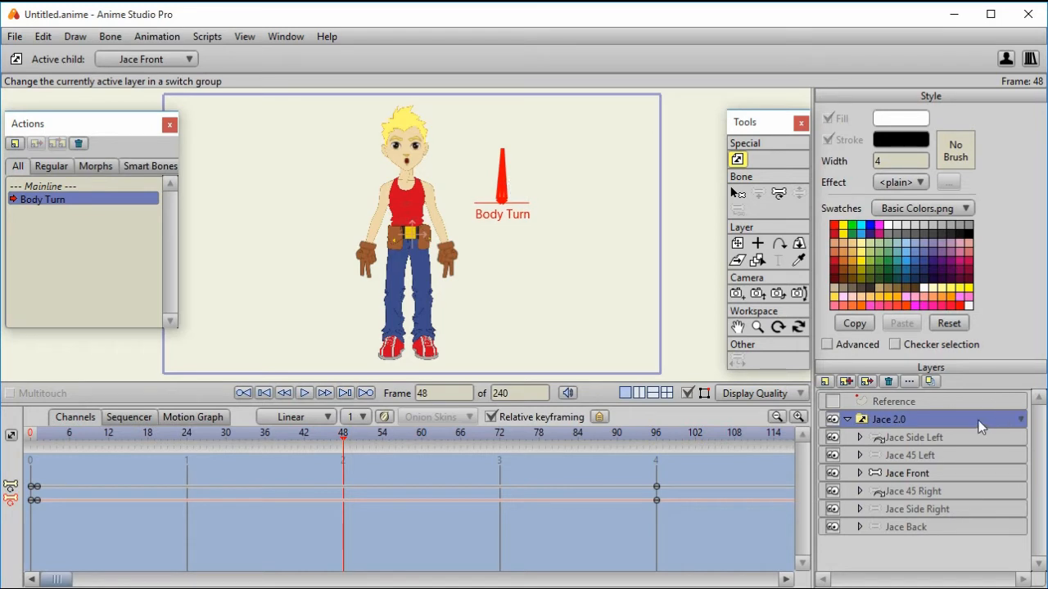
# Step: Key Jace 2.0 to Front at frame 48, 45 Left at 36 and Side Left at 24
pyautogui.click(1018, 419)
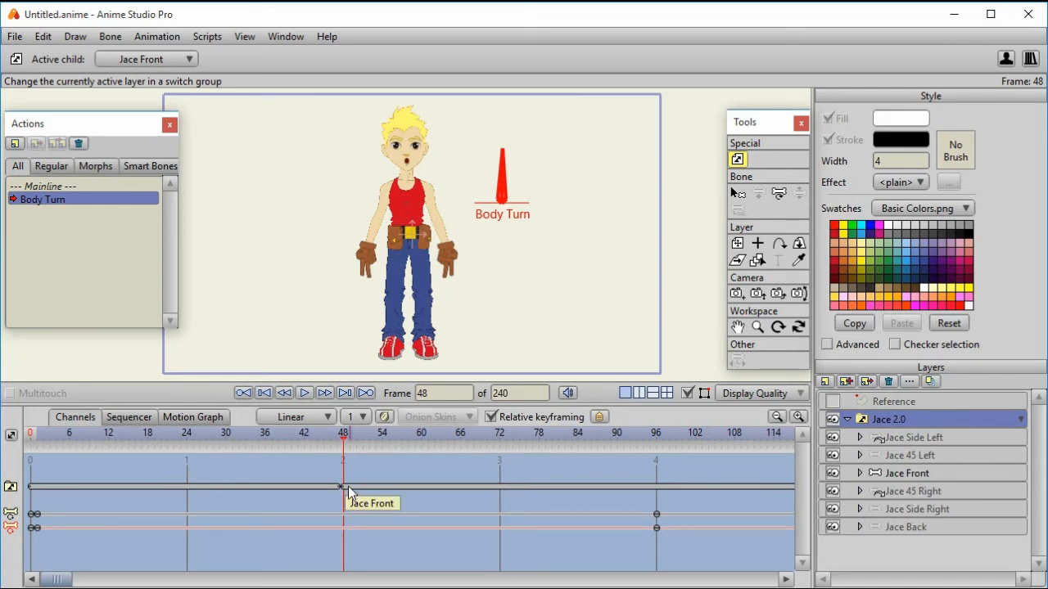
pyautogui.moveTo(265, 500)
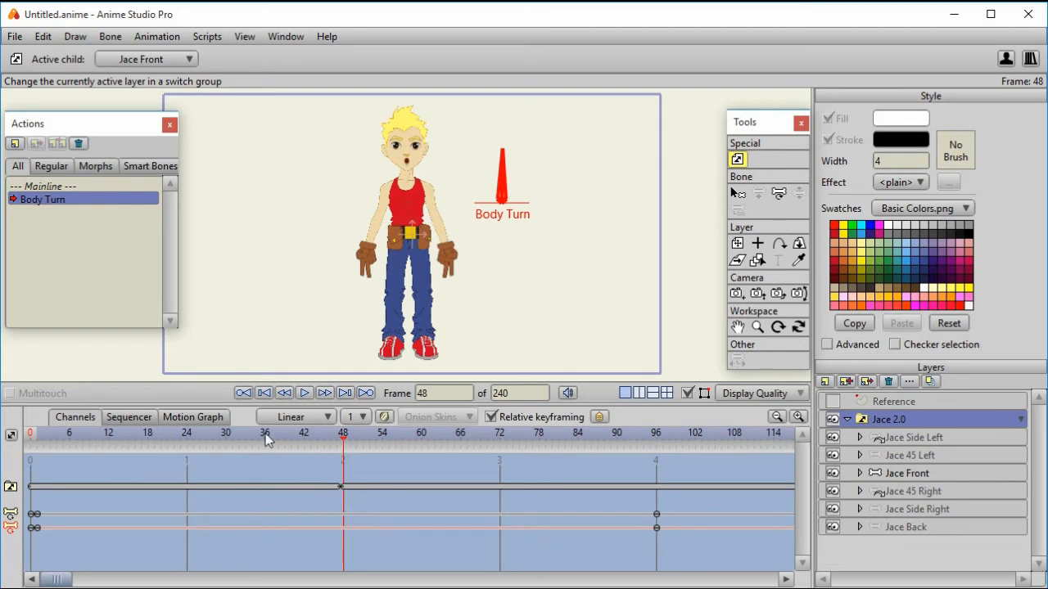
pyautogui.click(266, 432)
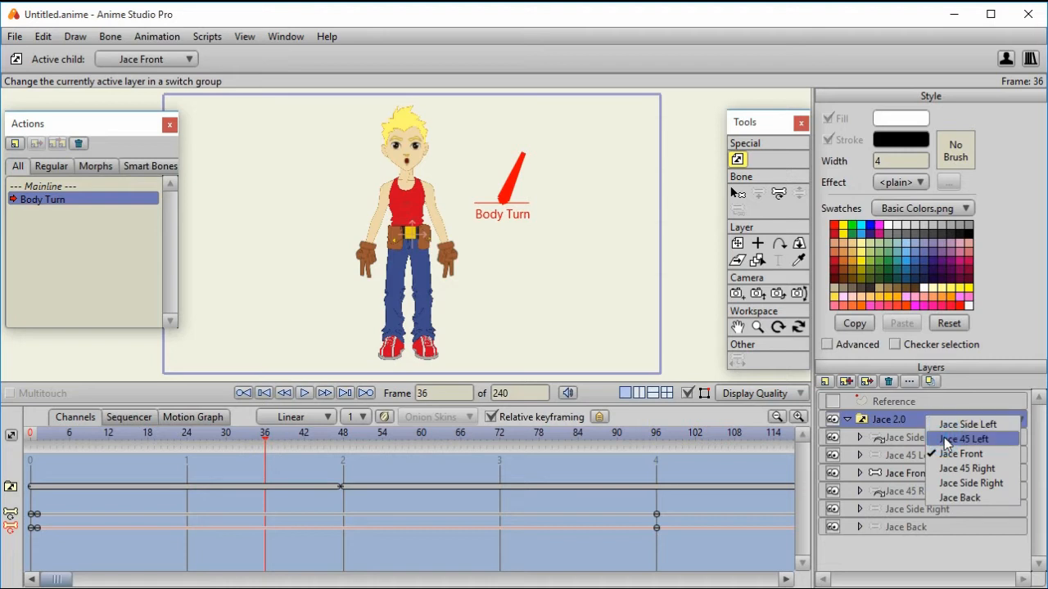
pyautogui.click(966, 439)
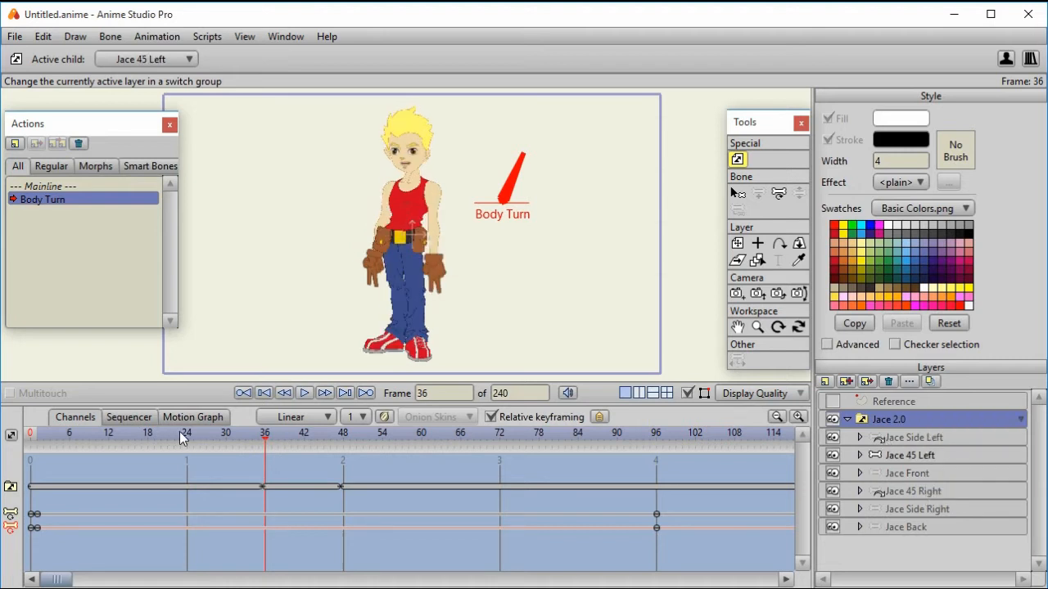
pyautogui.click(916, 419)
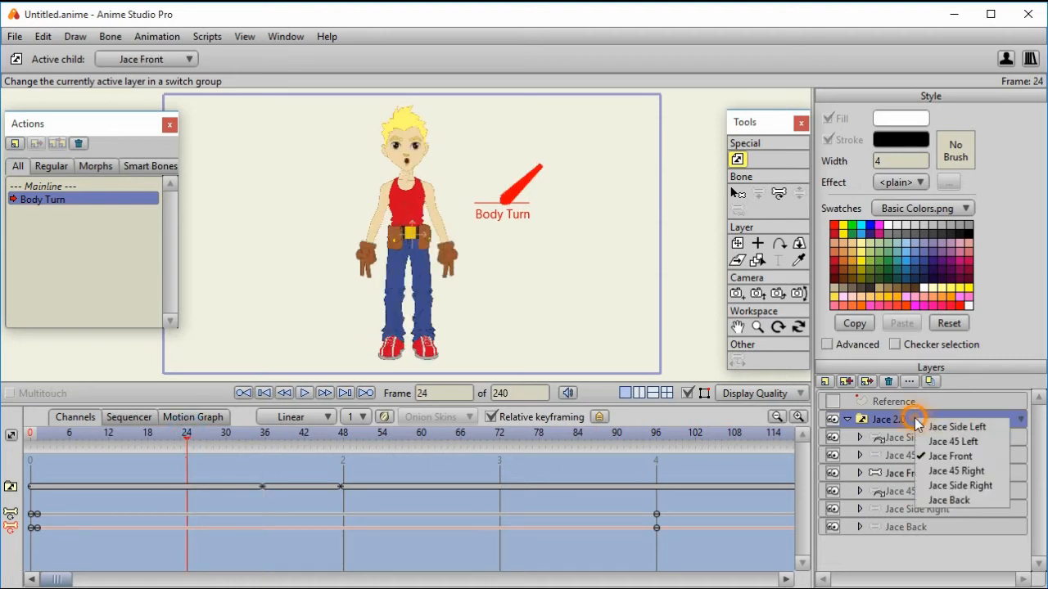
pyautogui.moveTo(950, 455)
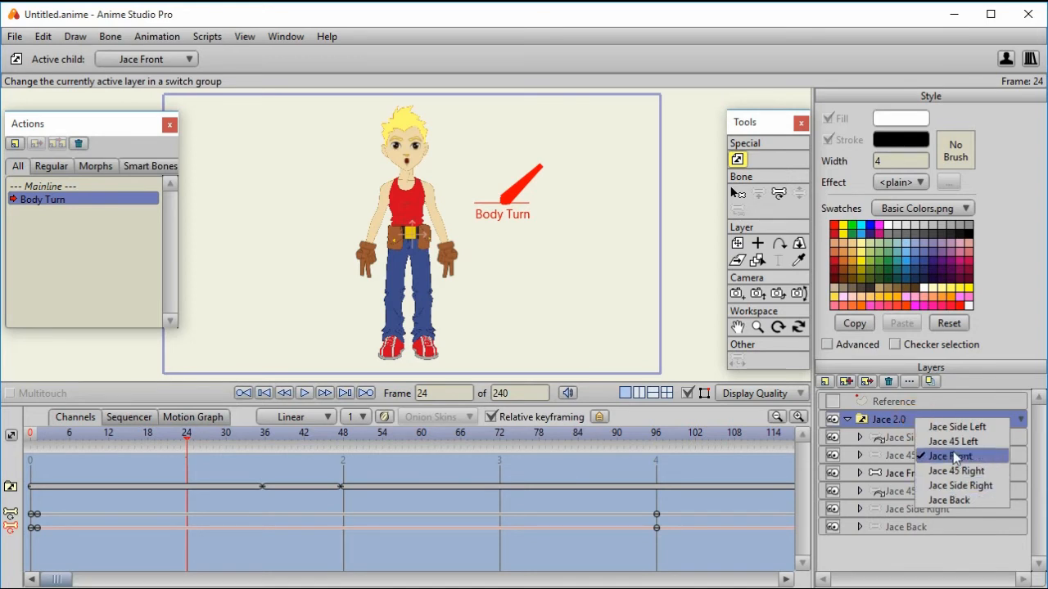
pyautogui.click(956, 426)
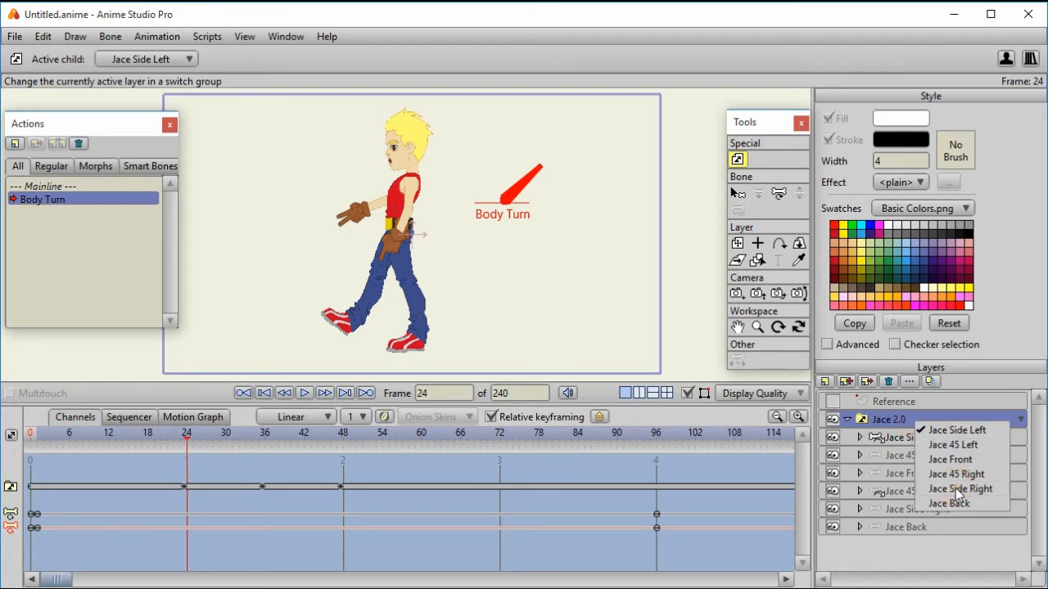
# Step: Check frame 36, key the view at frame 72 and Jace Back at frame 12
pyautogui.click(959, 488)
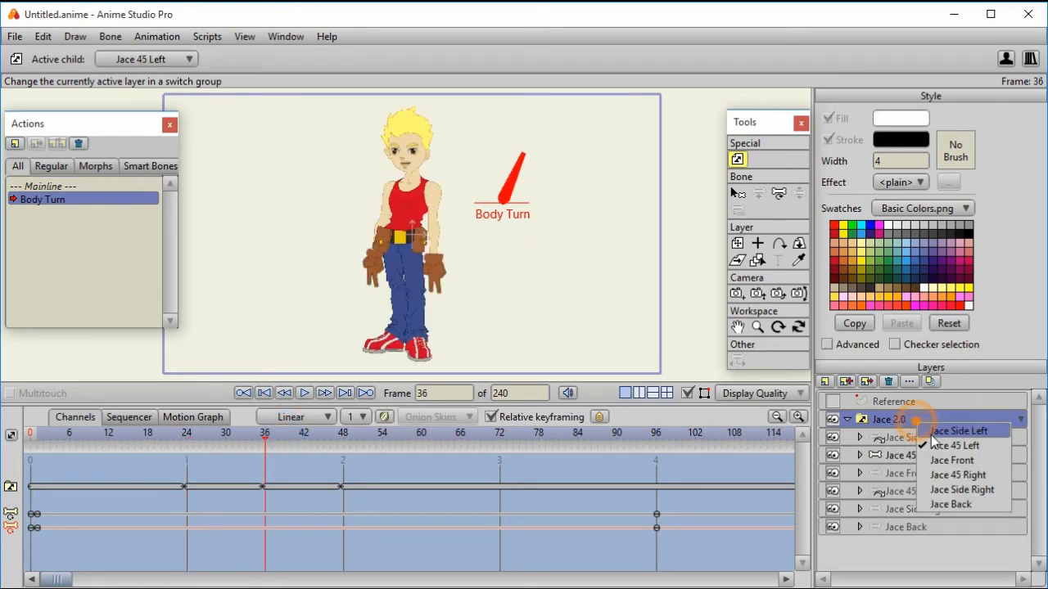
pyautogui.click(957, 474)
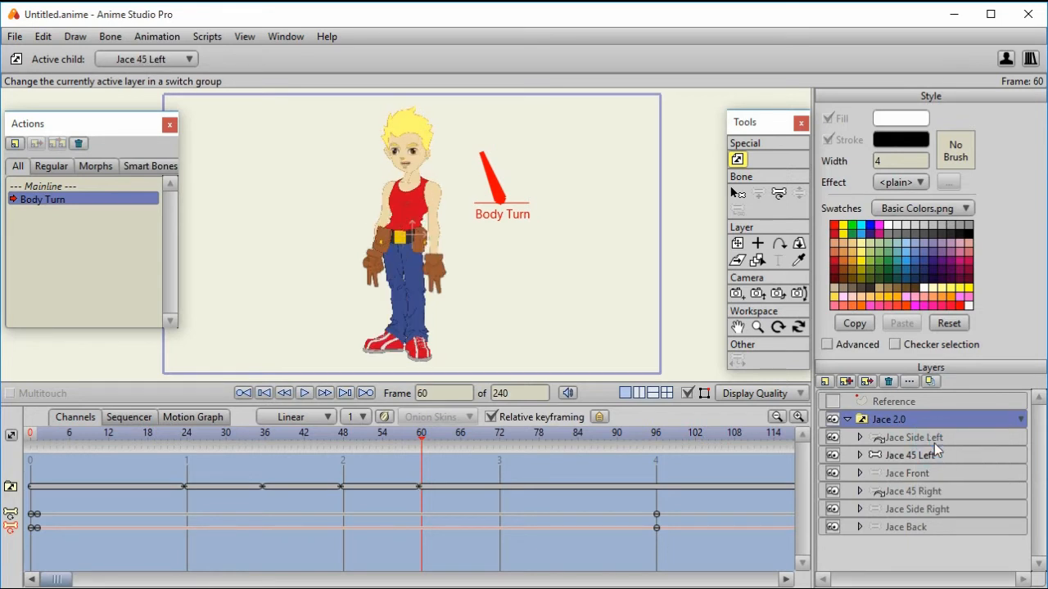
pyautogui.moveTo(254, 439)
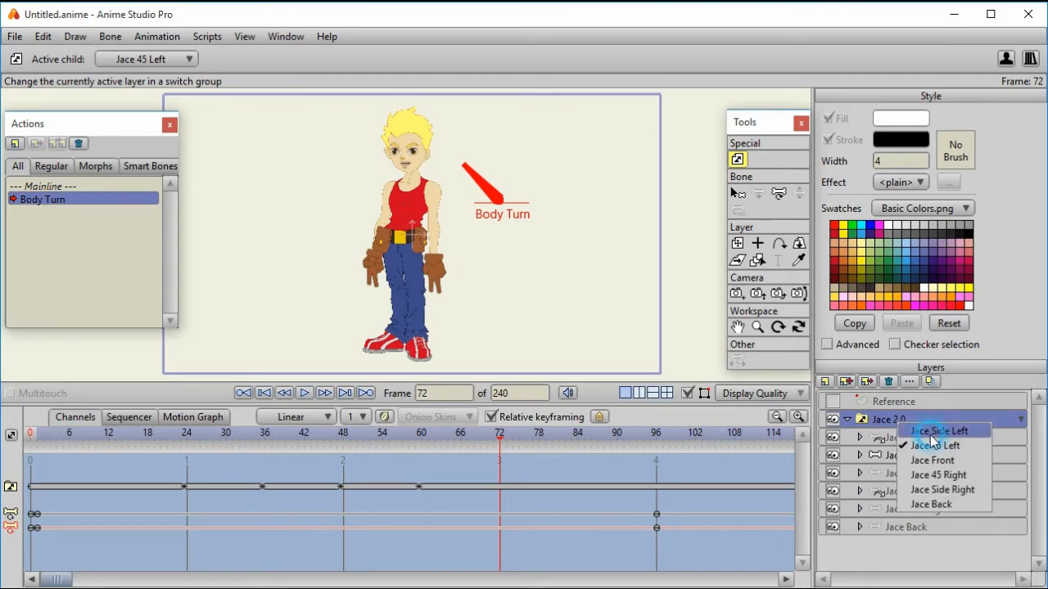
pyautogui.click(941, 430)
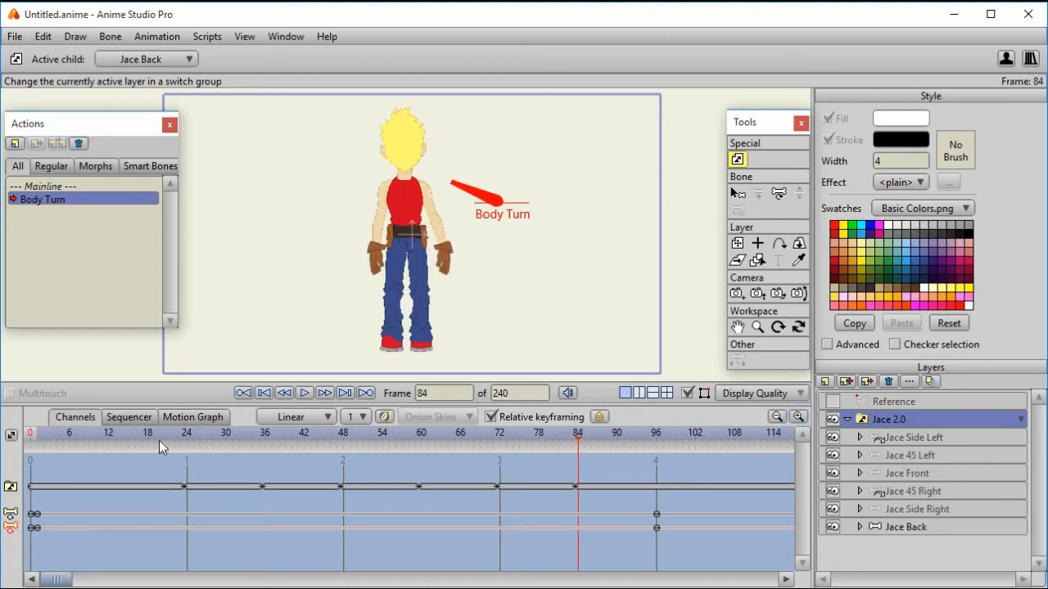
pyautogui.click(101, 432)
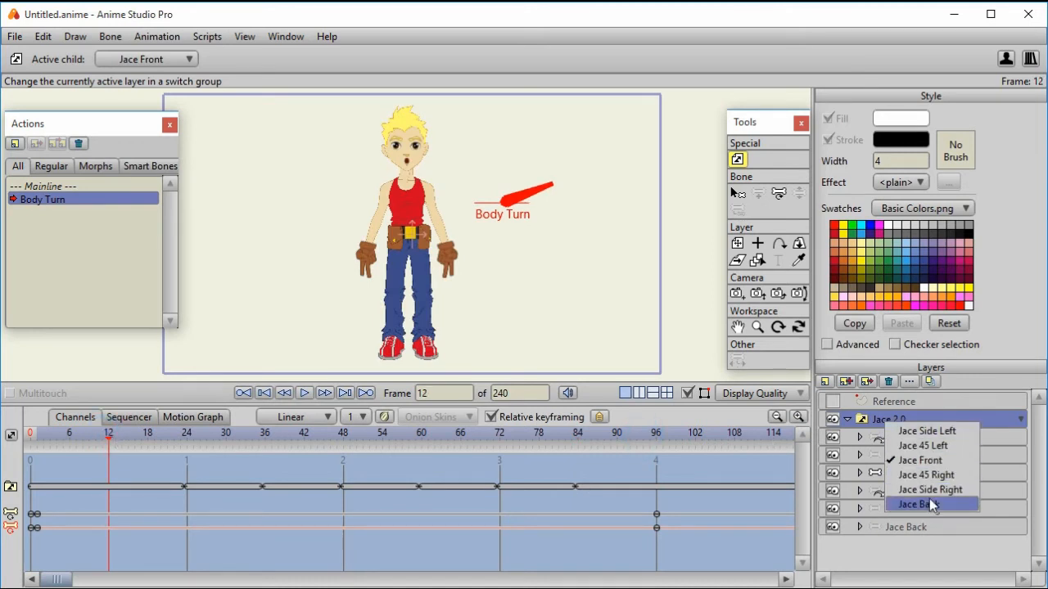
pyautogui.click(916, 504)
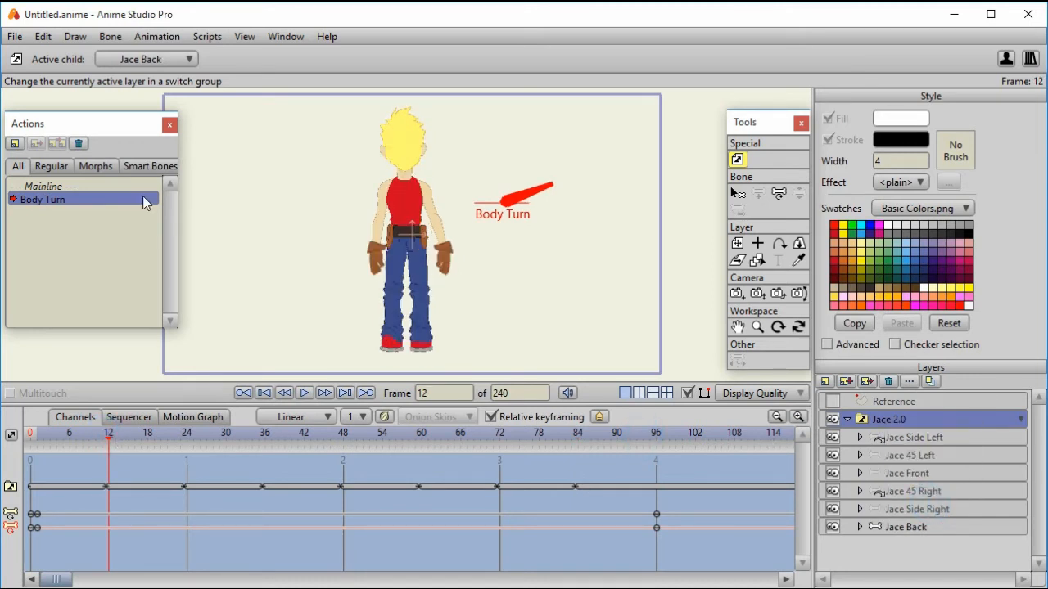
# Step: Return to Mainline, select Jace Front and raise one arm straight up to test the rig
pyautogui.click(46, 186)
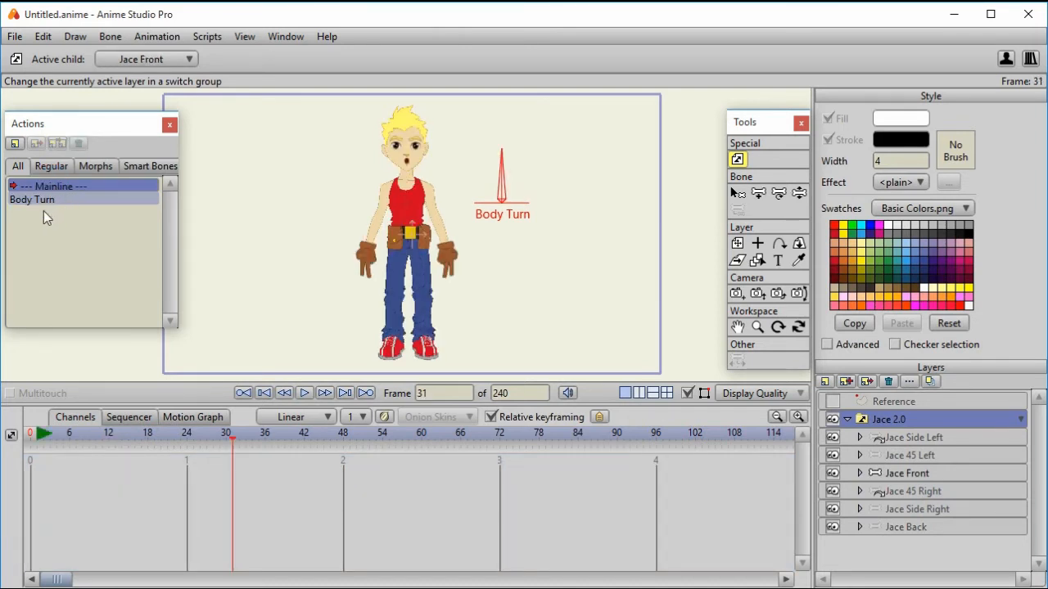
pyautogui.moveTo(261, 36)
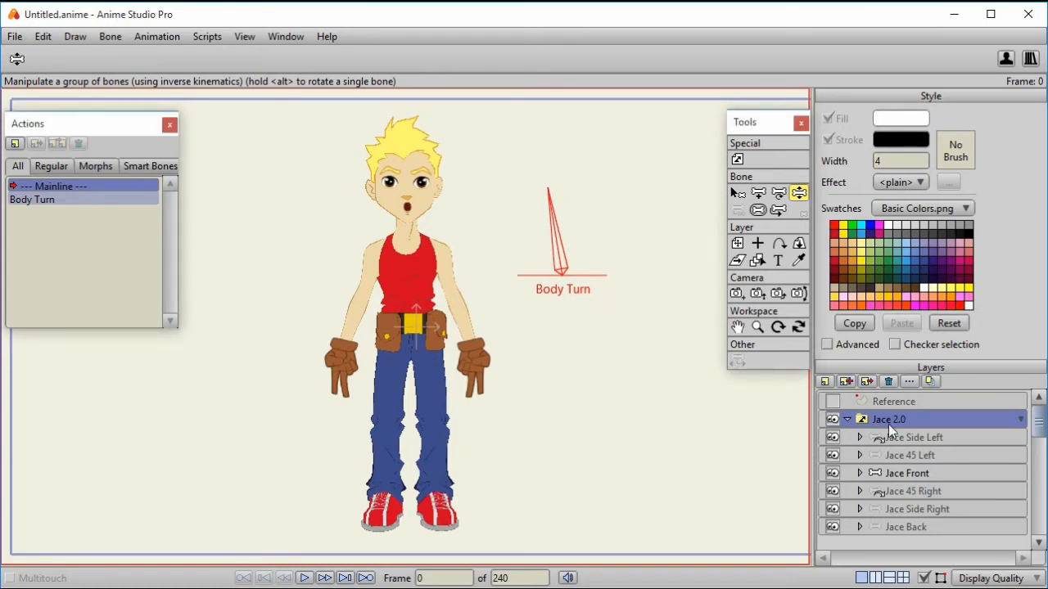
pyautogui.click(907, 471)
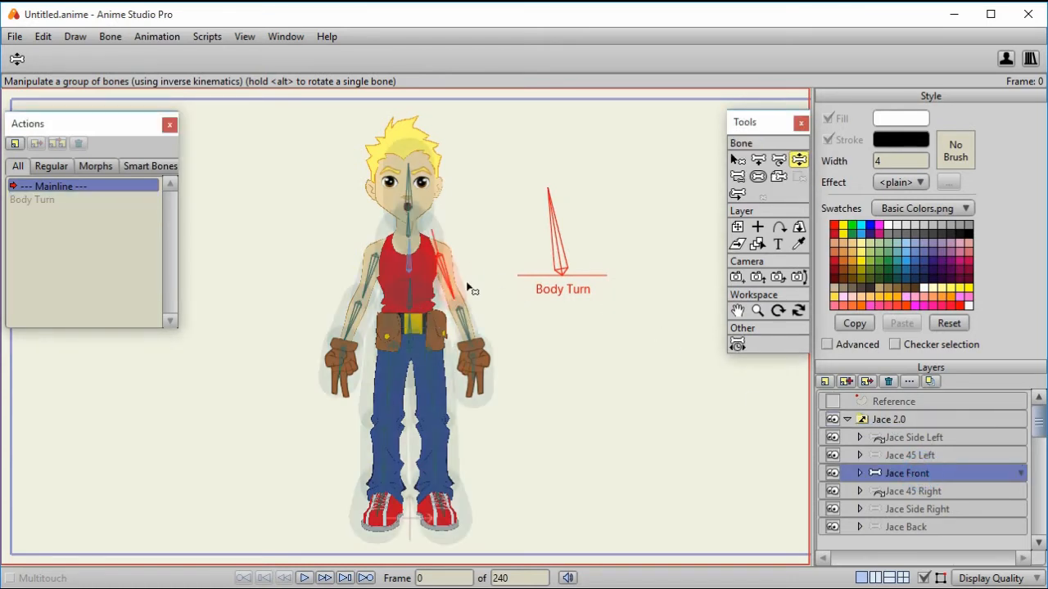
pyautogui.moveTo(466, 294); pyautogui.dragTo(531, 262)
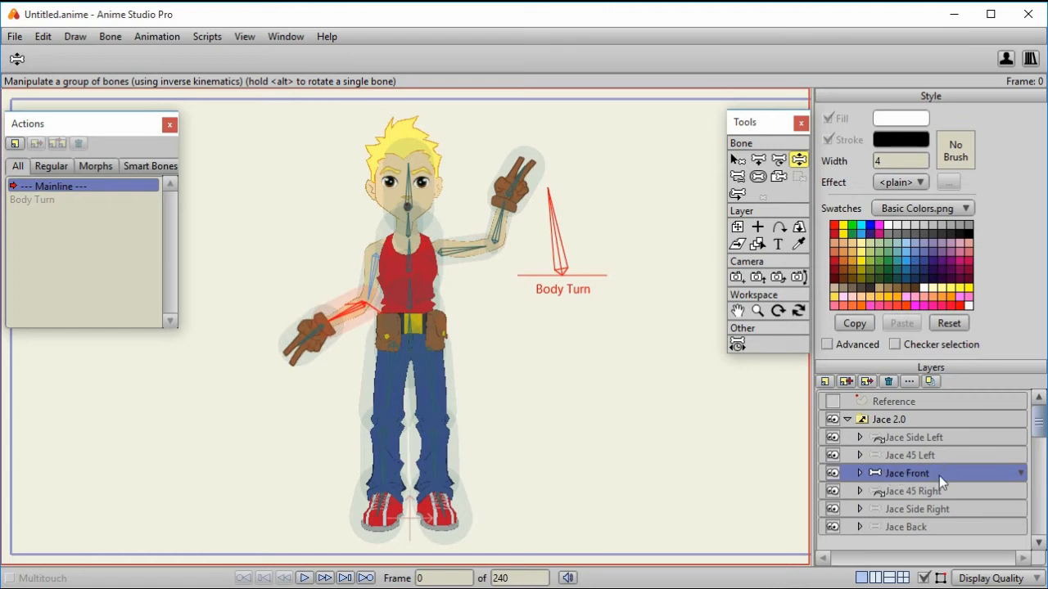
pyautogui.moveTo(369, 303); pyautogui.dragTo(491, 216)
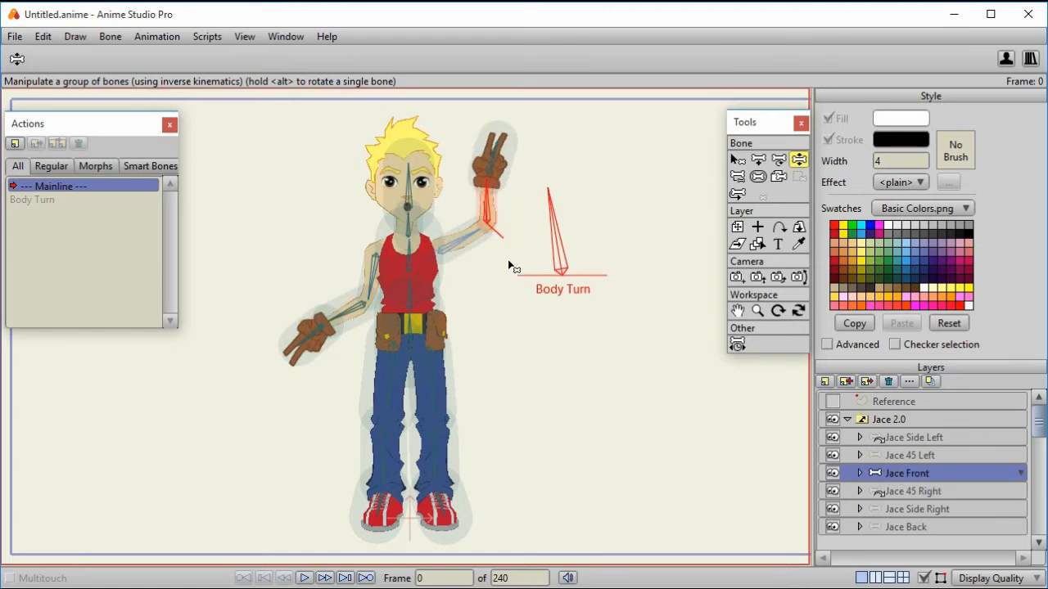
# Step: Restore the Timeline window, go to frame 24 and turn the dial so Jace 2.0 shows Side Left
pyautogui.click(736, 160)
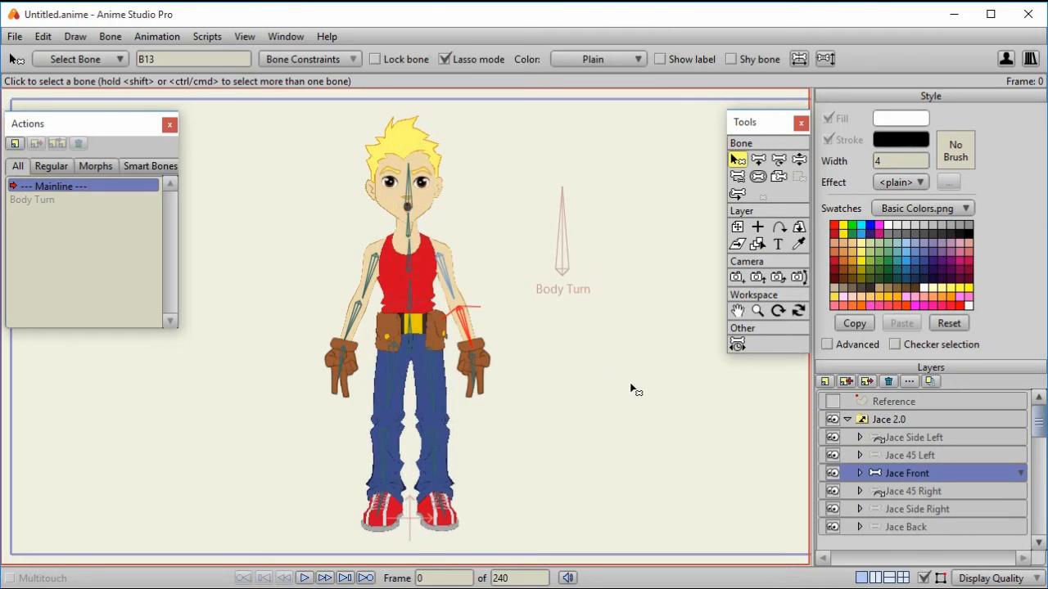
pyautogui.moveTo(615, 303)
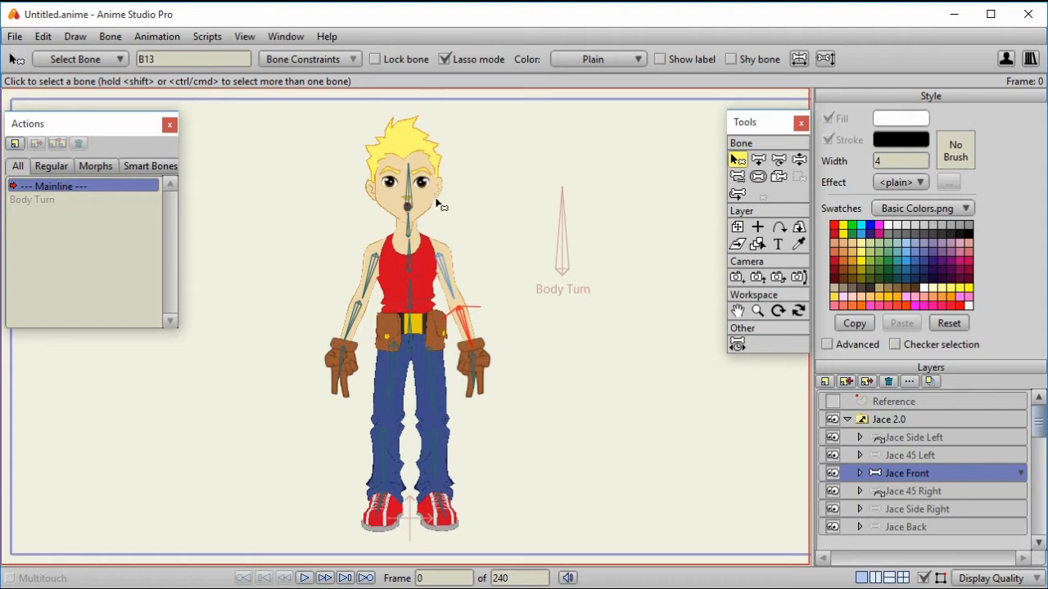
pyautogui.click(285, 36)
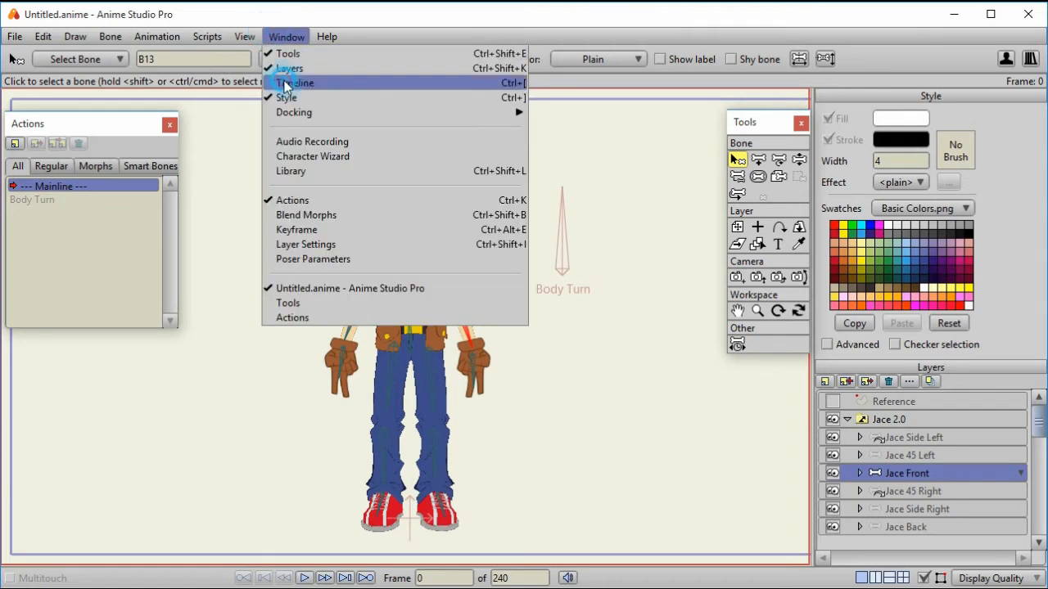
pyautogui.click(295, 82)
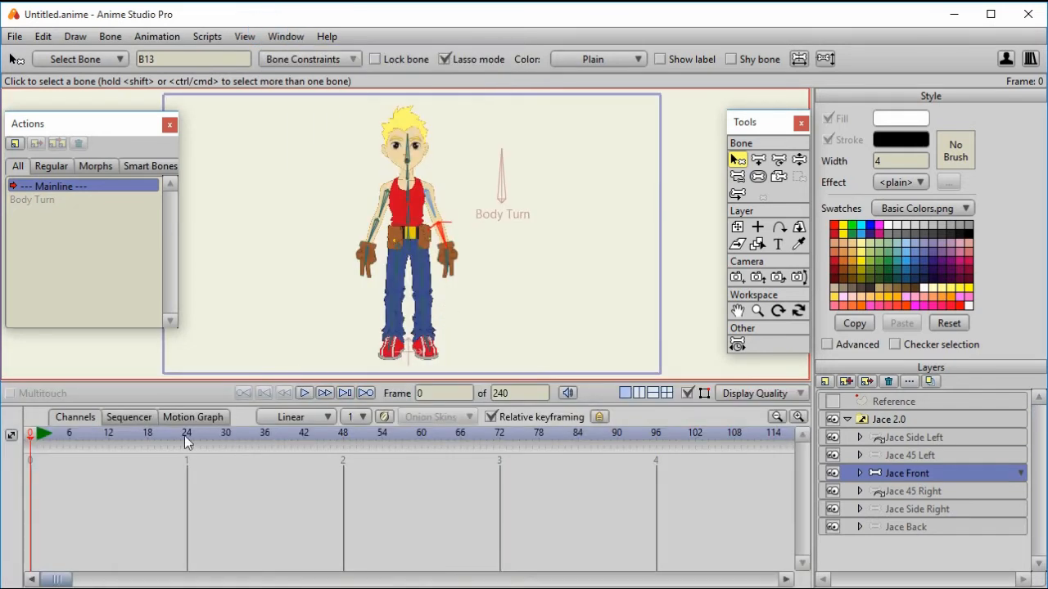
pyautogui.click(187, 432)
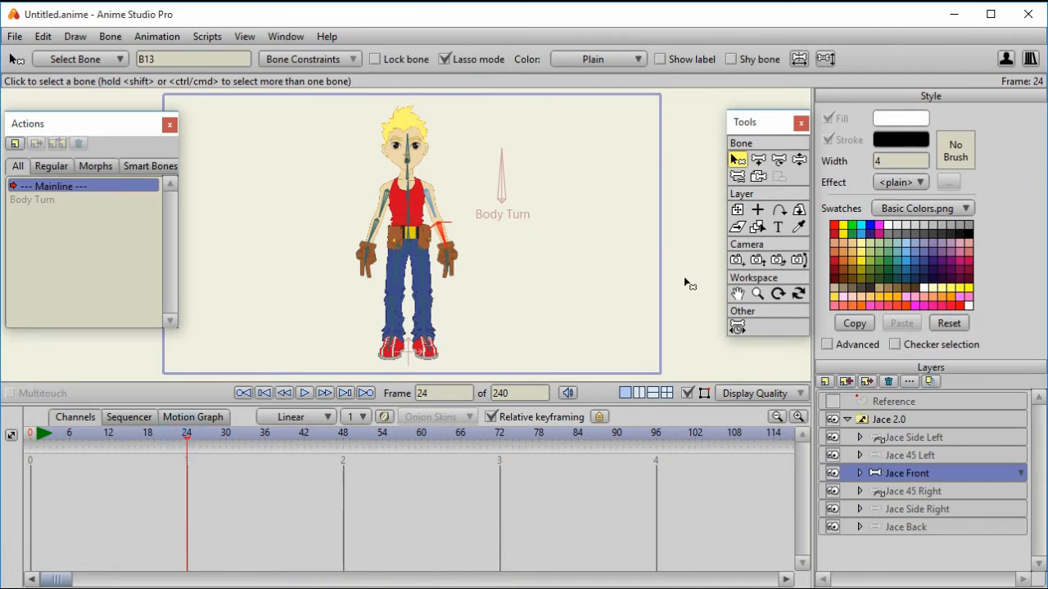
pyautogui.click(799, 161)
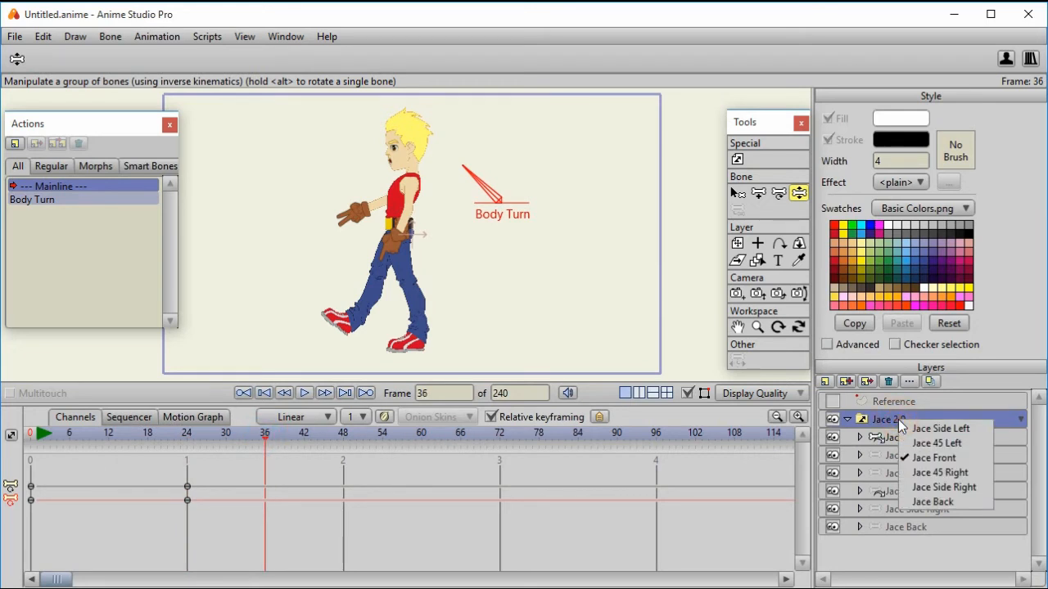
pyautogui.moveTo(940, 501)
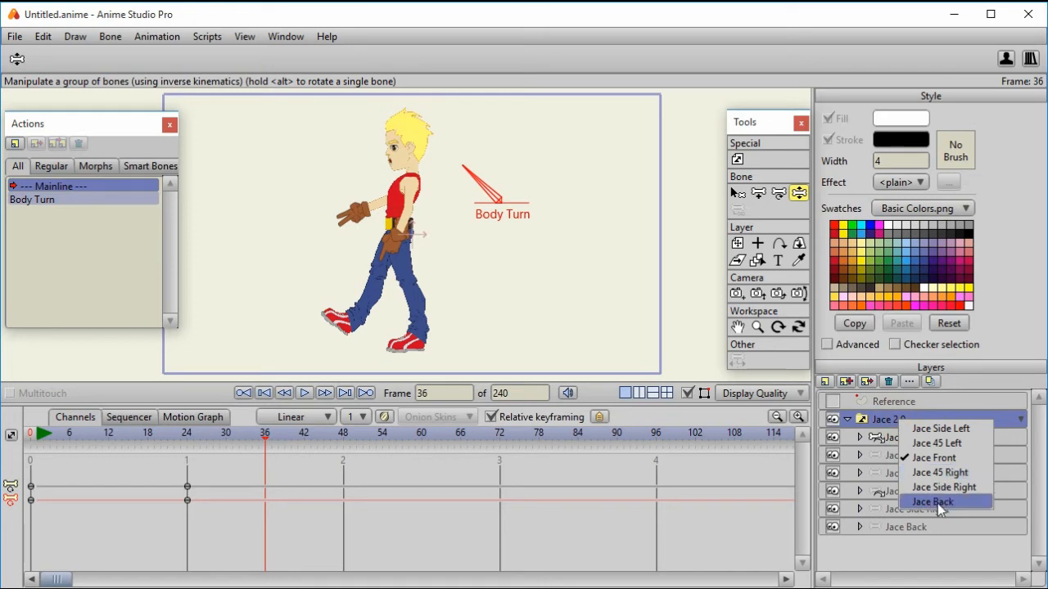
pyautogui.moveTo(942, 442)
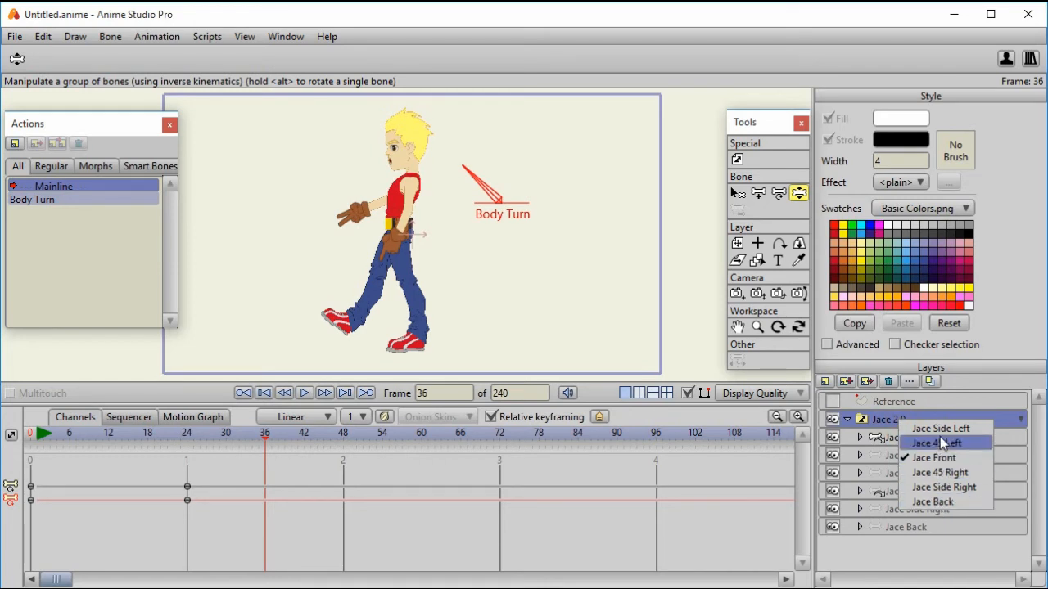
pyautogui.click(943, 442)
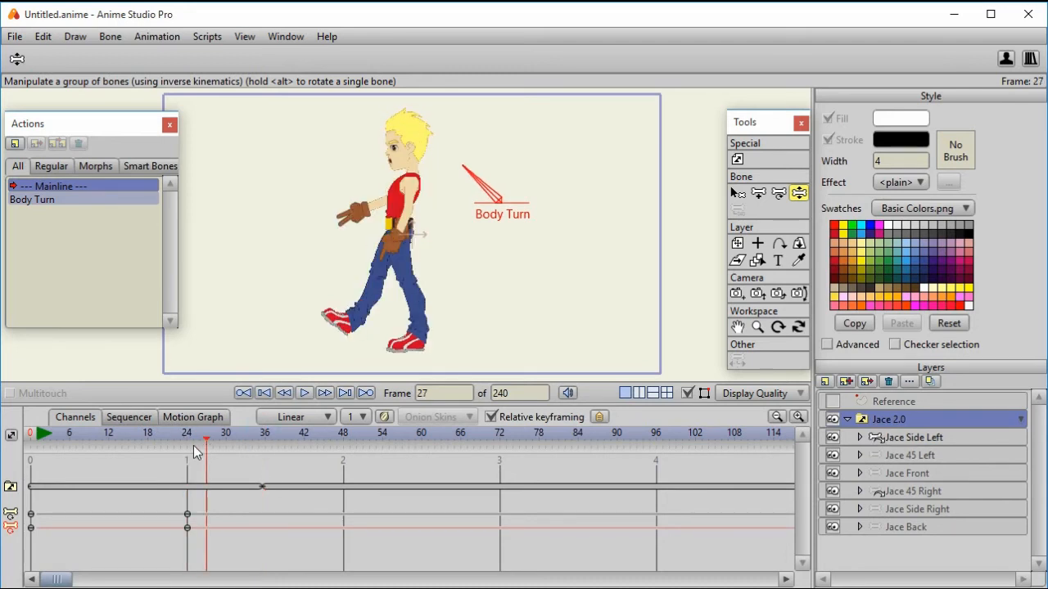
# Step: At frame 36 reset the Body Turn bone's angle so the dial stands upright
pyautogui.moveTo(207, 440); pyautogui.dragTo(193, 440)
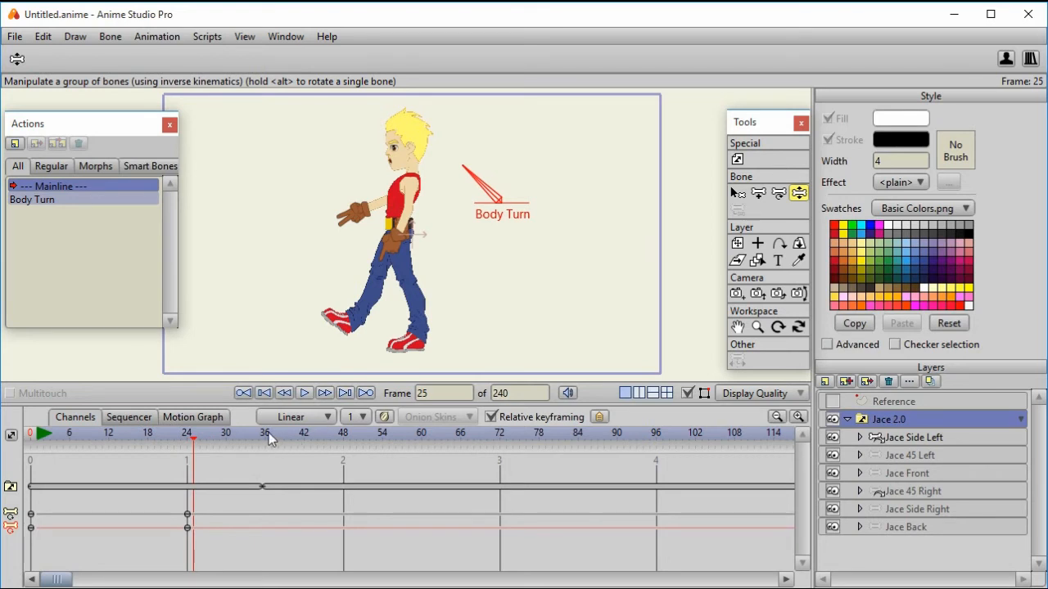
pyautogui.click(265, 432)
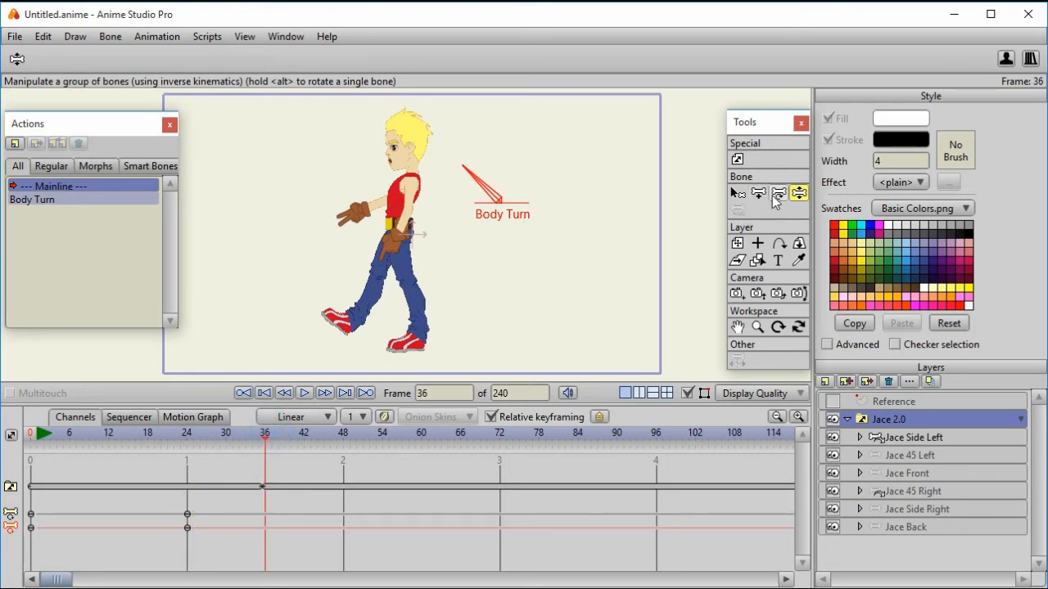
pyautogui.click(799, 194)
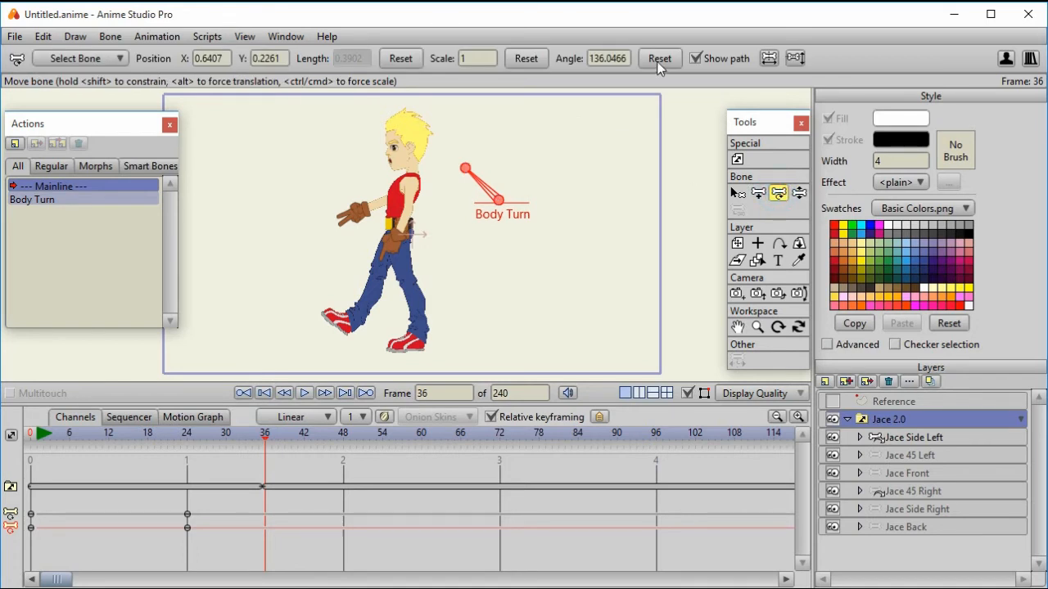
pyautogui.click(660, 59)
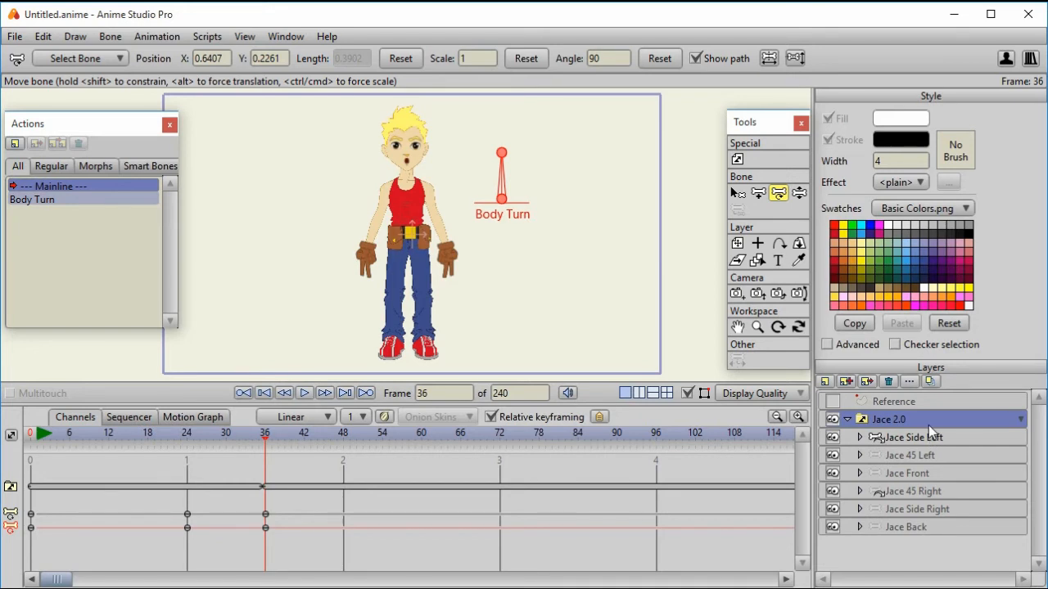
pyautogui.moveTo(981, 478)
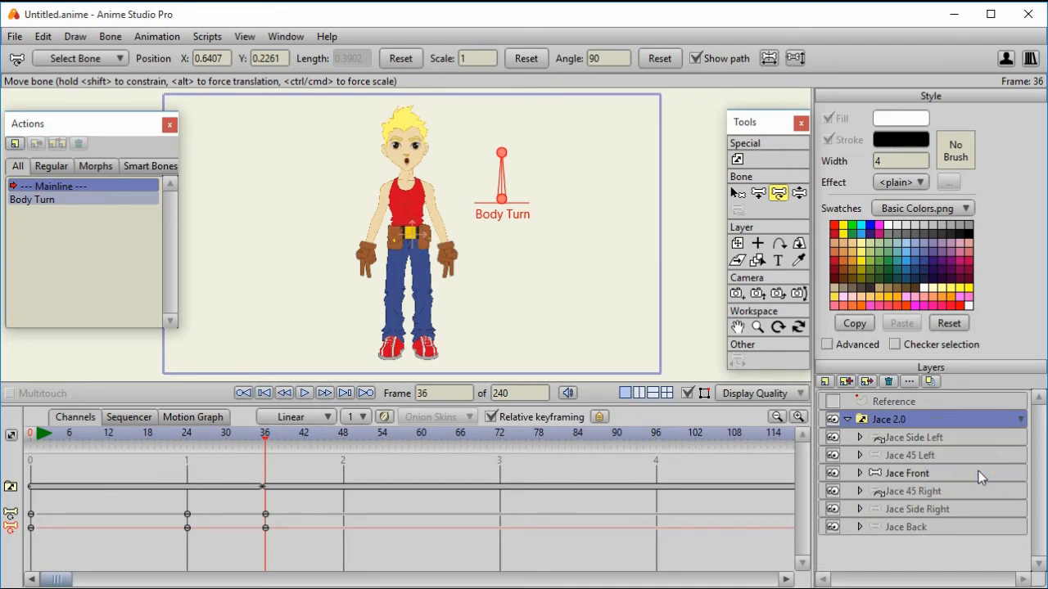
pyautogui.moveTo(744, 457)
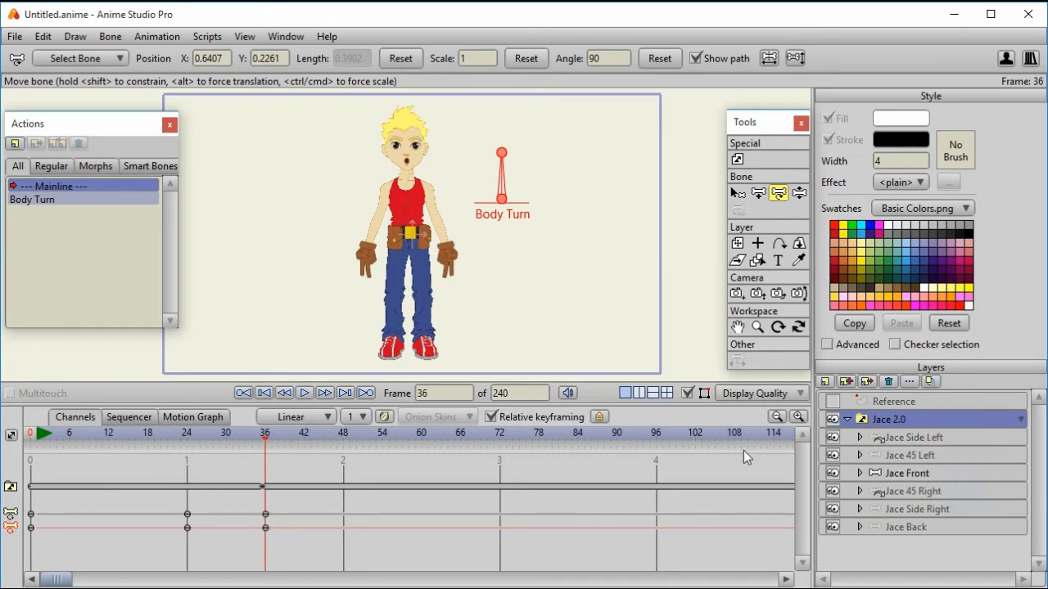
pyautogui.moveTo(567, 232)
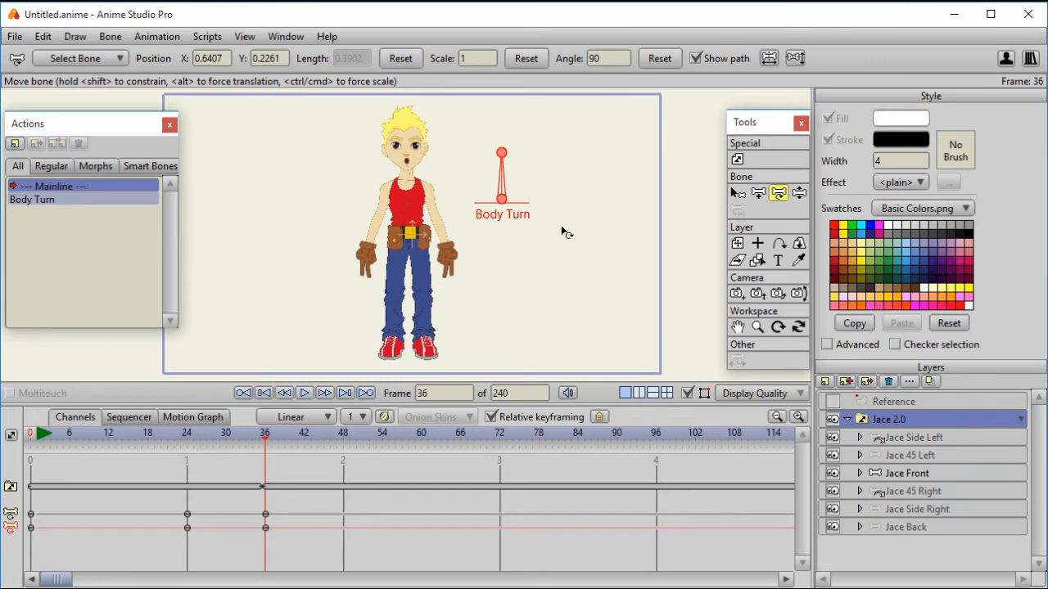
pyautogui.moveTo(482, 190)
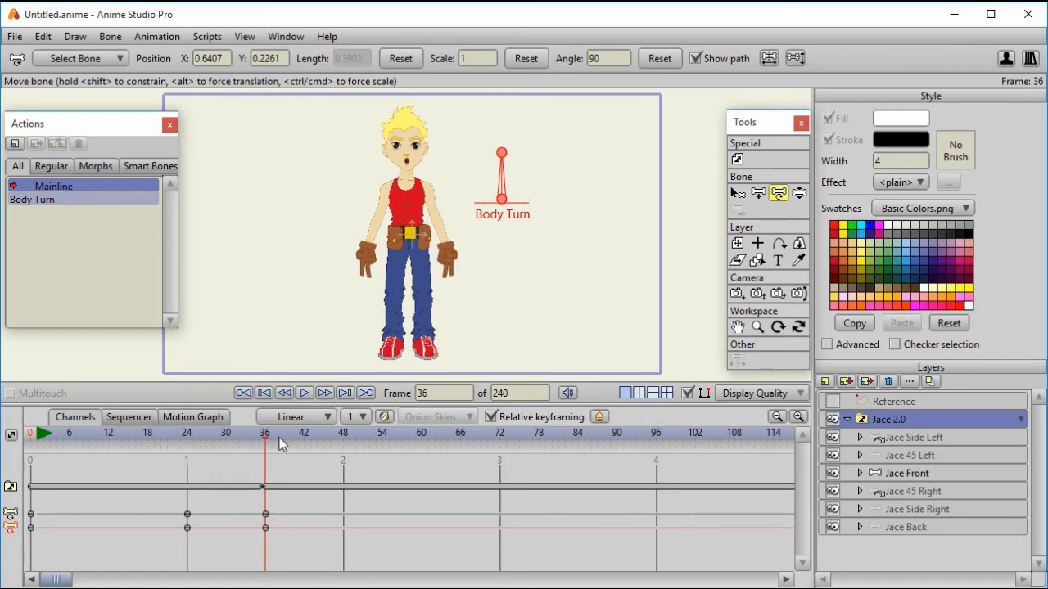
pyautogui.moveTo(59, 214)
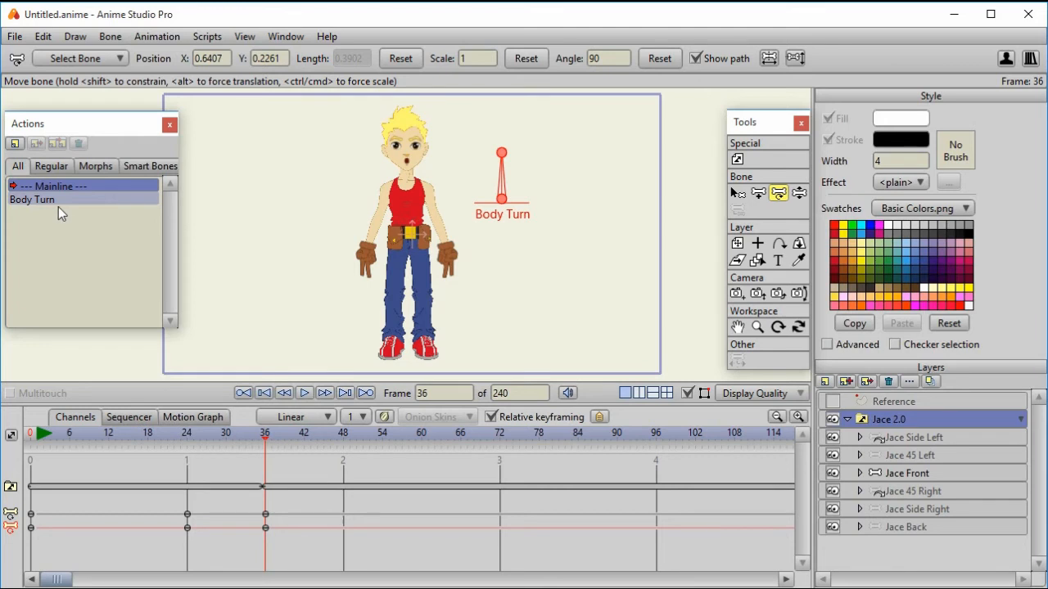
pyautogui.moveTo(448, 221)
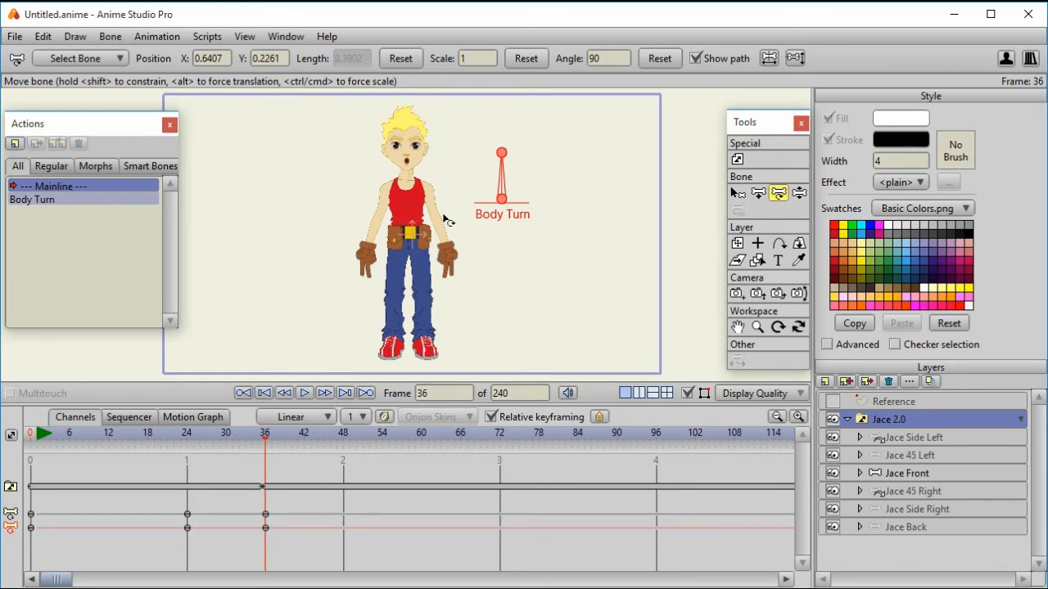
pyautogui.moveTo(396, 416)
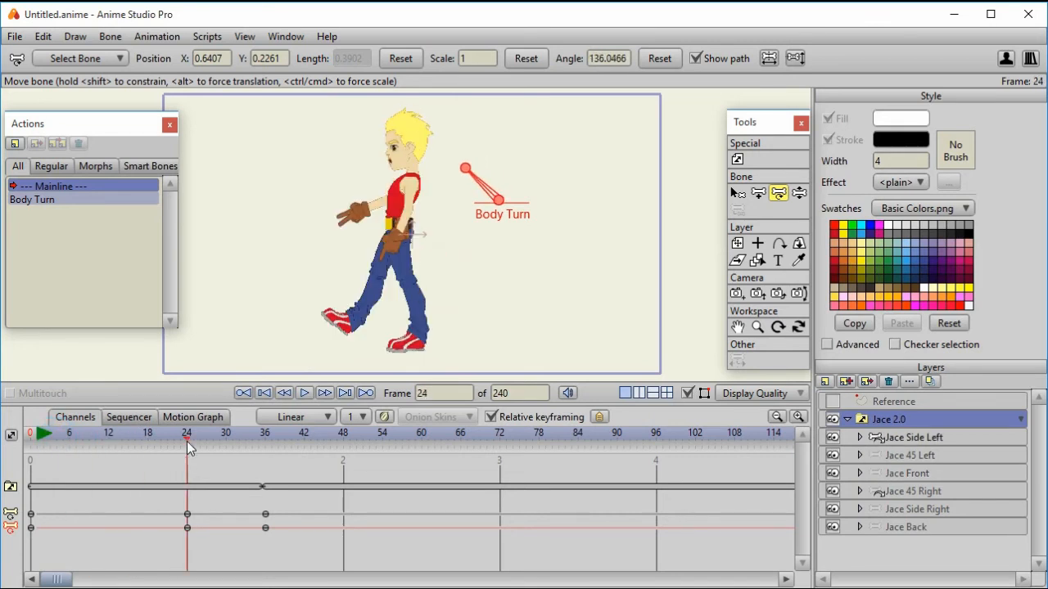
# Step: Set the action's keyframes to Step interpolation and rotate the dial at frame 15 to add a key
pyautogui.click(95, 432)
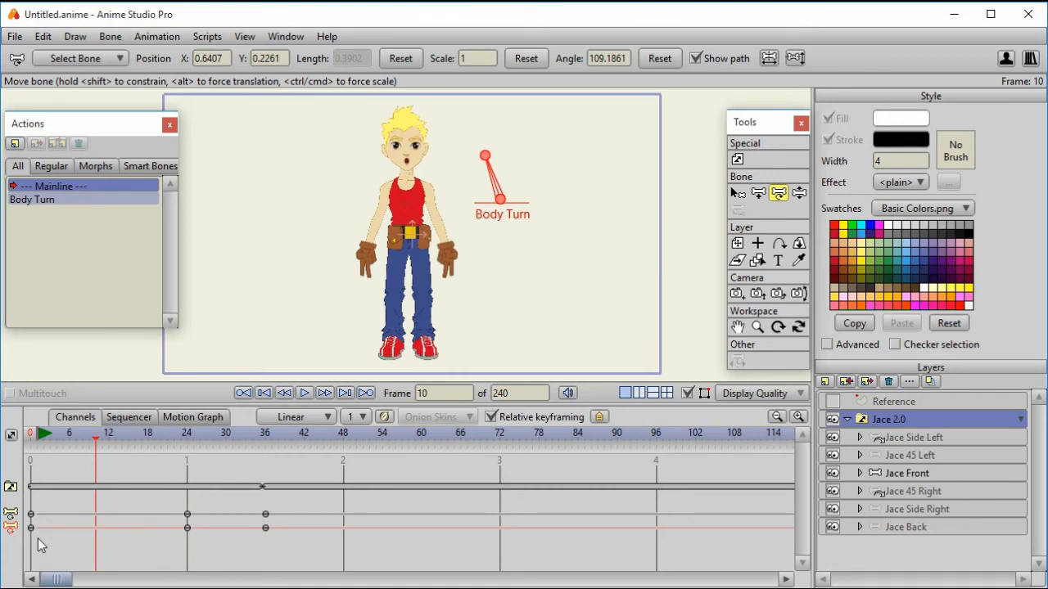
pyautogui.moveTo(35, 533)
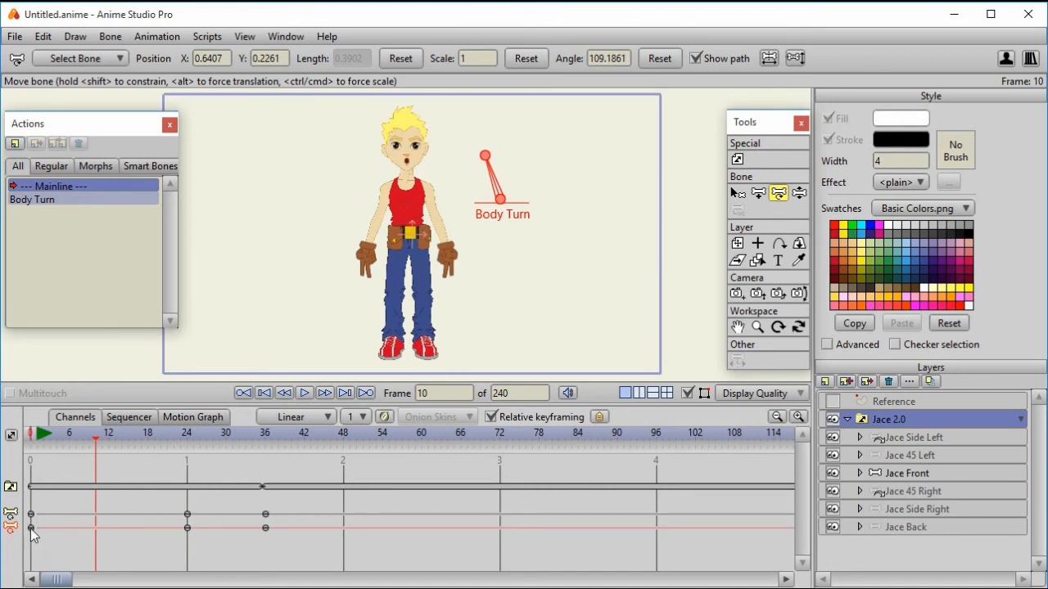
pyautogui.click(86, 432)
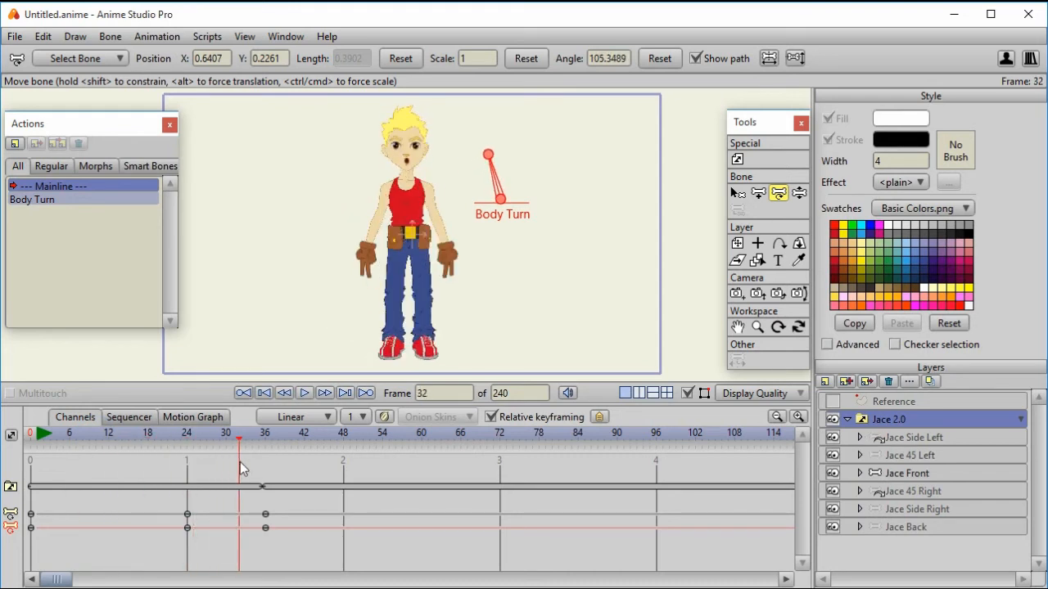
pyautogui.click(42, 432)
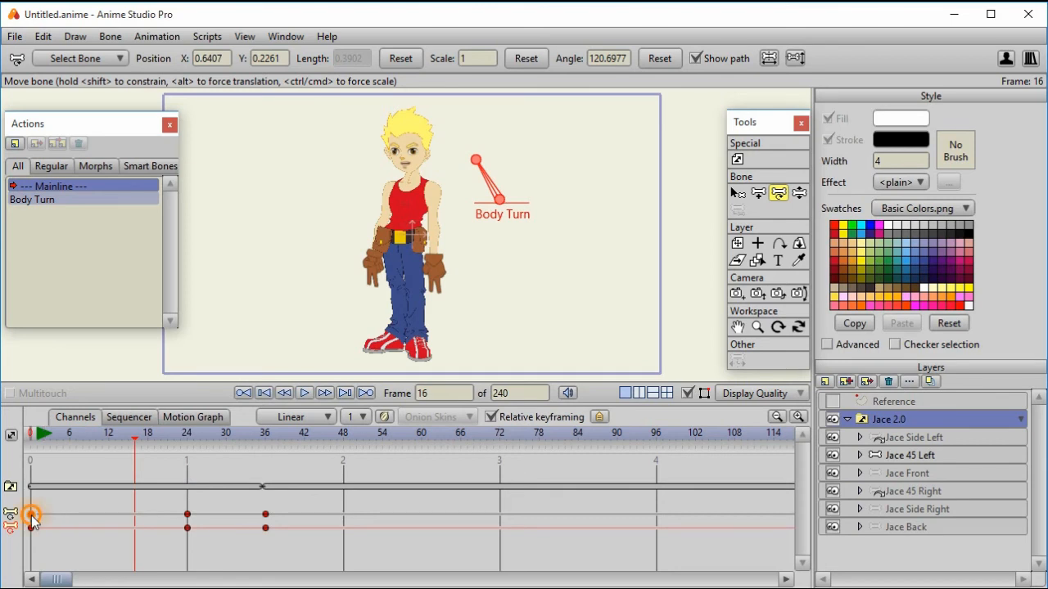
pyautogui.rightClick(33, 516)
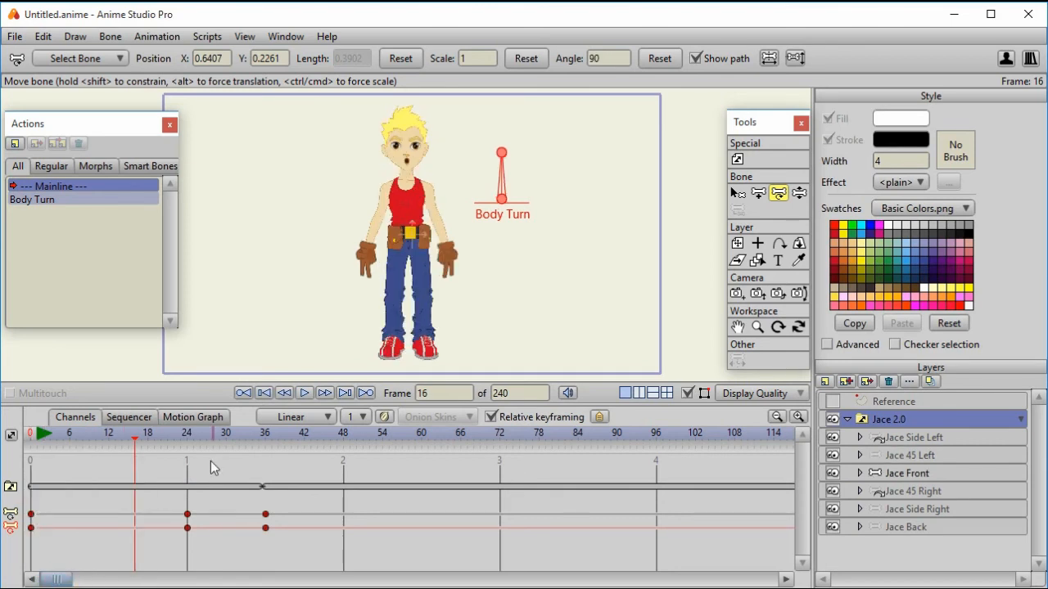
pyautogui.click(193, 432)
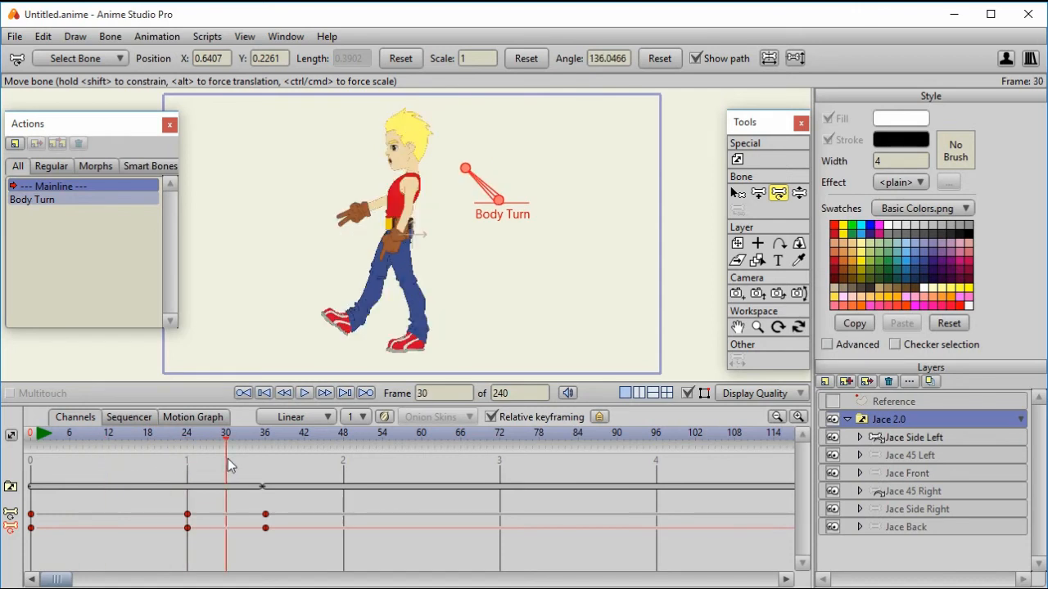
pyautogui.click(294, 417)
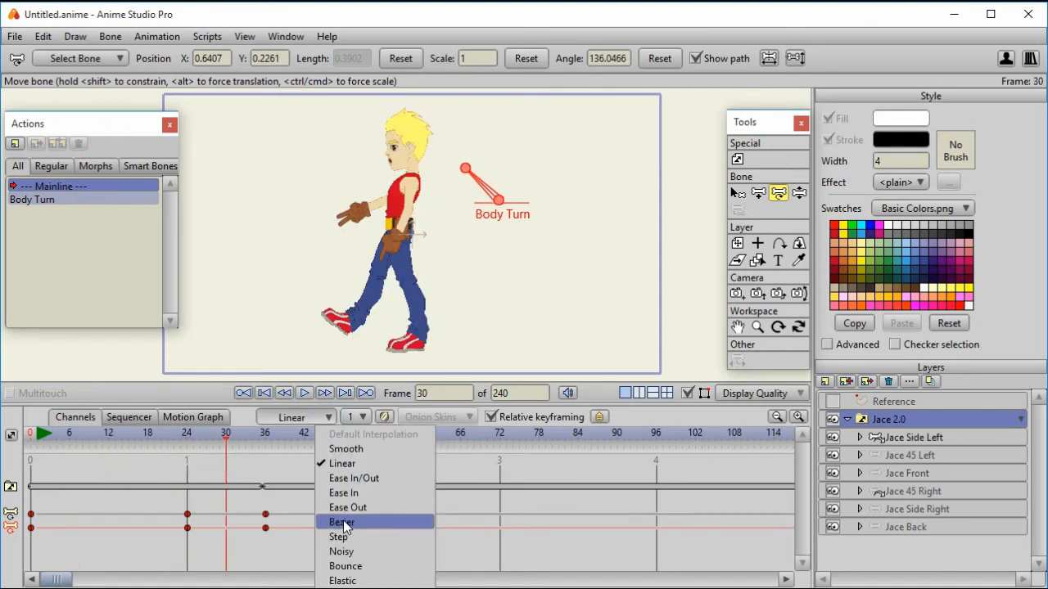
pyautogui.click(339, 537)
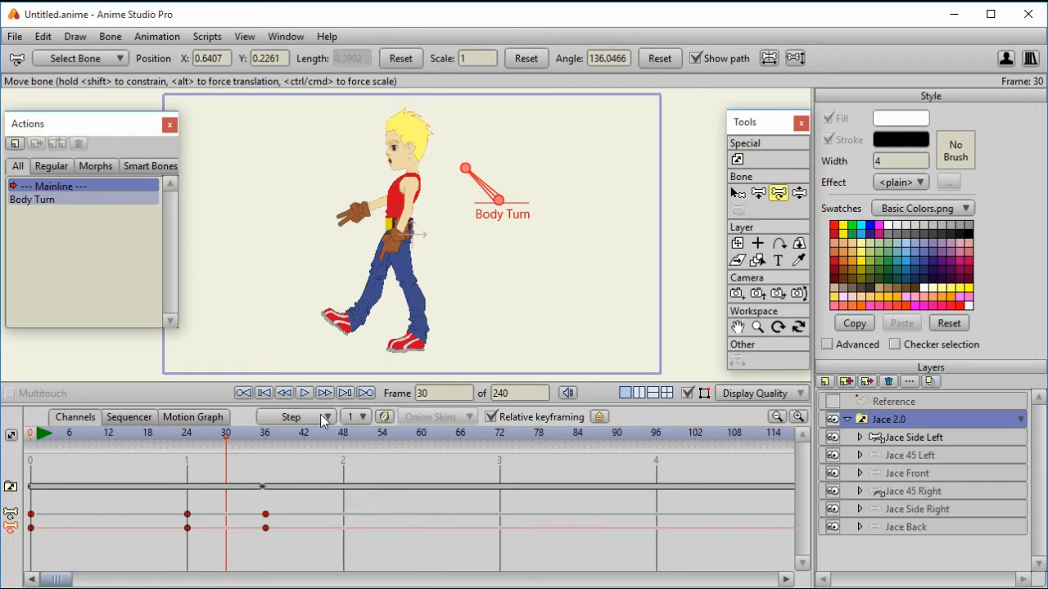
pyautogui.moveTo(254, 384)
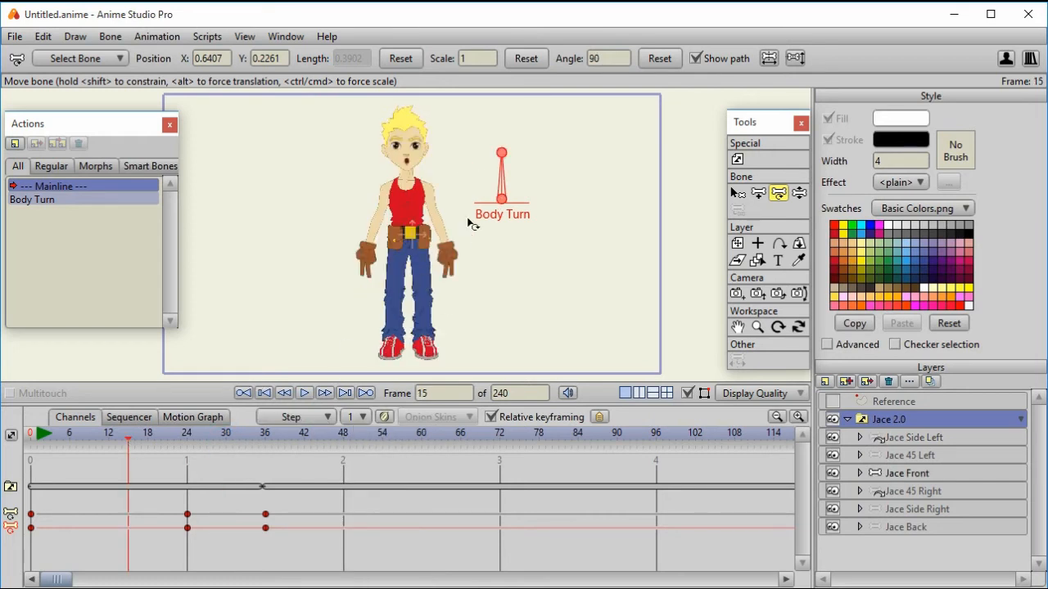
pyautogui.moveTo(501, 151); pyautogui.dragTo(472, 163)
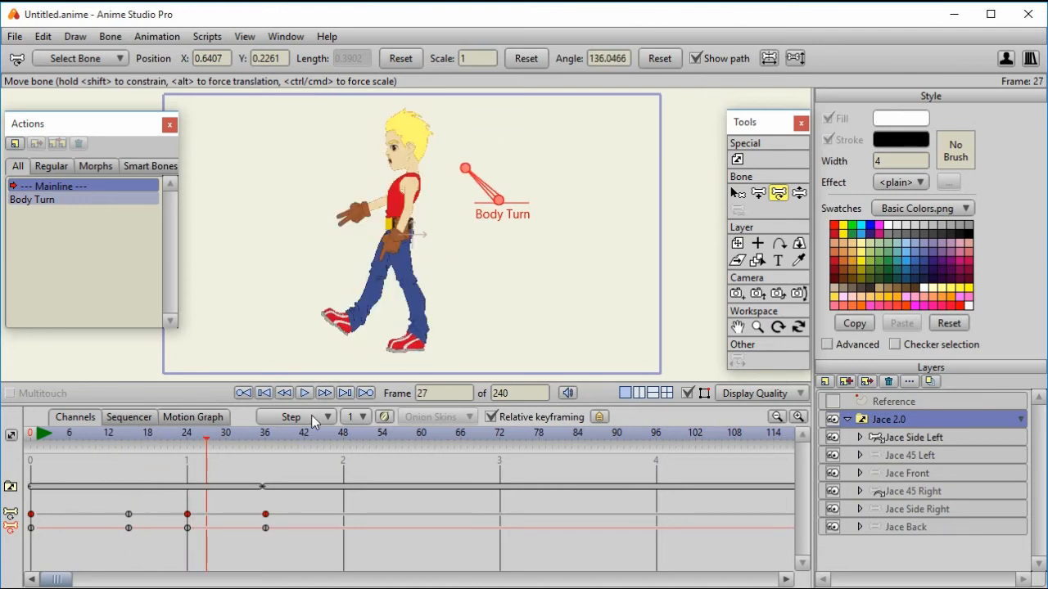
pyautogui.moveTo(314, 422)
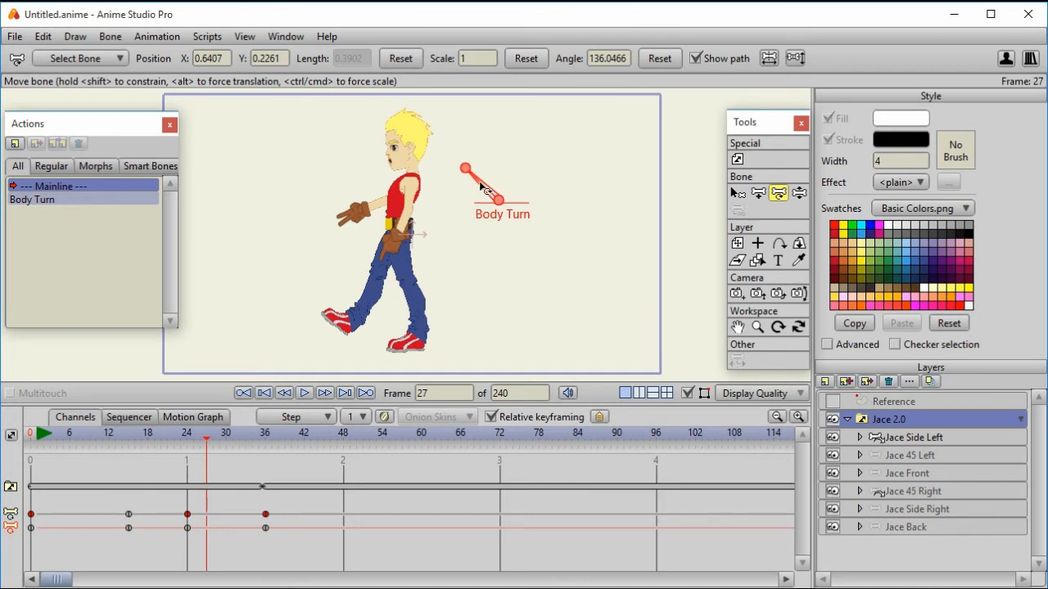
pyautogui.moveTo(305, 542)
pyautogui.write('90')
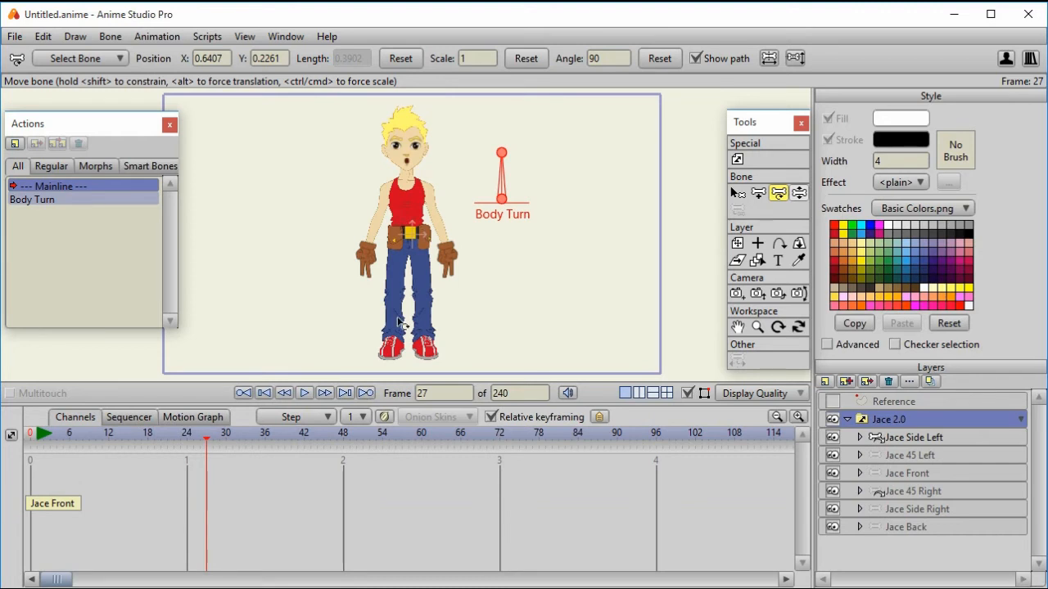
# Step: Delete the Body Turn action, leaving only Mainline in the Actions list
pyautogui.click(33, 200)
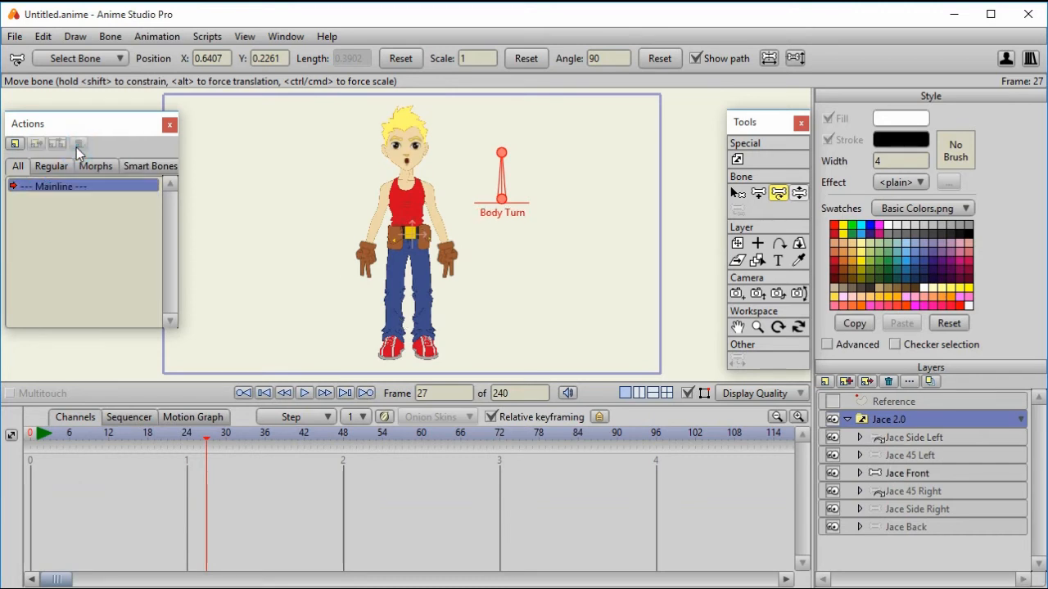
pyautogui.moveTo(441, 174)
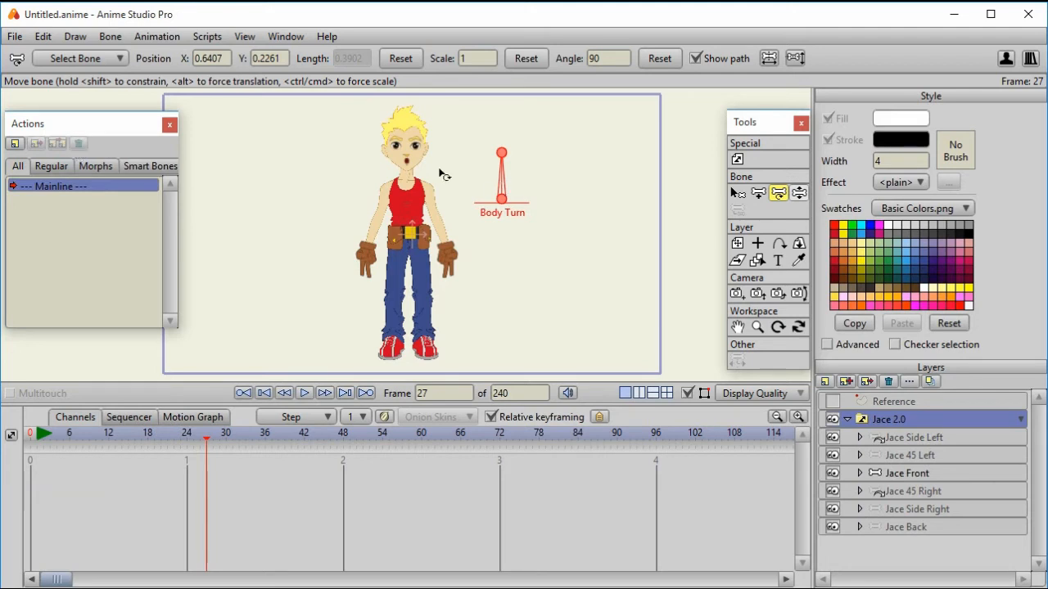
pyautogui.click(110, 36)
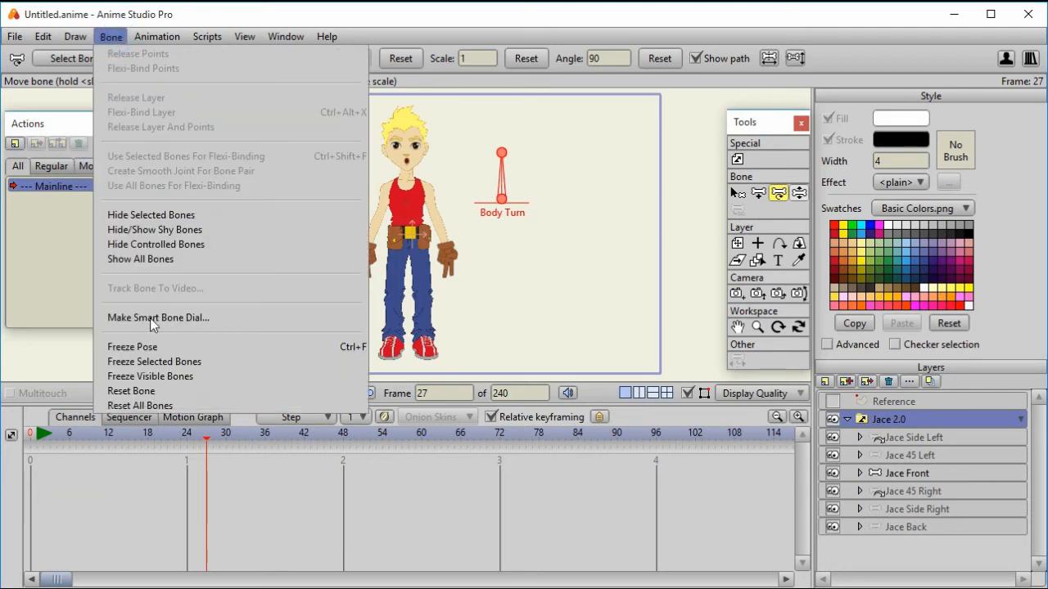
# Step: Make Body Turn a smart bone dial with separate actions for positive and negative angles
pyautogui.click(157, 317)
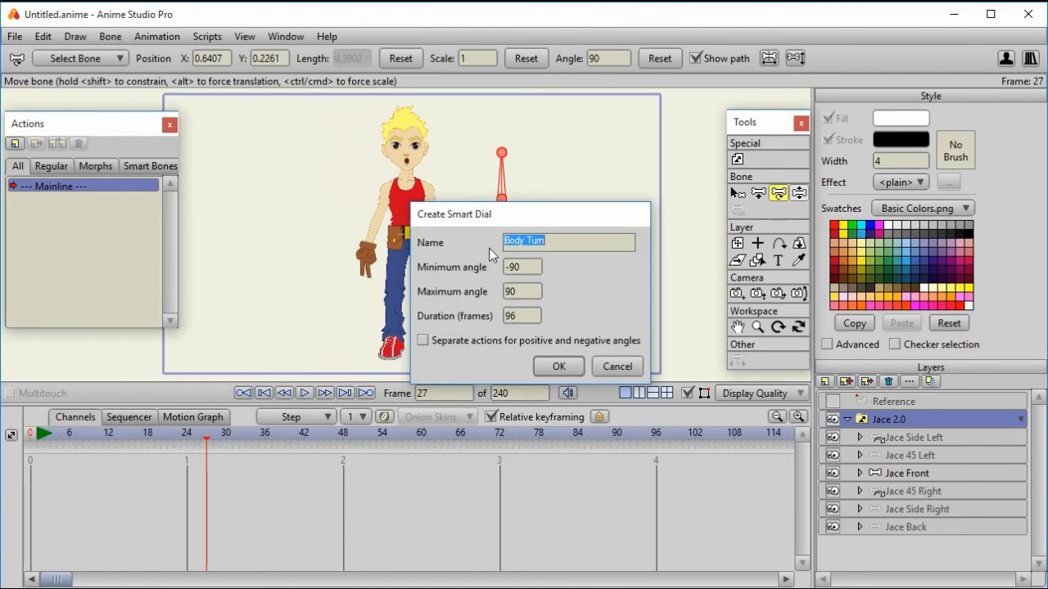
pyautogui.click(422, 341)
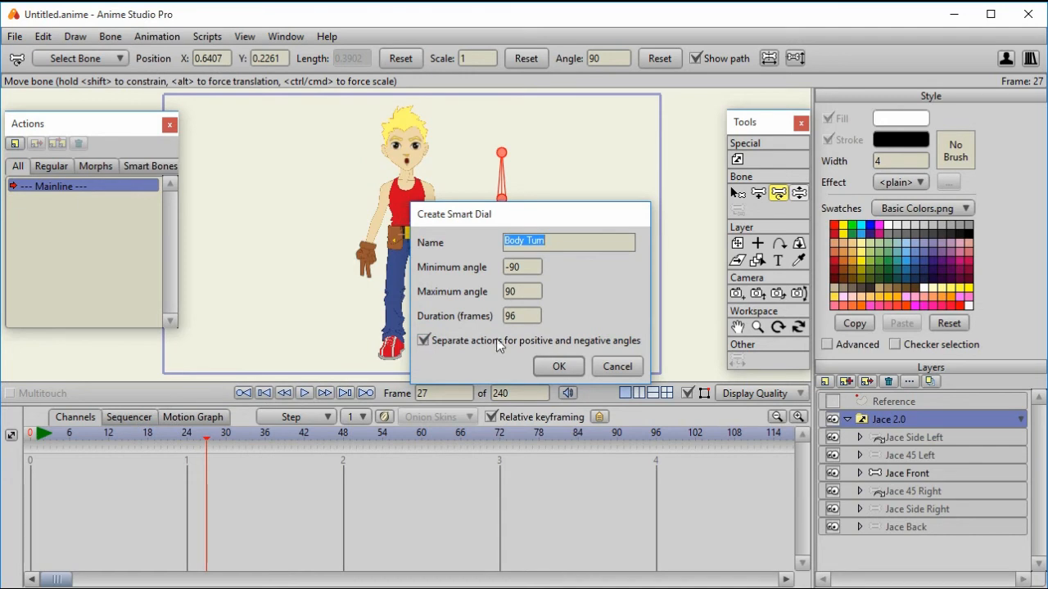
pyautogui.moveTo(560, 370)
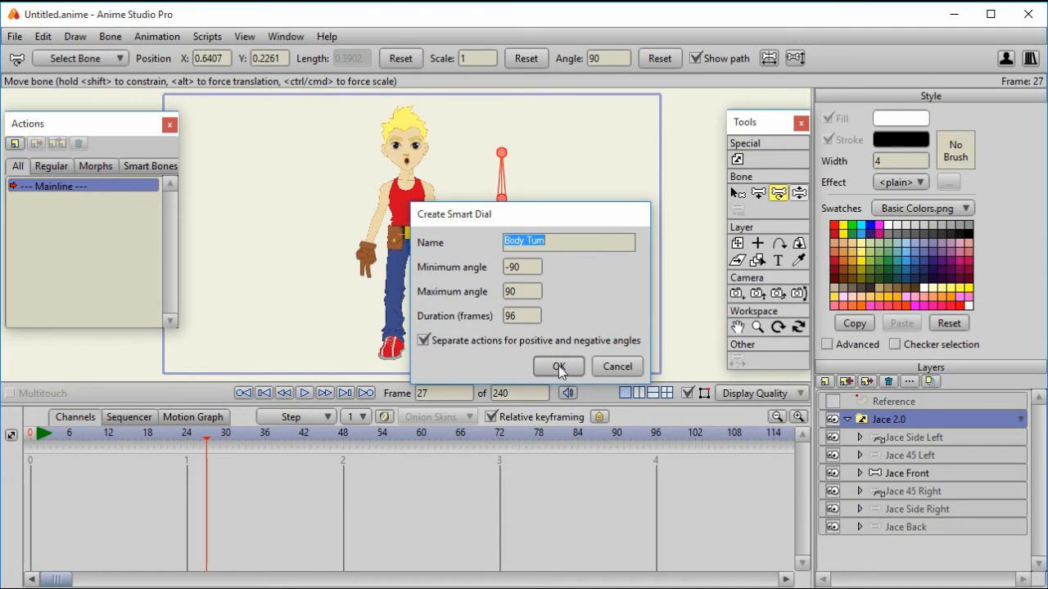
pyautogui.click(558, 366)
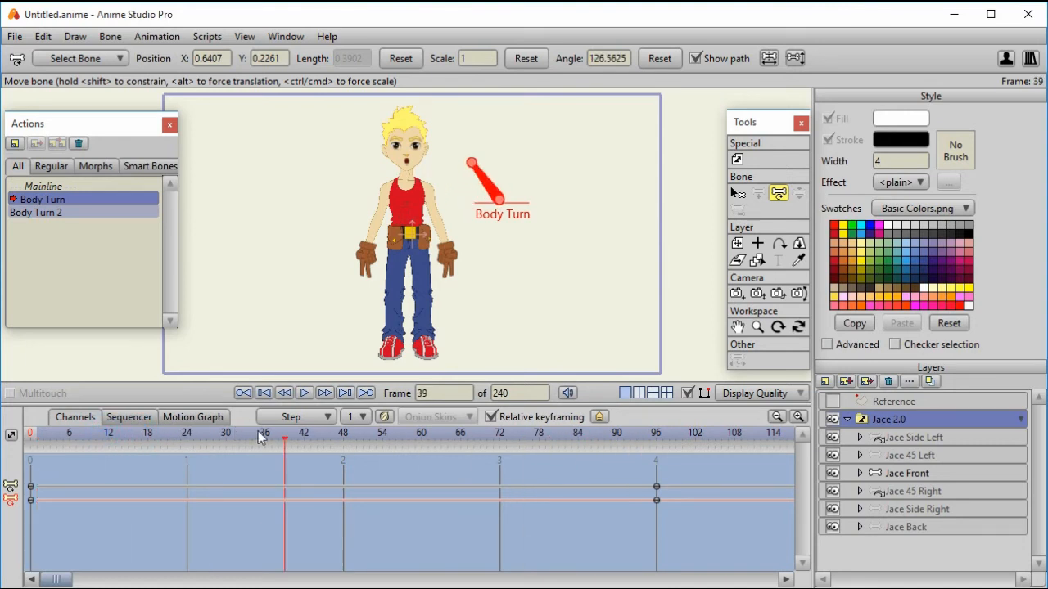
pyautogui.click(101, 438)
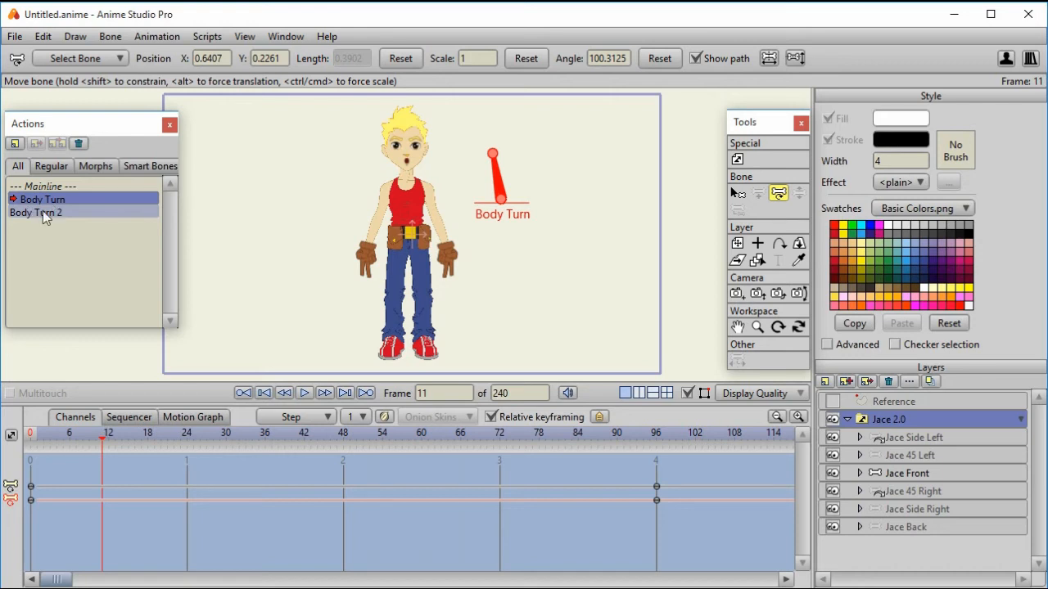
pyautogui.moveTo(59, 222)
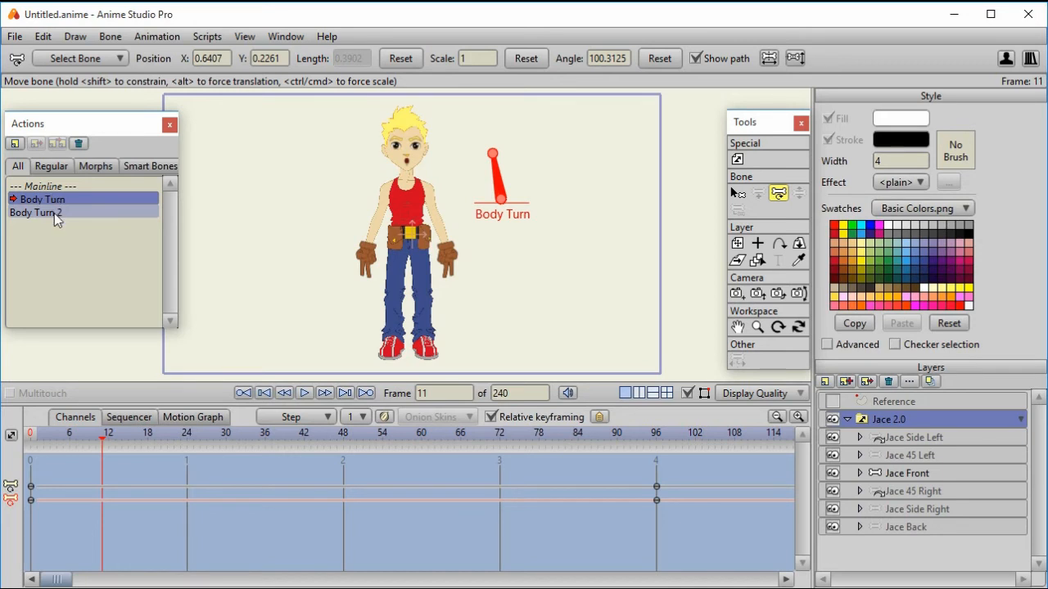
pyautogui.moveTo(51, 216)
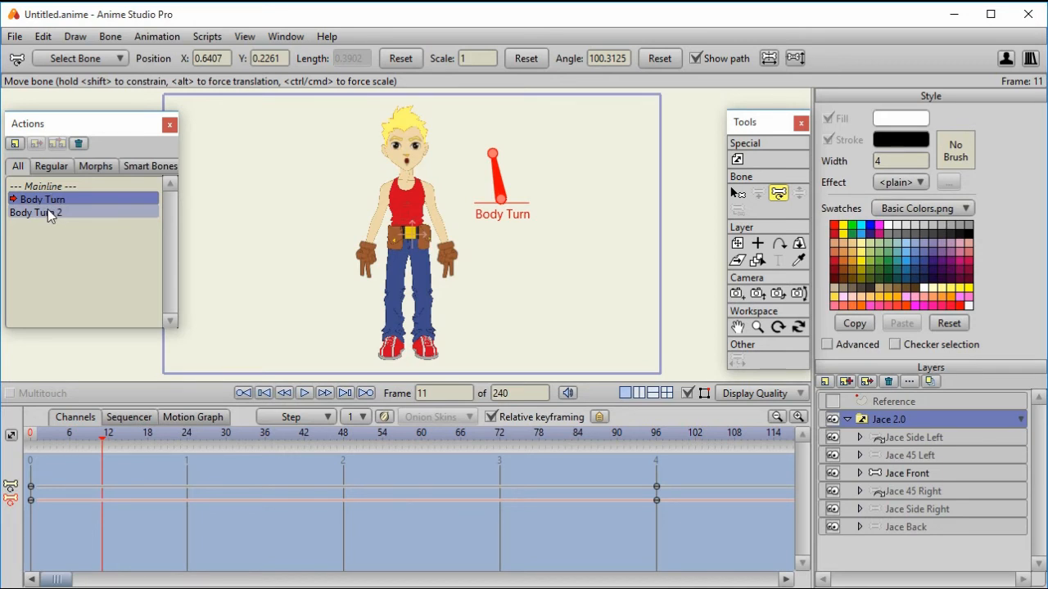
pyautogui.click(46, 213)
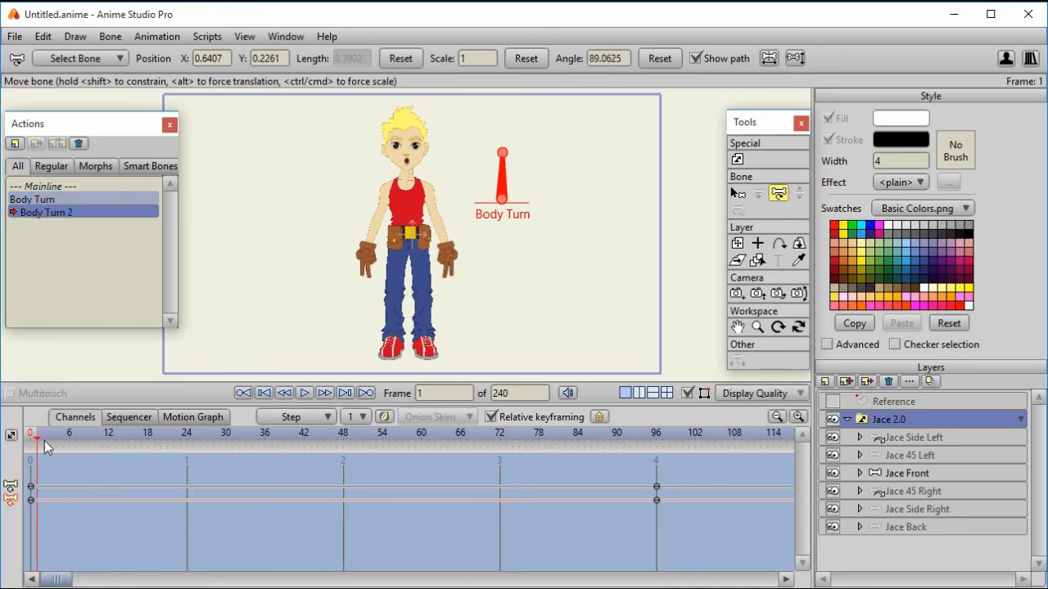
pyautogui.click(655, 445)
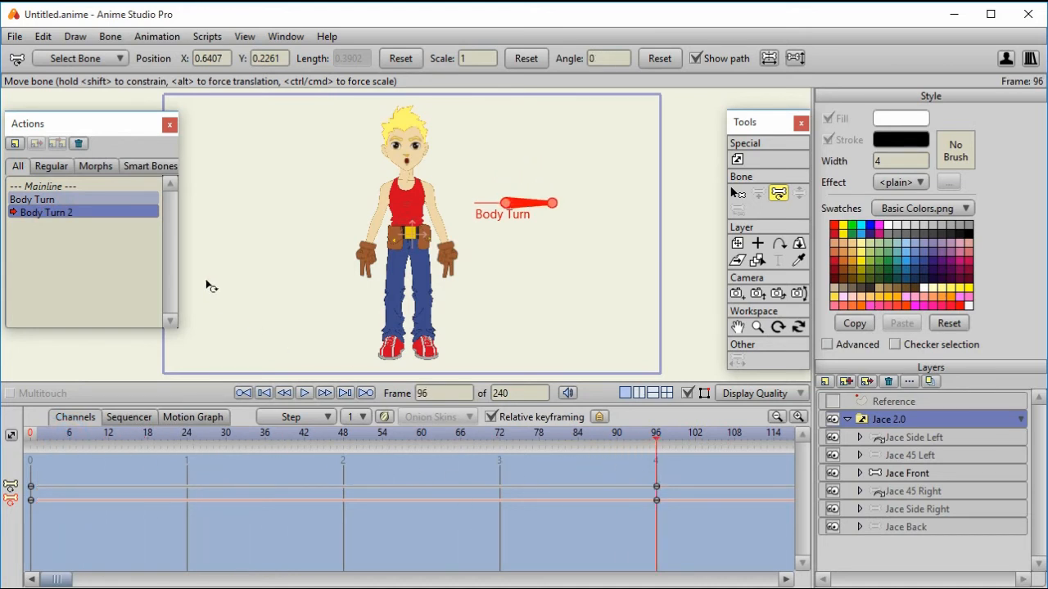
pyautogui.click(33, 199)
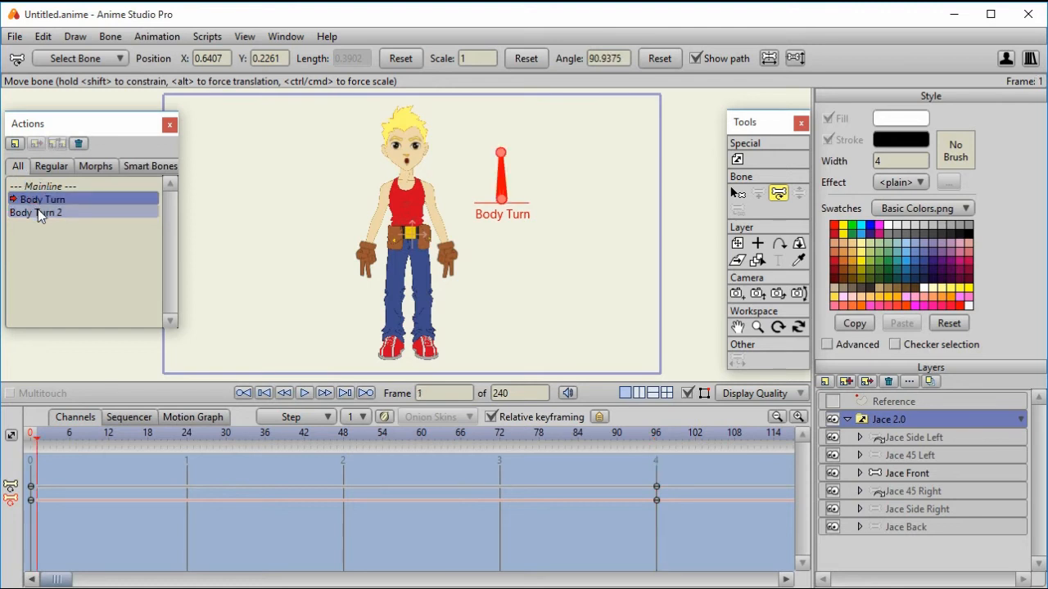
pyautogui.click(655, 432)
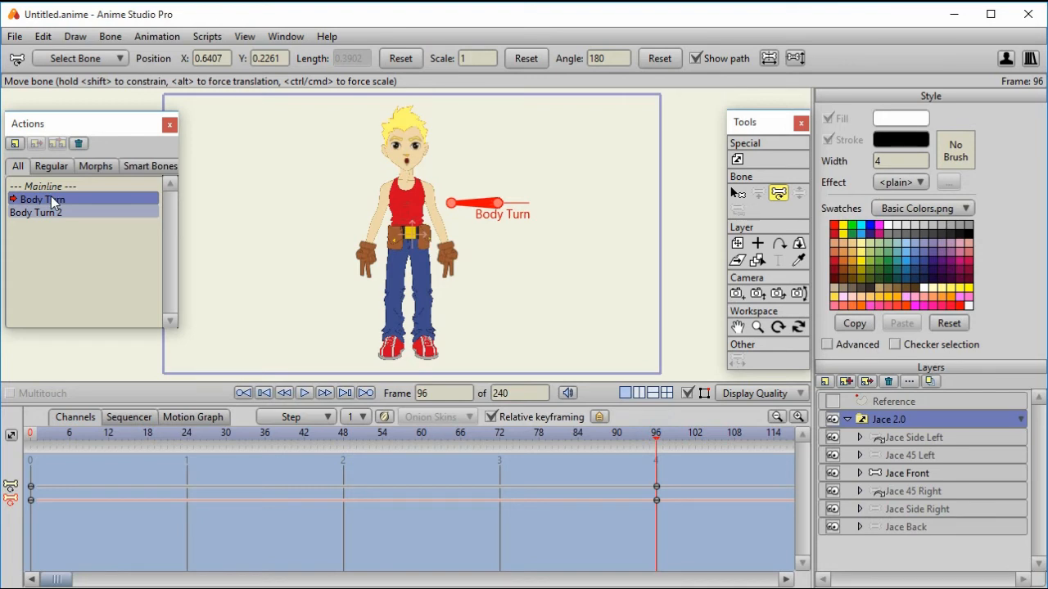
pyautogui.click(39, 212)
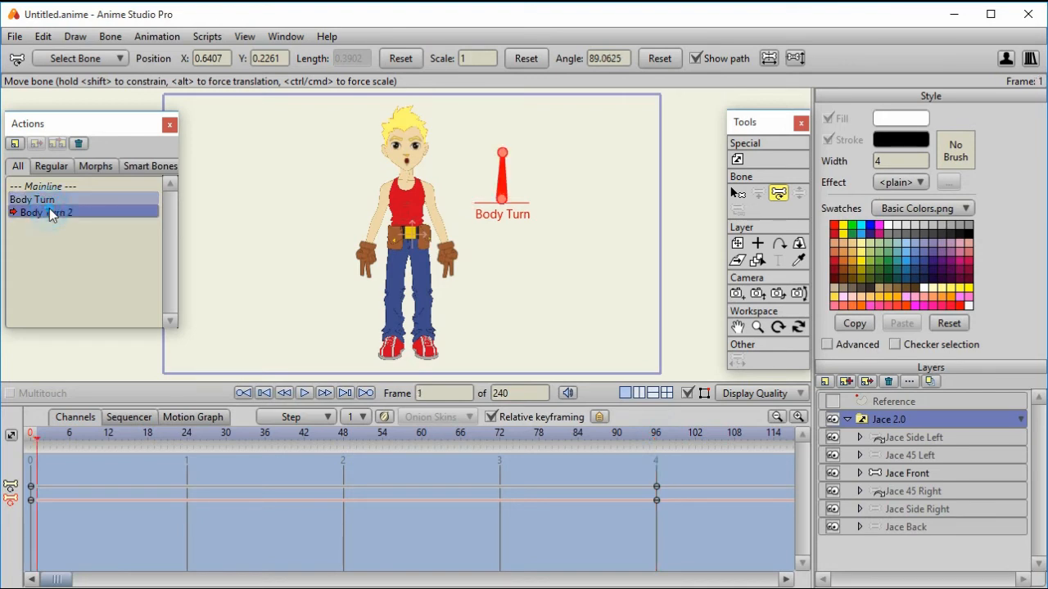
pyautogui.click(654, 435)
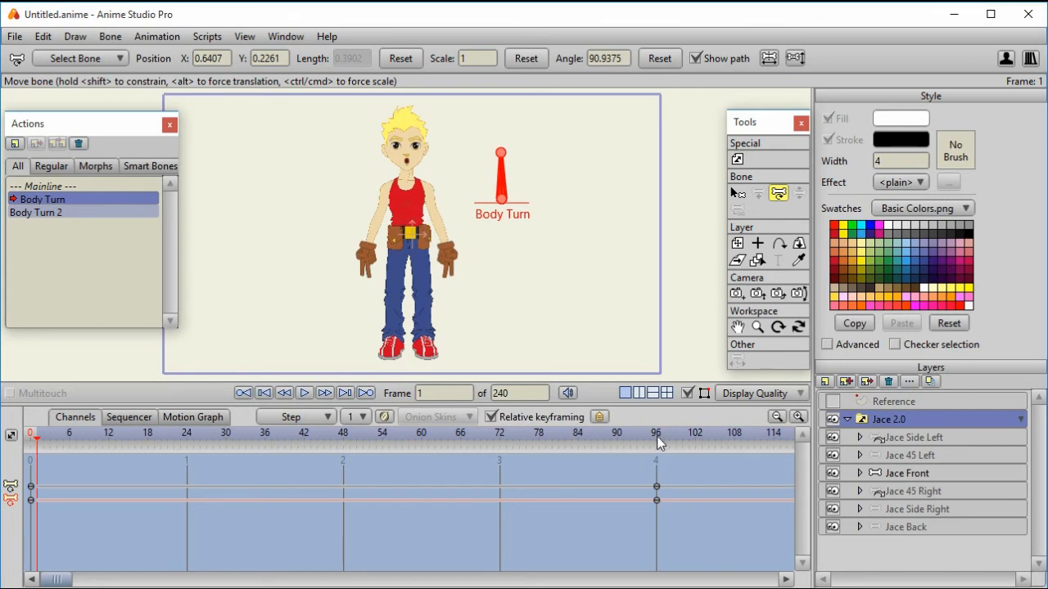
pyautogui.moveTo(630, 456)
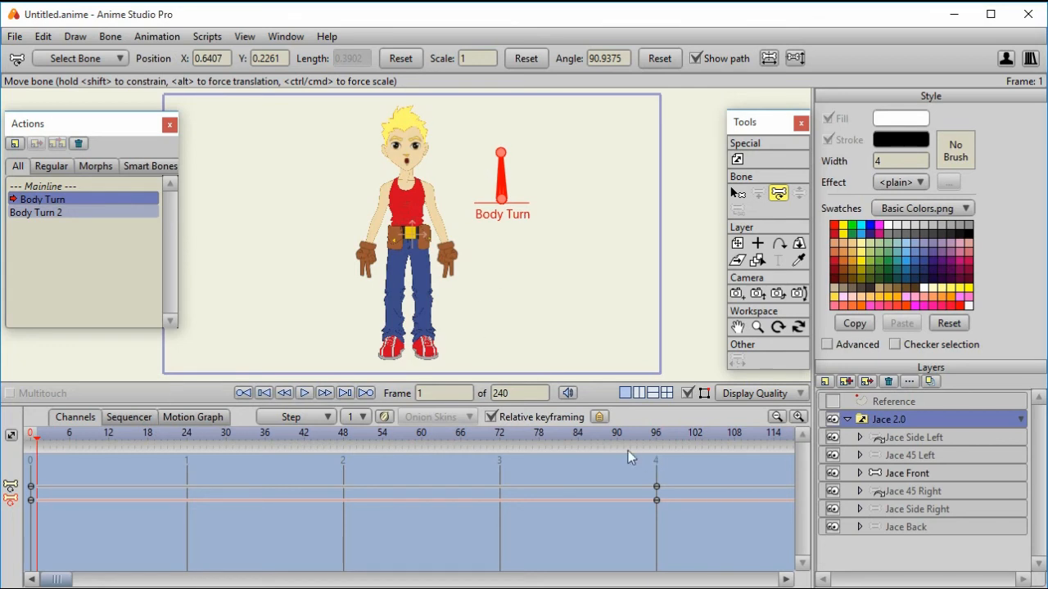
# Step: Scrub frames 2, 12, 51 and 72 to watch Jace switch from front to side and back views
pyautogui.click(43, 434)
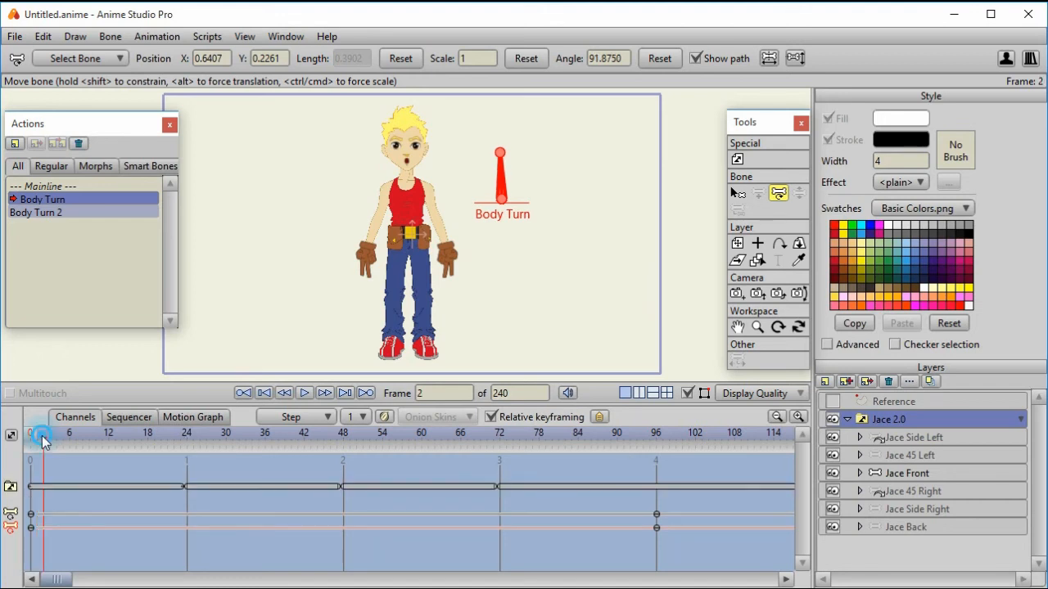
pyautogui.click(108, 439)
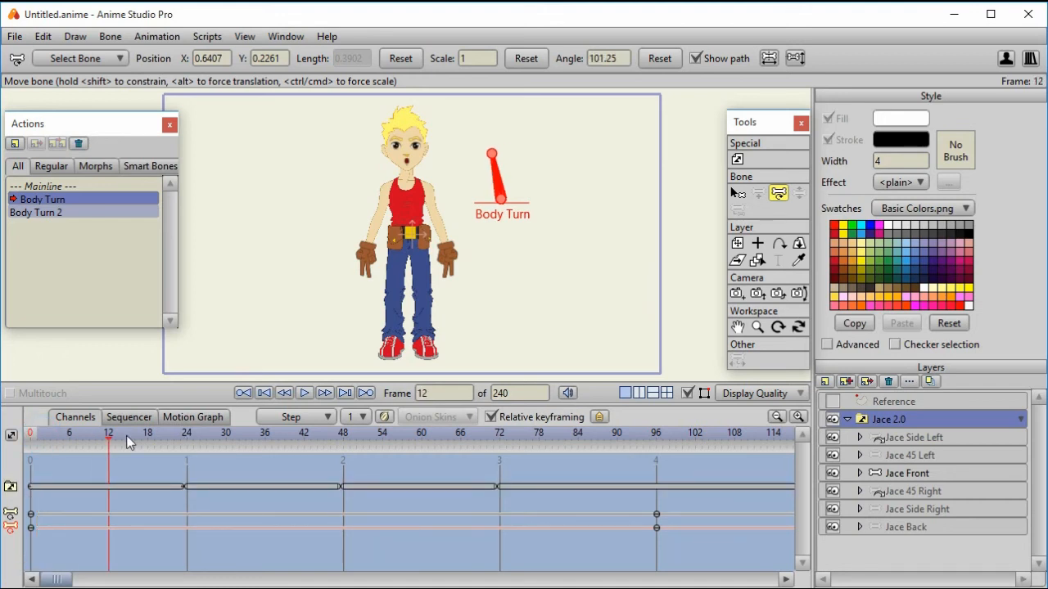
pyautogui.click(162, 432)
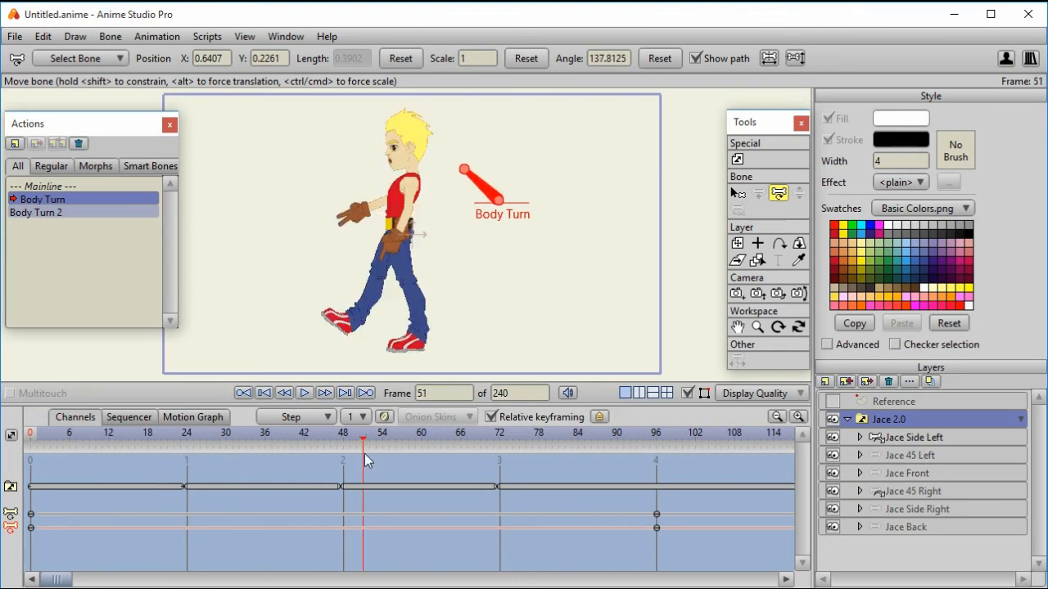
pyautogui.click(499, 434)
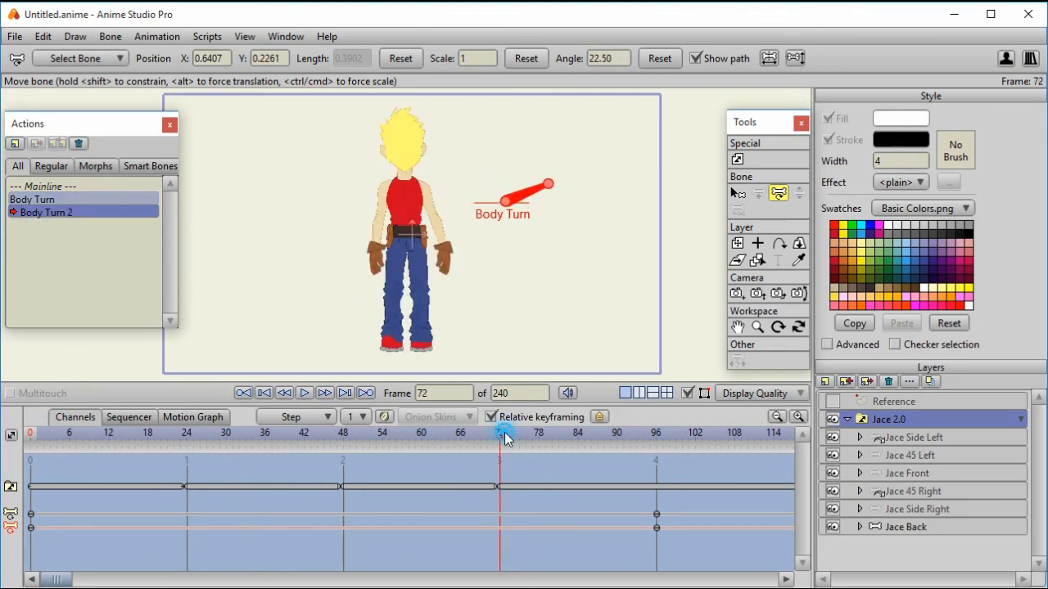
pyautogui.click(193, 432)
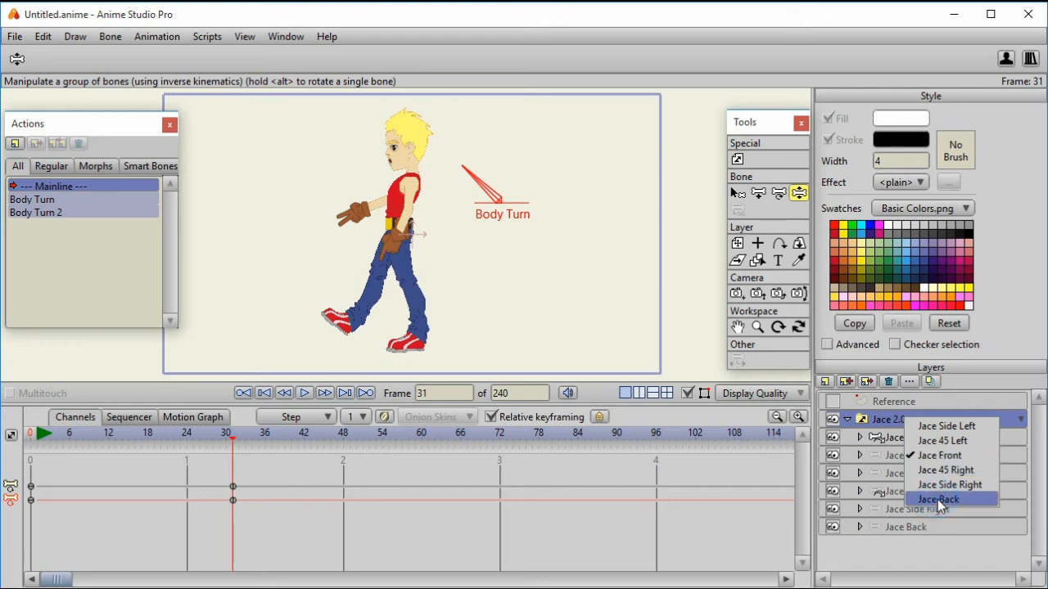
# Step: Pick Jace's side-left view from the switch layer menu at frame 31
pyautogui.click(936, 499)
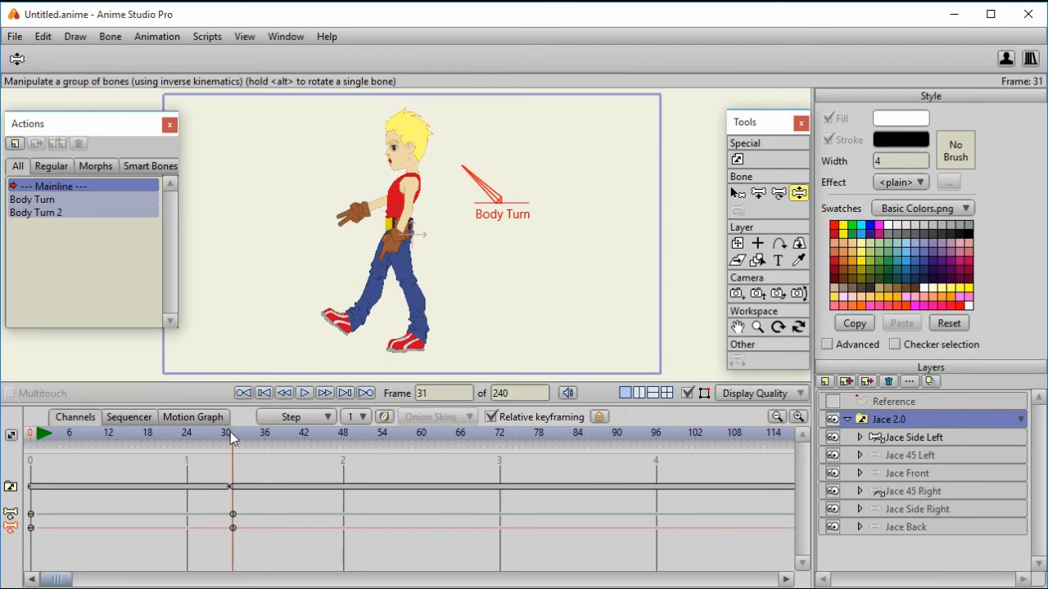
pyautogui.moveTo(249, 497)
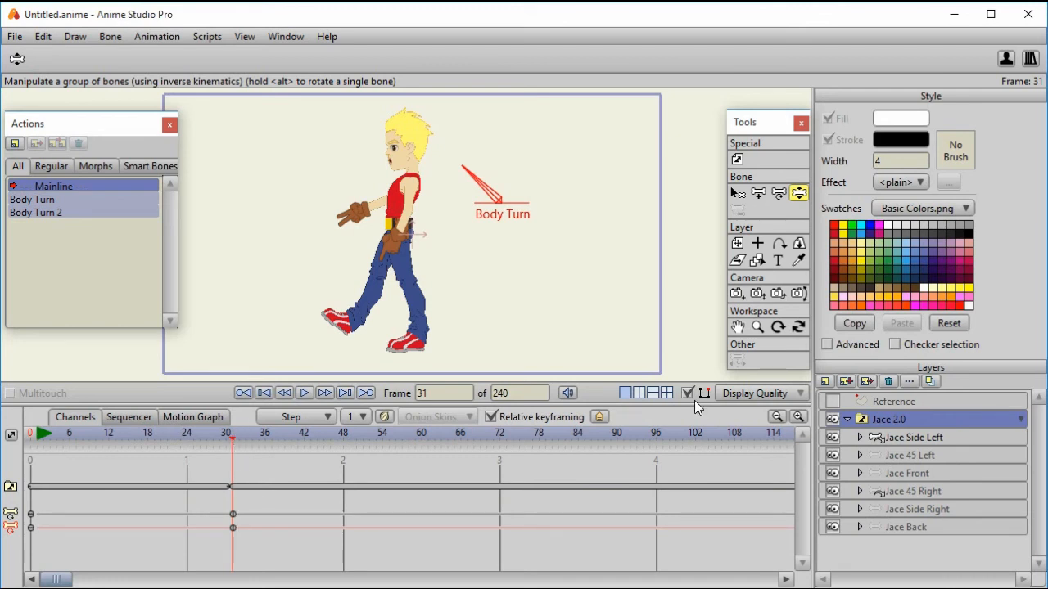
# Step: Reset the Body Turn dial's angle to upright and switch Jace 2.0 to the Jace 45 Right view
pyautogui.click(776, 193)
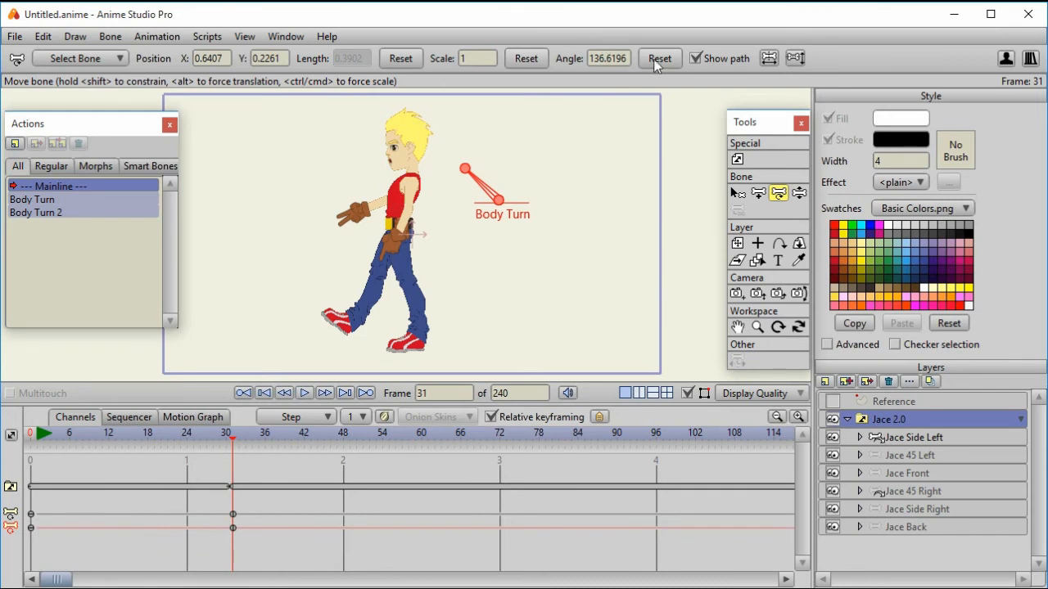
pyautogui.click(658, 59)
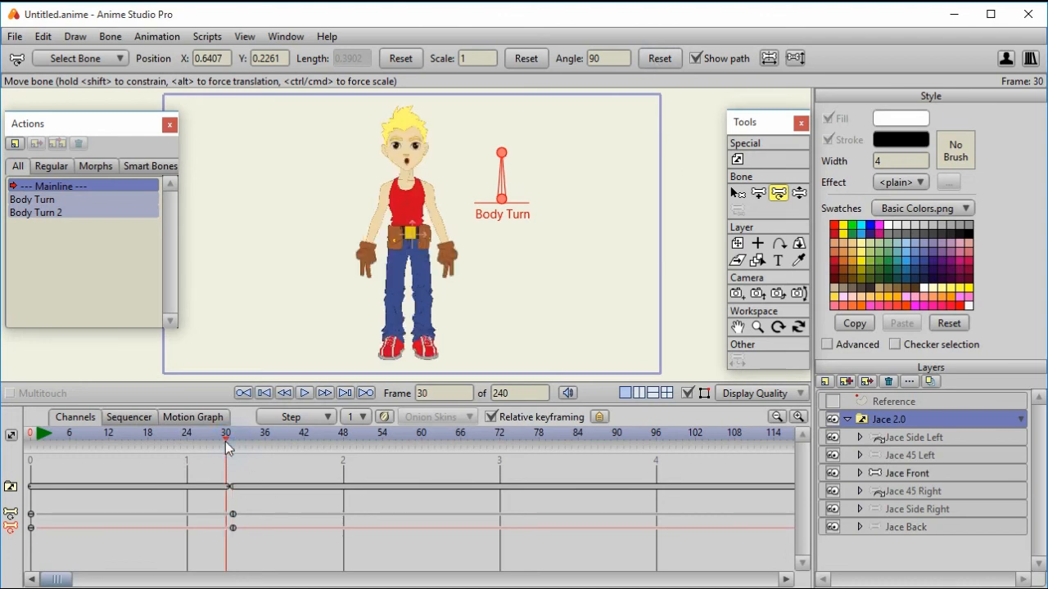
pyautogui.click(305, 434)
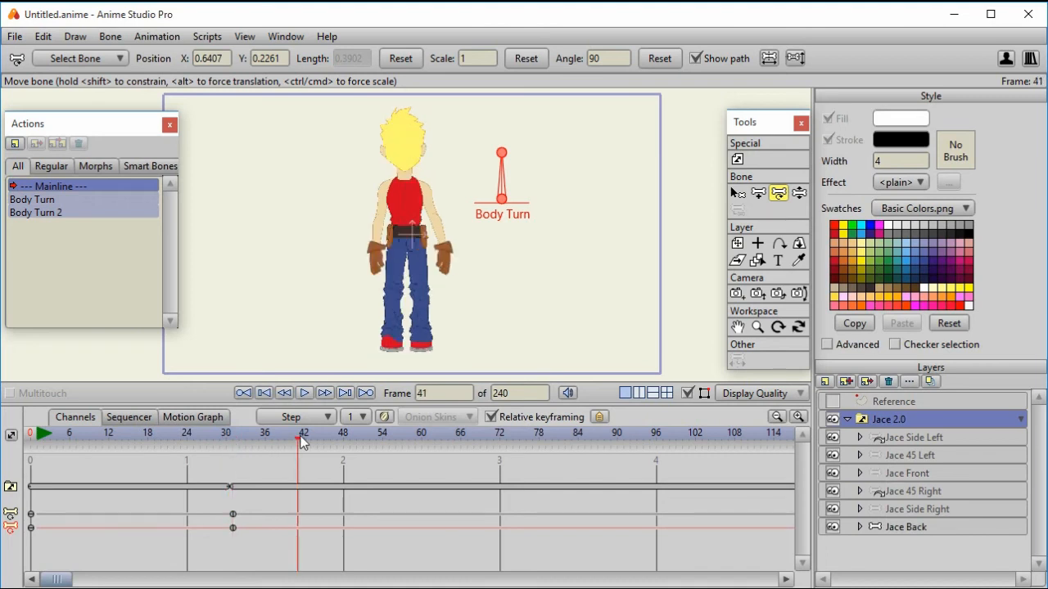
pyautogui.click(233, 432)
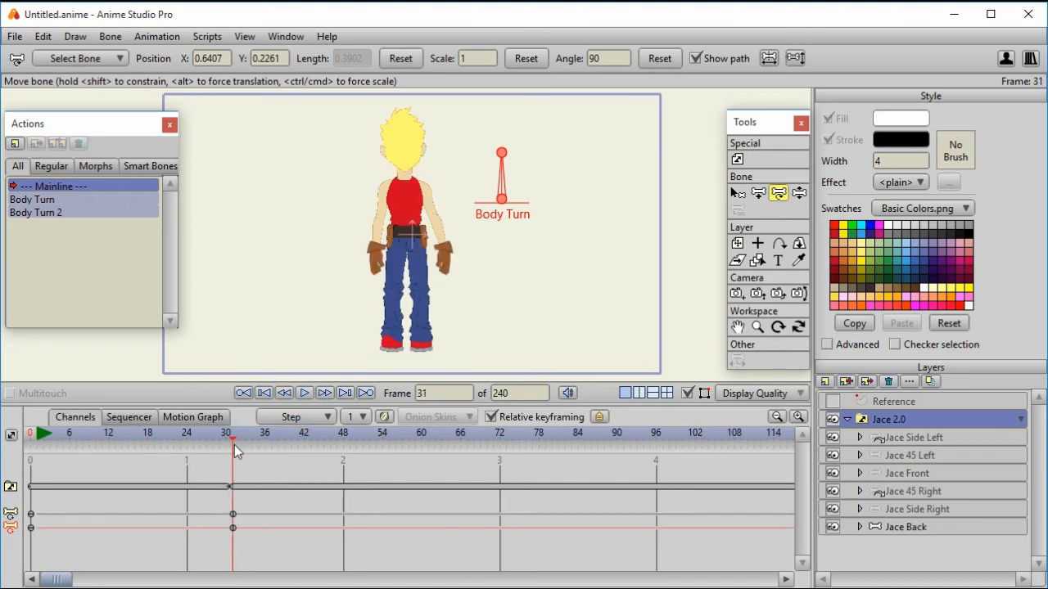
pyautogui.rightClick(887, 419)
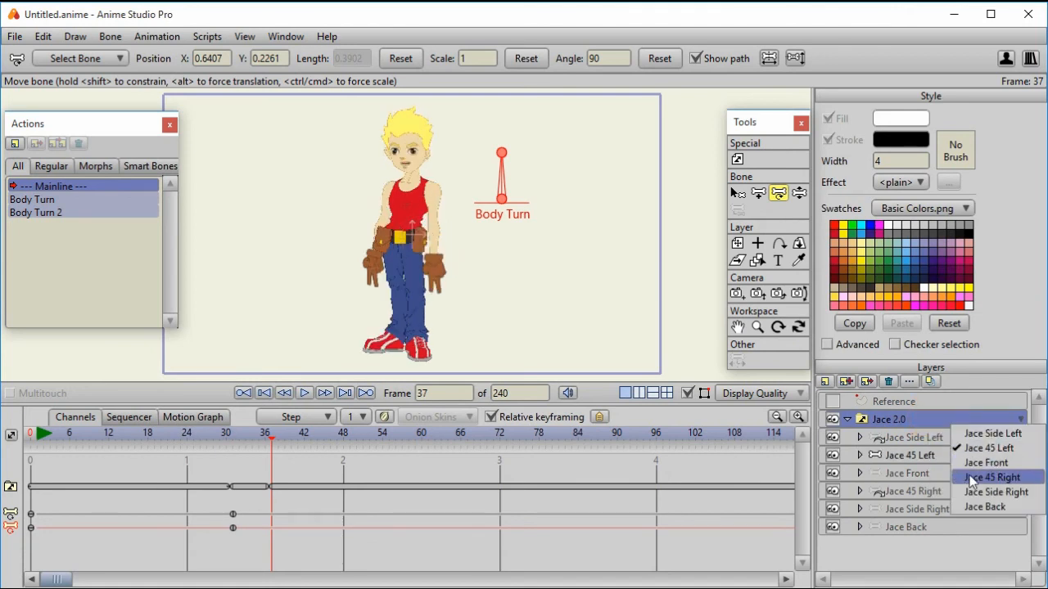
pyautogui.click(995, 478)
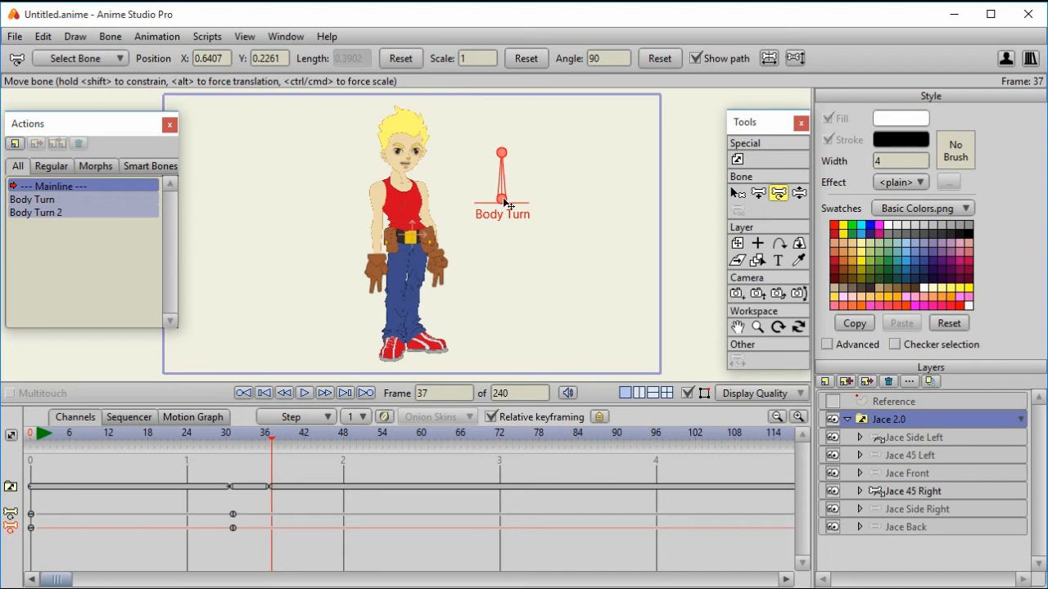
pyautogui.moveTo(506, 199)
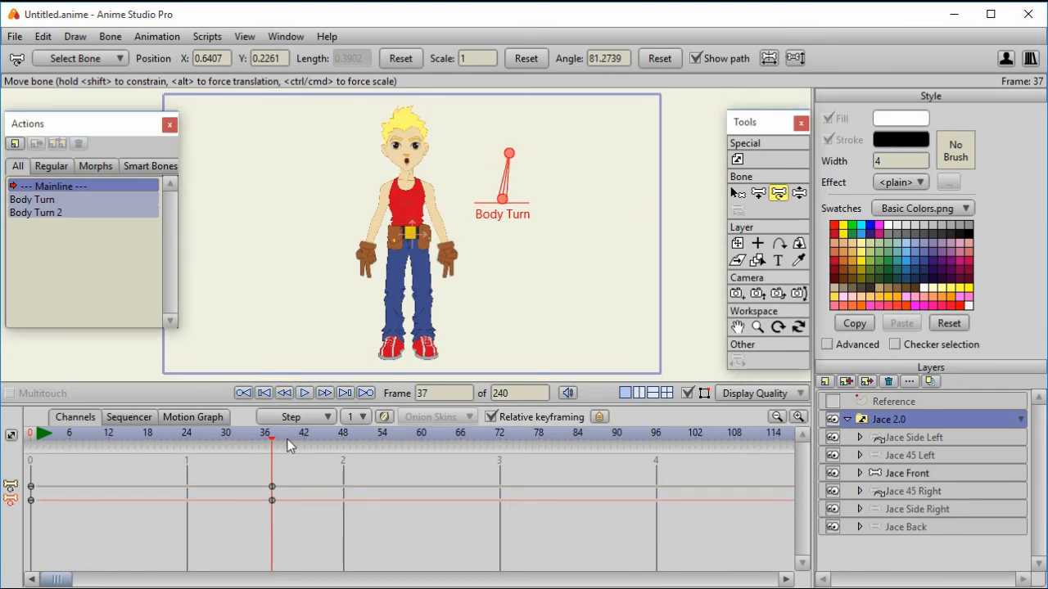
pyautogui.moveTo(275, 440)
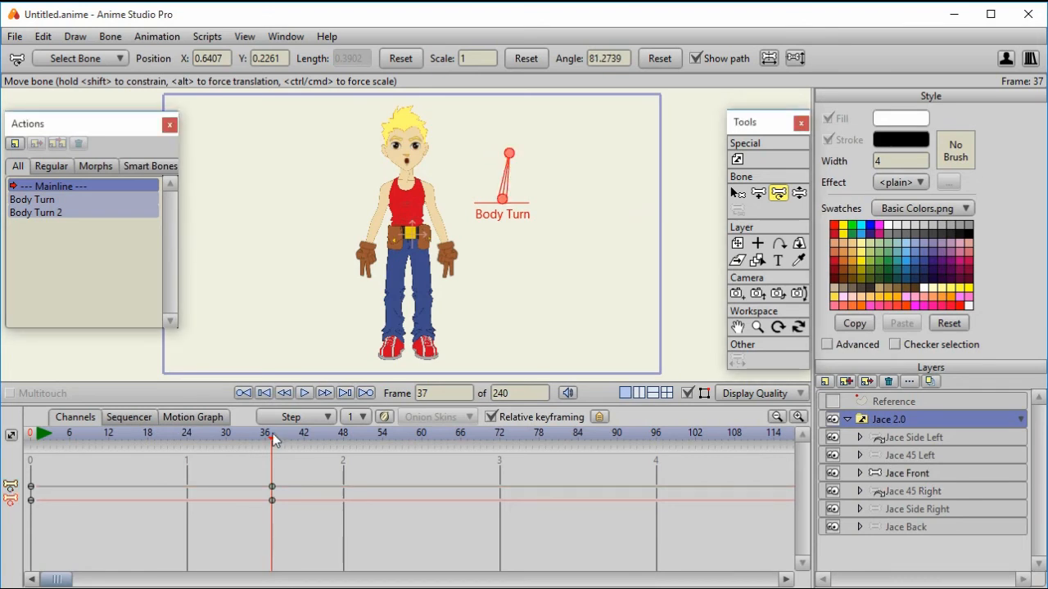
# Step: Scrub frames 37 and 24 to review the Mainline keys turning Jace between front and side-left
pyautogui.click(186, 432)
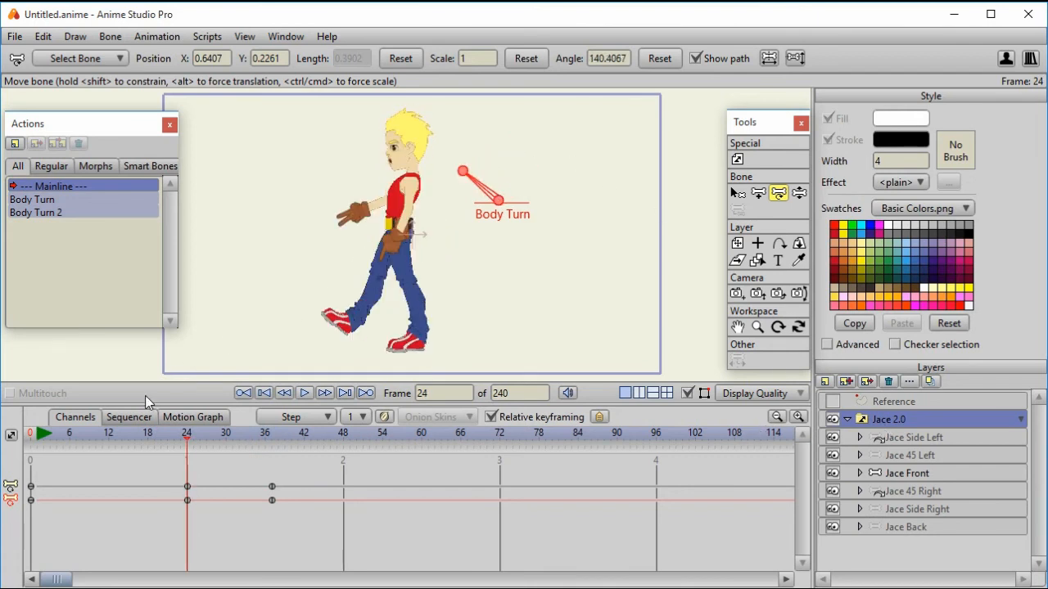
pyautogui.click(311, 432)
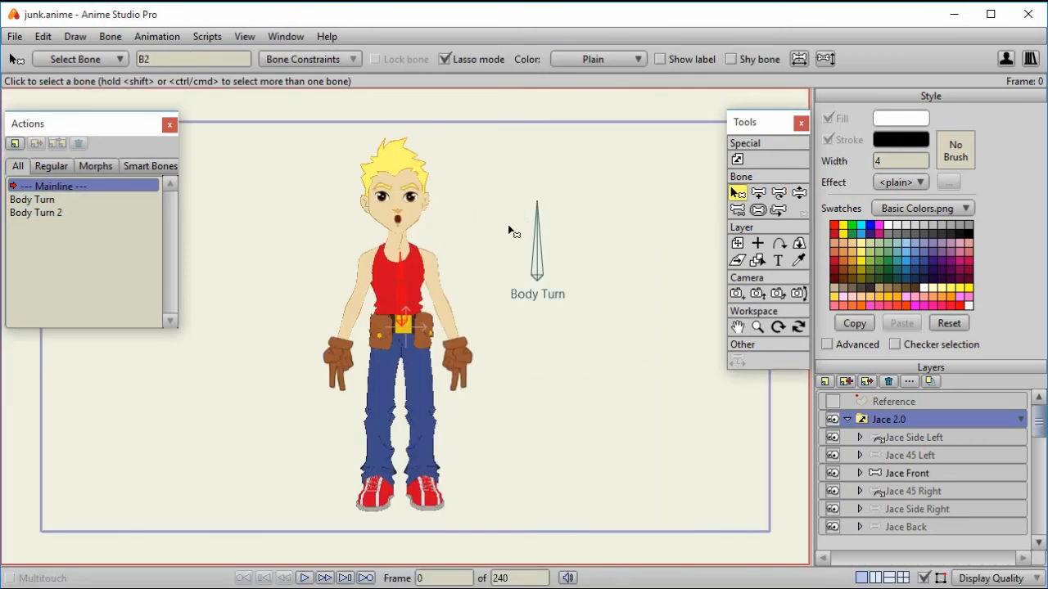
pyautogui.moveTo(492, 262)
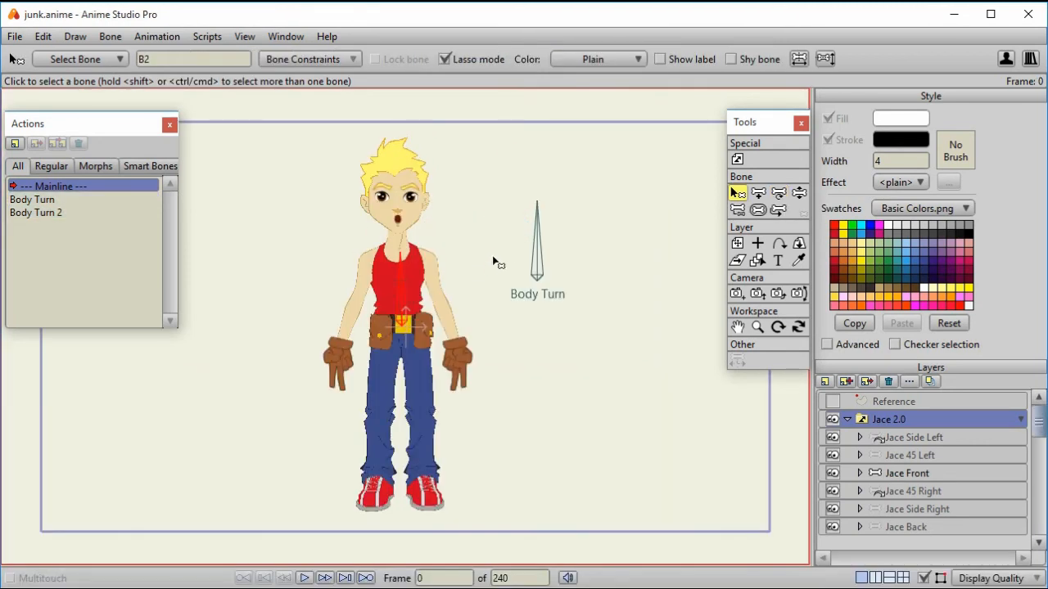
pyautogui.moveTo(401, 282)
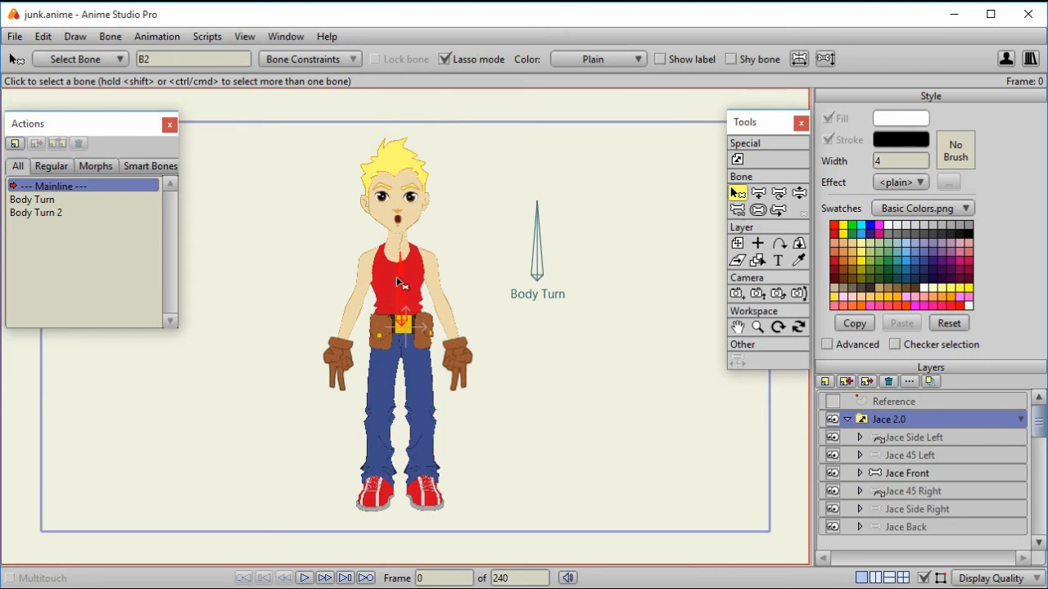
pyautogui.moveTo(402, 298)
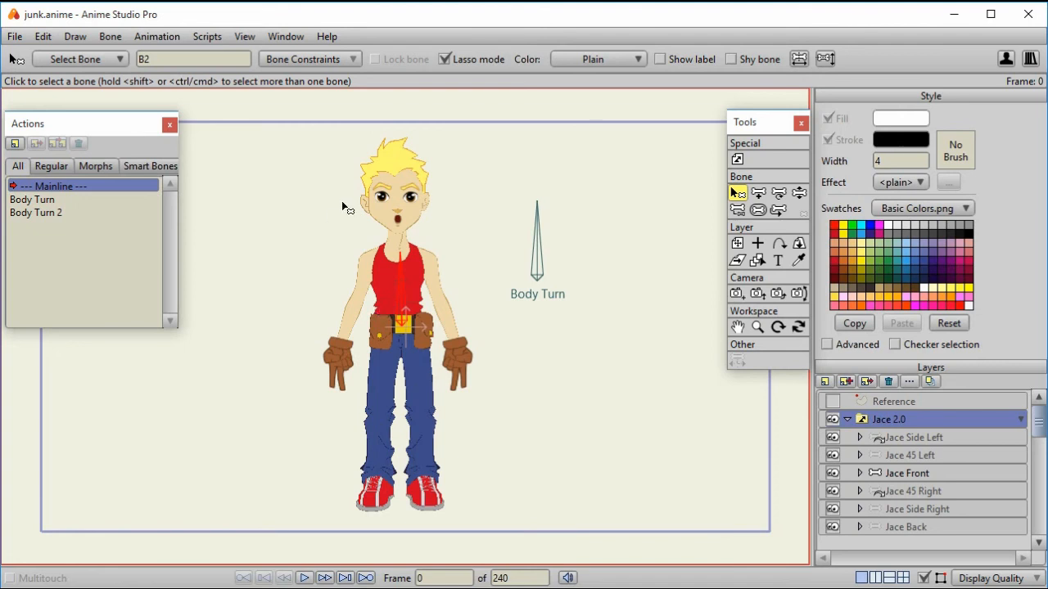
pyautogui.moveTo(537, 269)
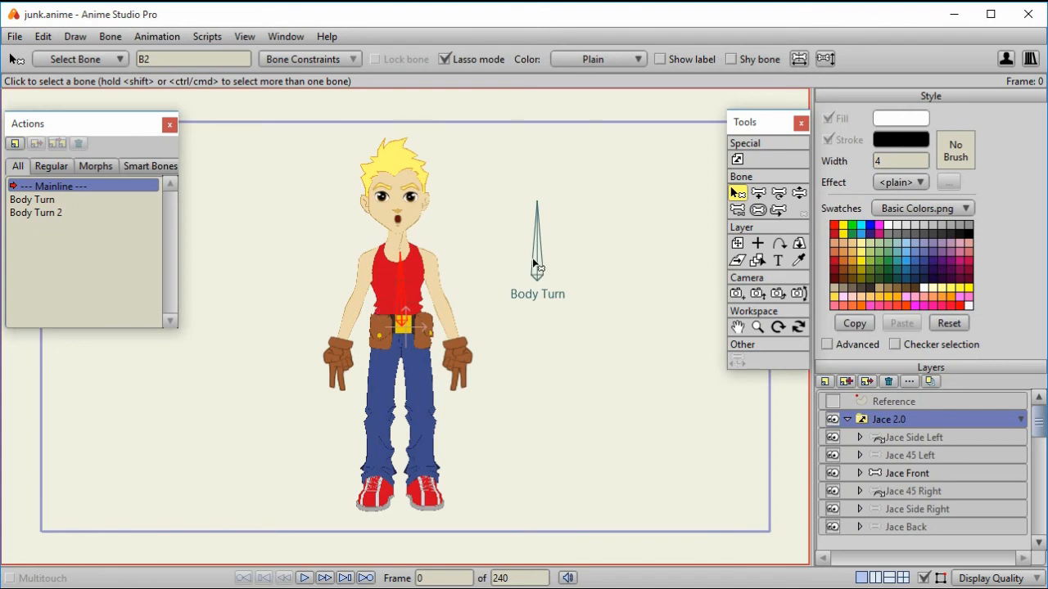
pyautogui.moveTo(478, 196)
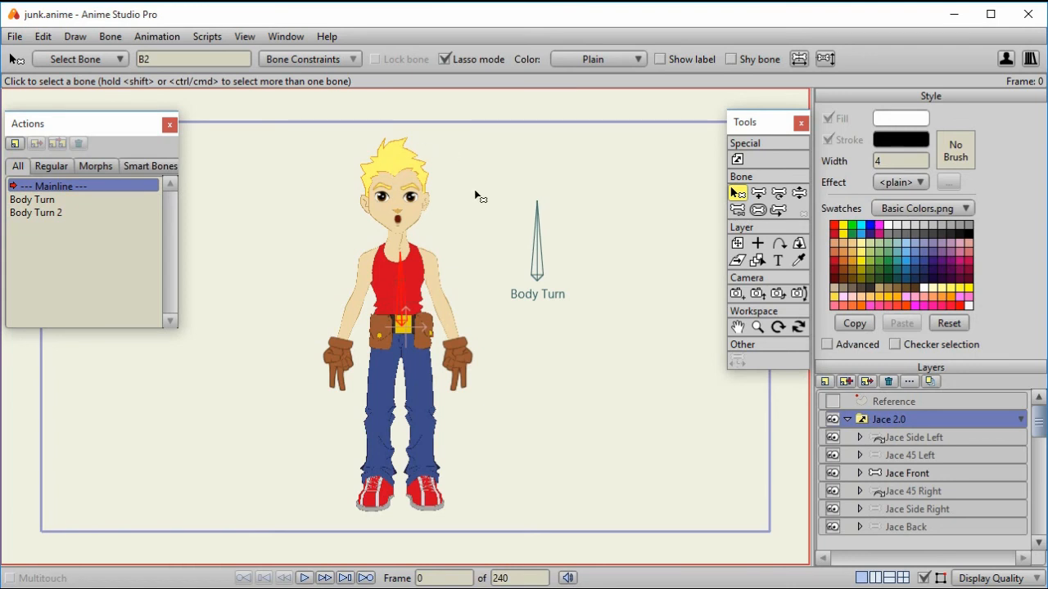
pyautogui.moveTo(532, 240)
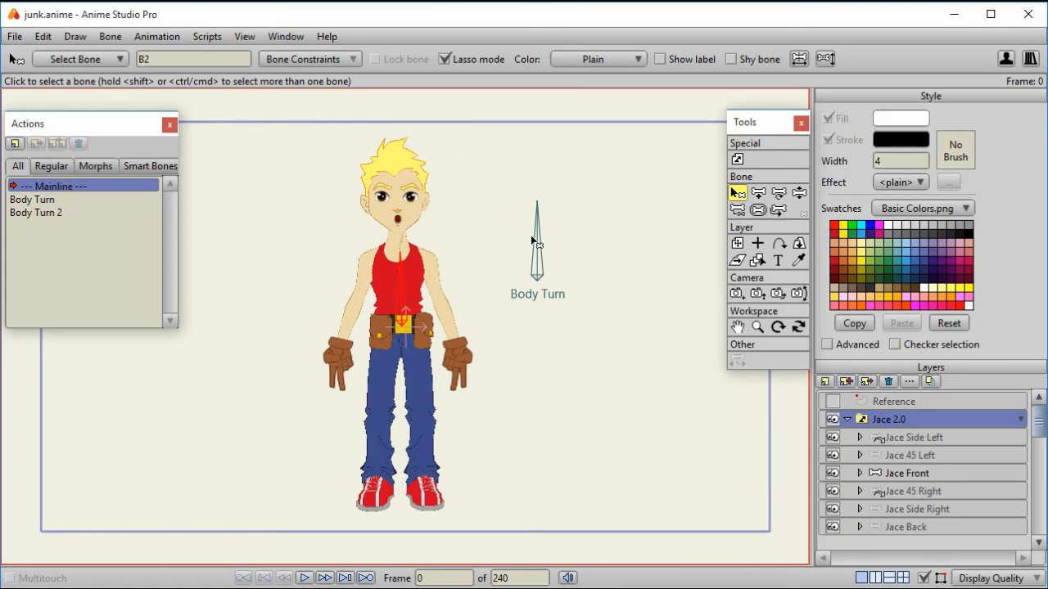
pyautogui.moveTo(536, 254)
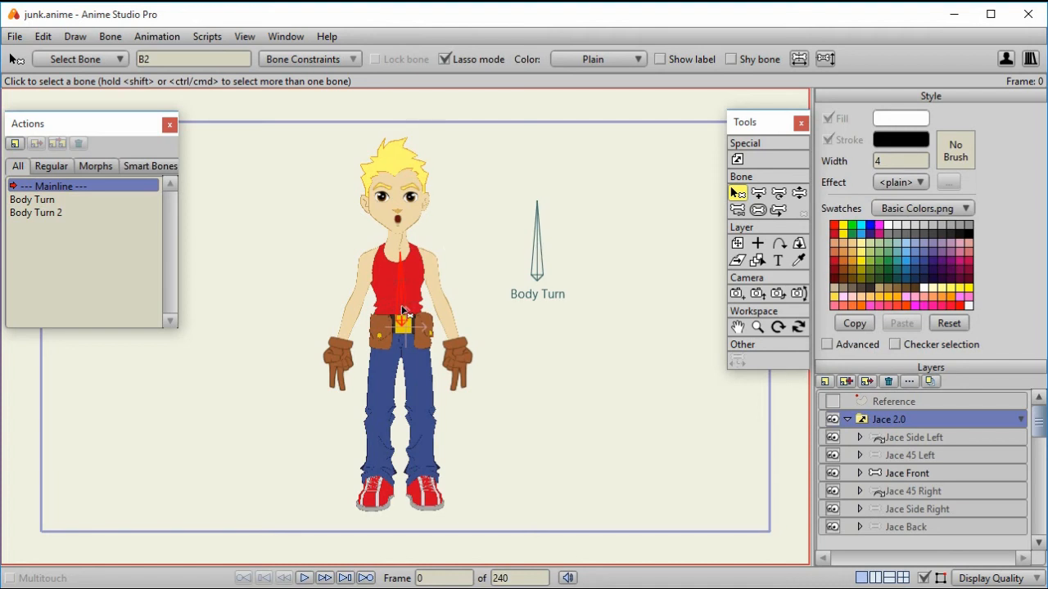
pyautogui.moveTo(406, 314)
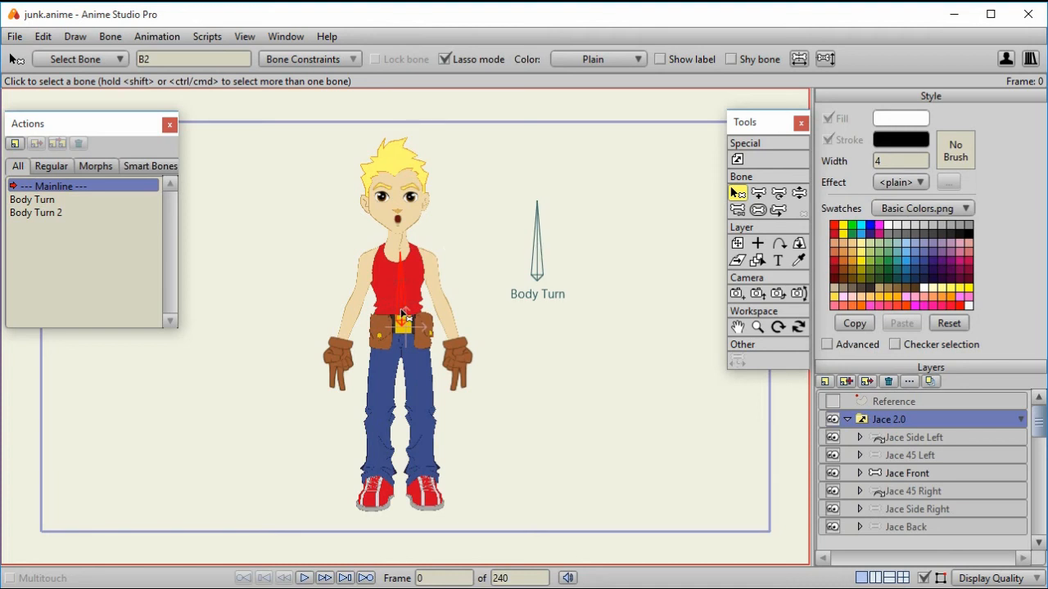
pyautogui.moveTo(405, 296)
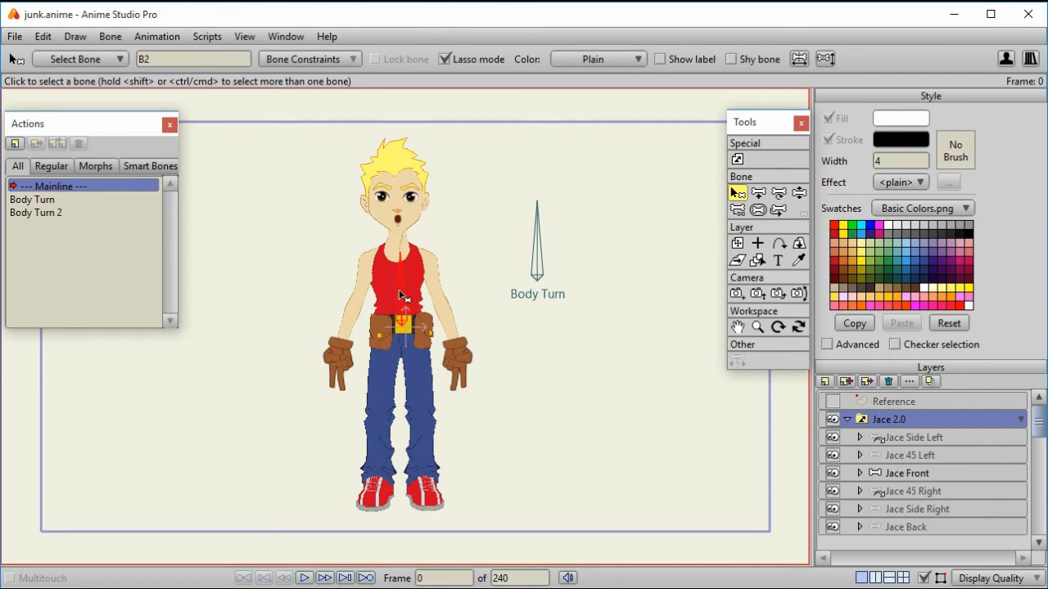
pyautogui.moveTo(406, 301)
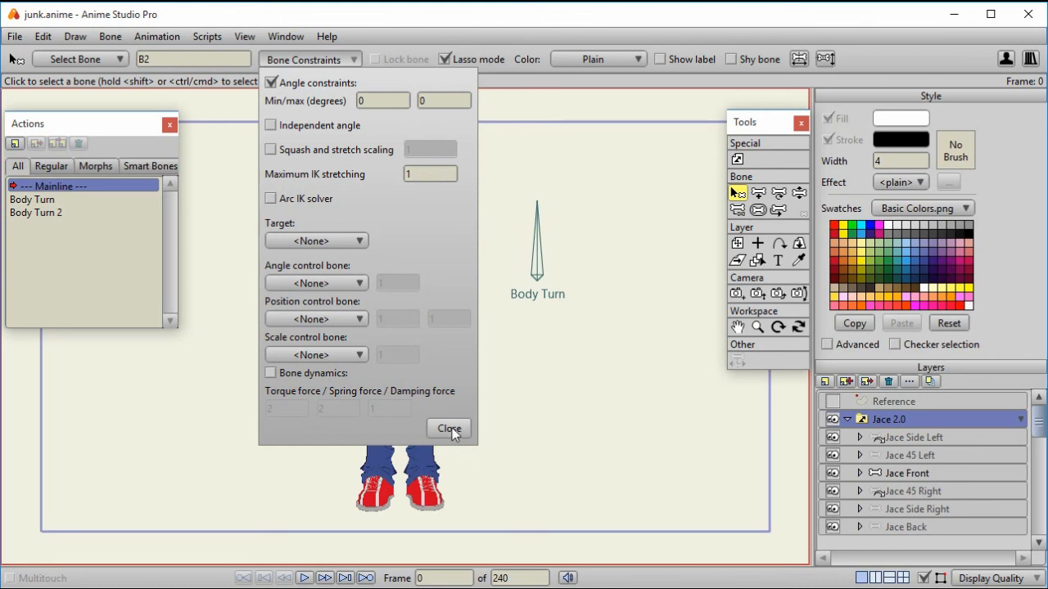
# Step: Close Bone Constraints and select the Body Turn bone for reparenting
pyautogui.click(449, 429)
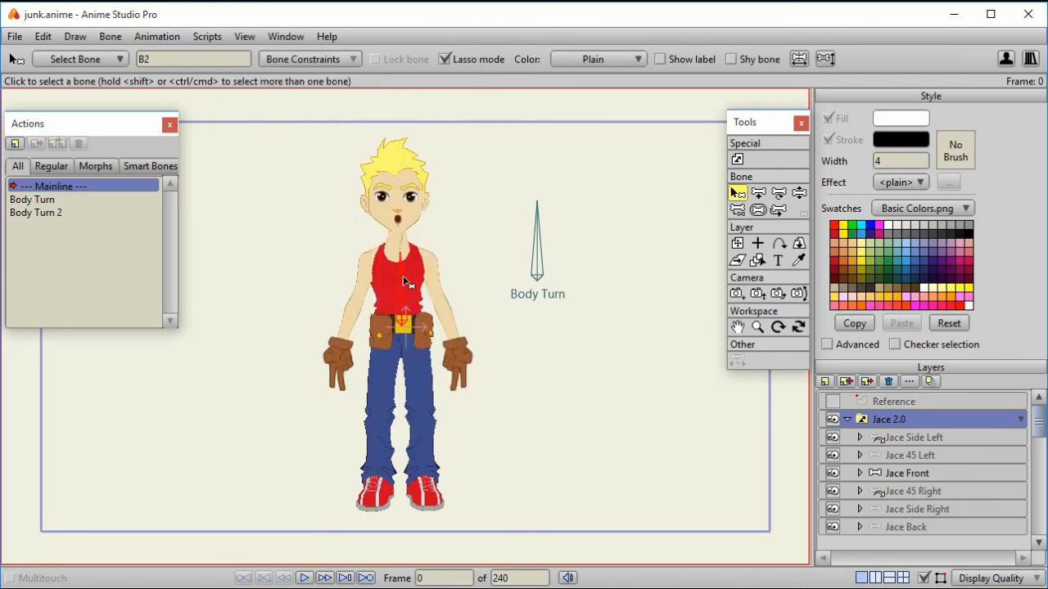
pyautogui.moveTo(537, 252)
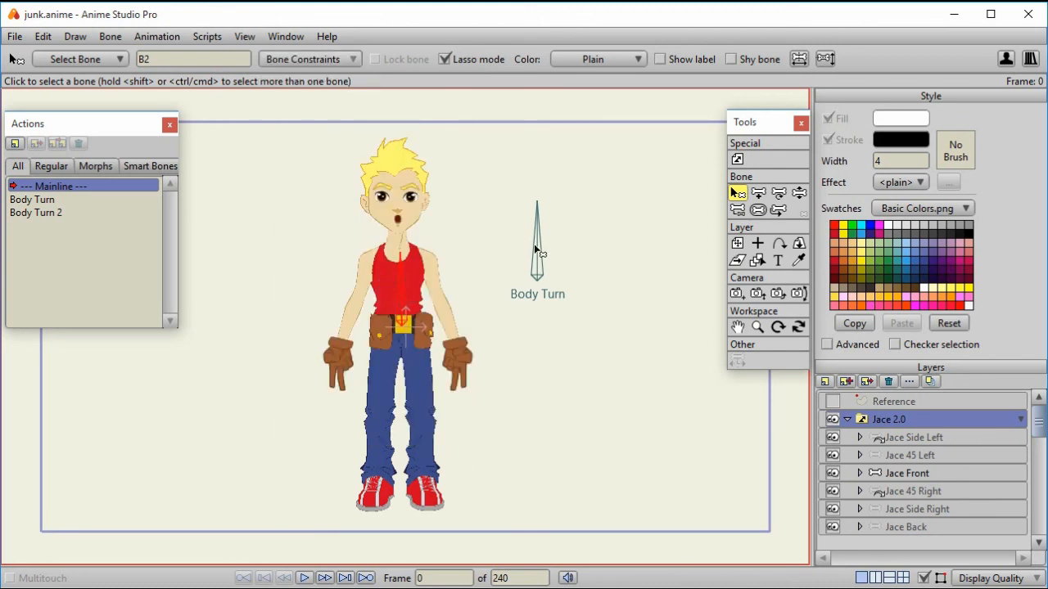
pyautogui.click(736, 210)
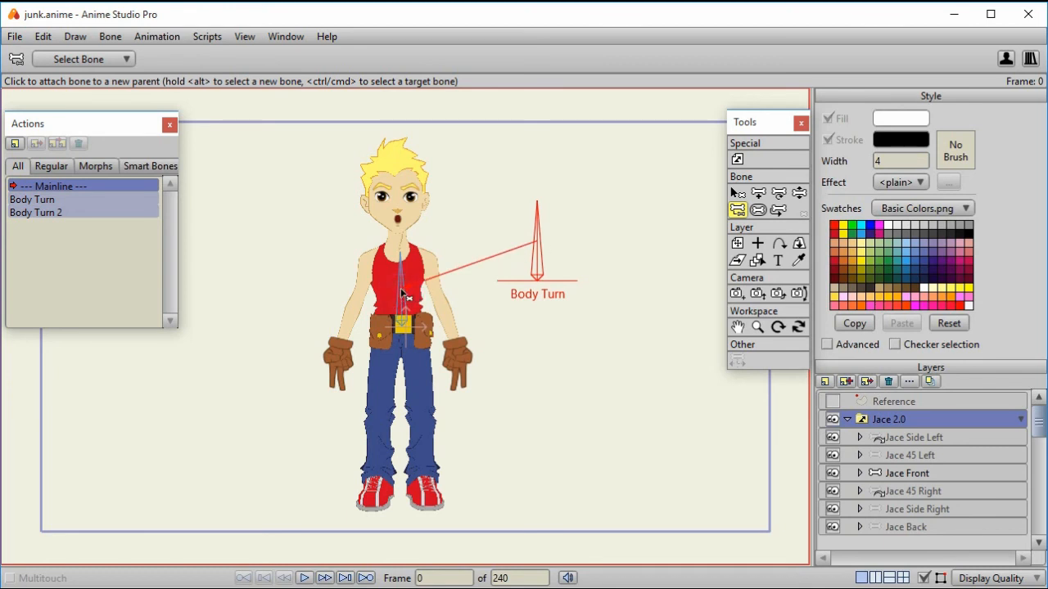
pyautogui.moveTo(396, 297)
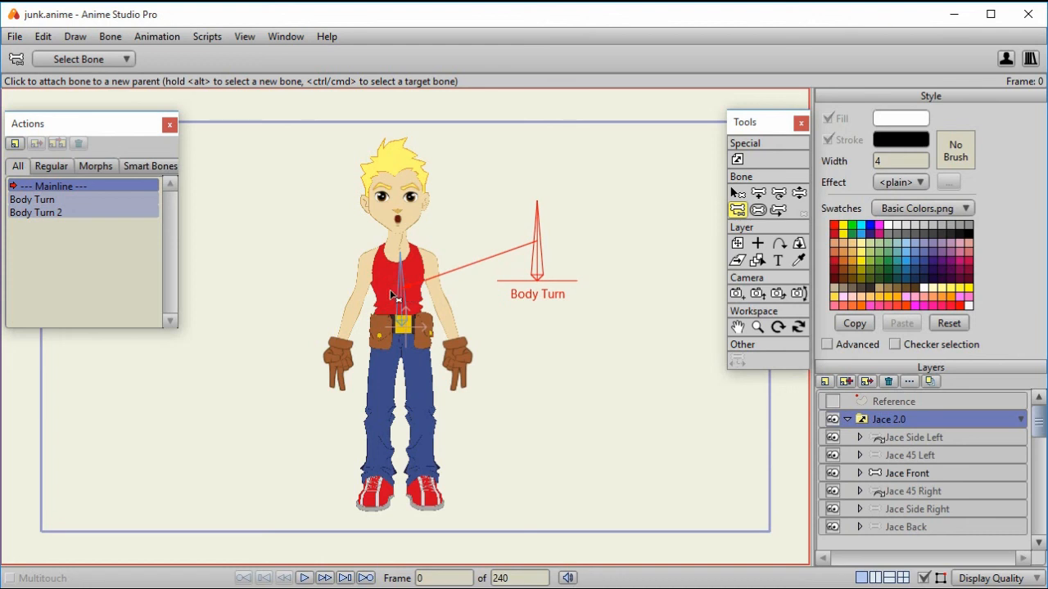
# Step: Attach Body Turn to Jace's body bone, then bring up the Body Turn action
pyautogui.click(798, 193)
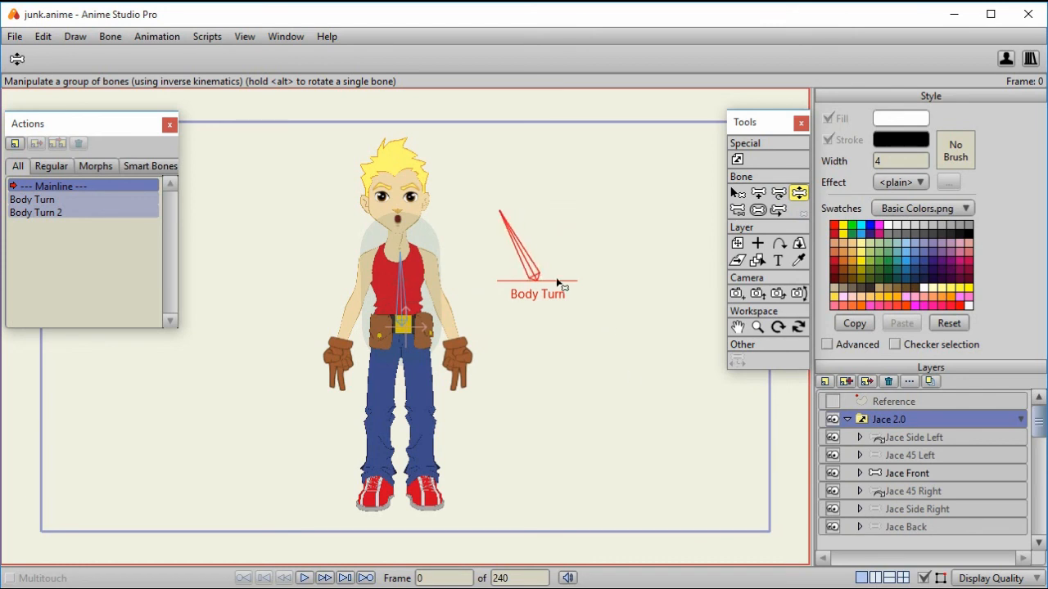
pyautogui.click(36, 200)
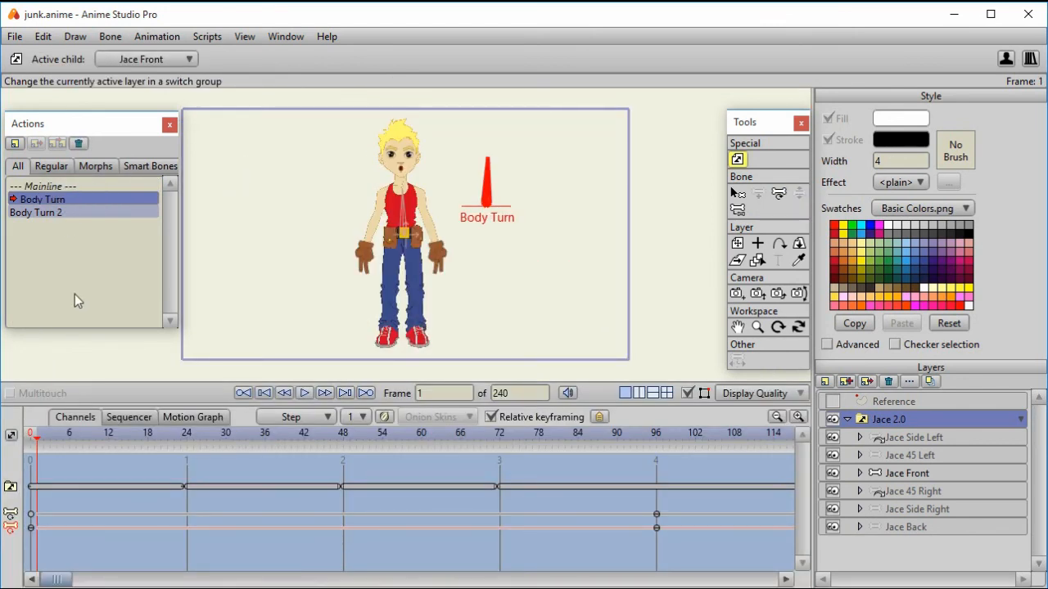
# Step: Scrub frames 19, 18, 79, 51, 50 and 96 of Body Turn to check each view, then select Body Turn 2
pyautogui.click(154, 432)
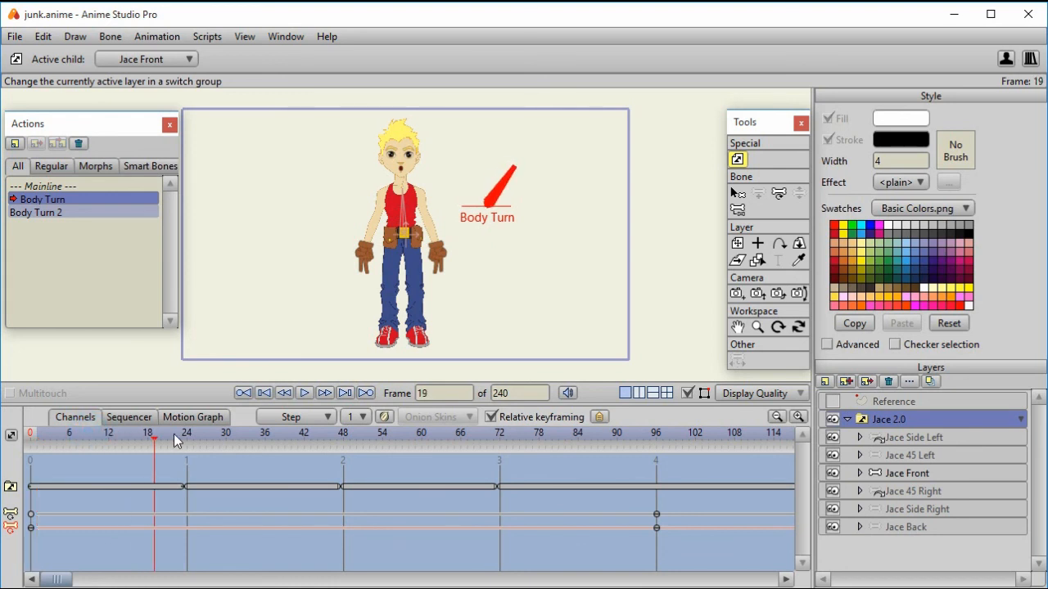
pyautogui.click(147, 432)
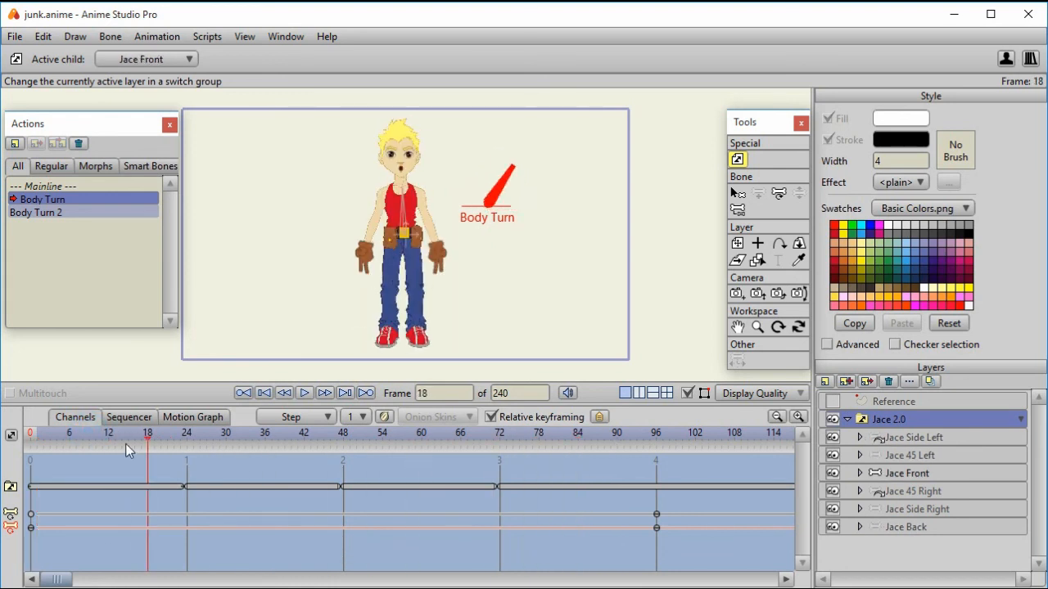
pyautogui.click(543, 432)
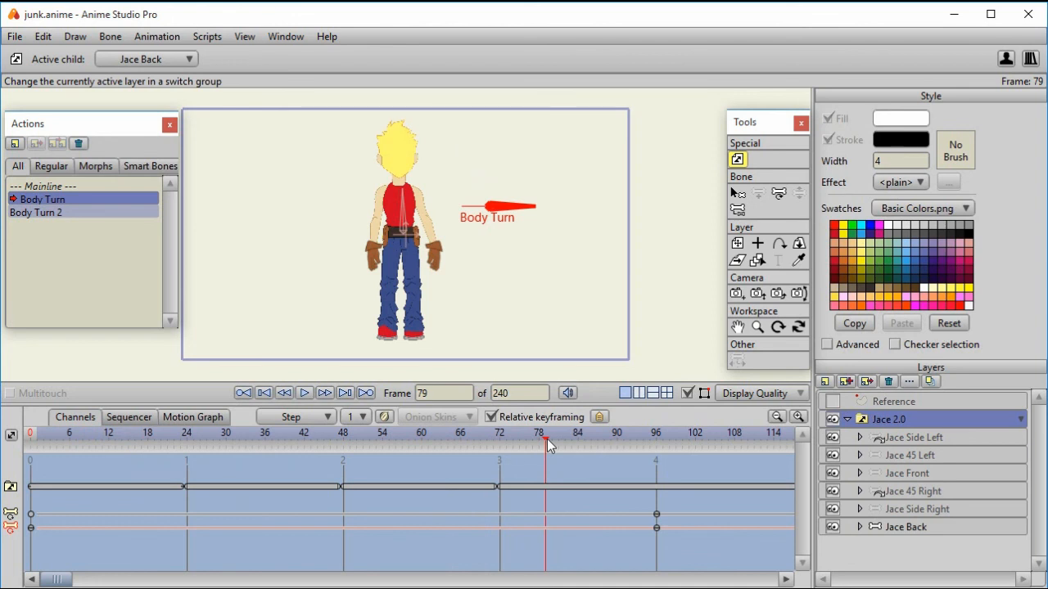
pyautogui.click(146, 432)
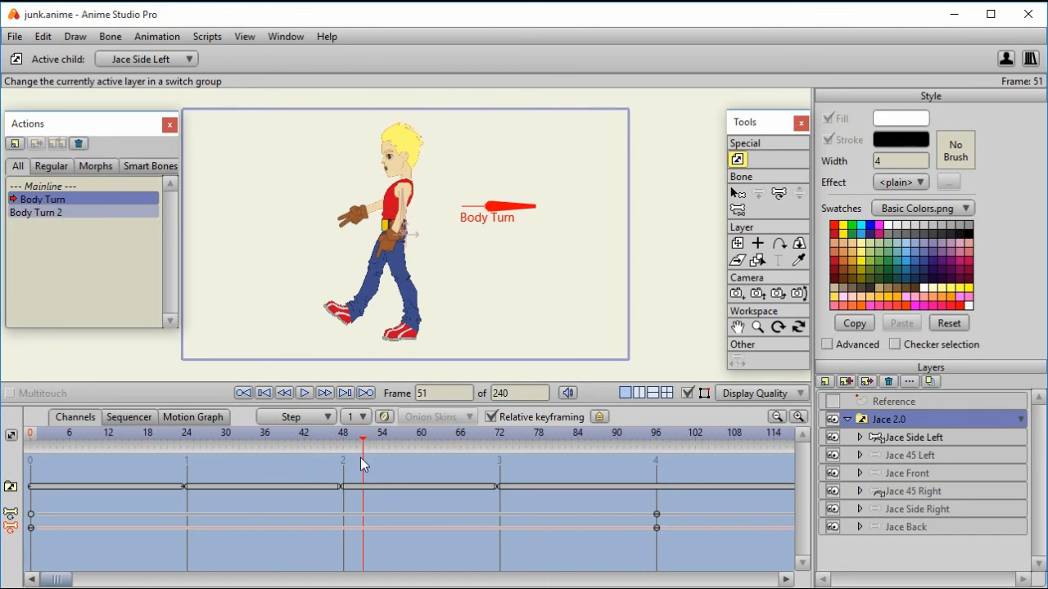
pyautogui.click(654, 461)
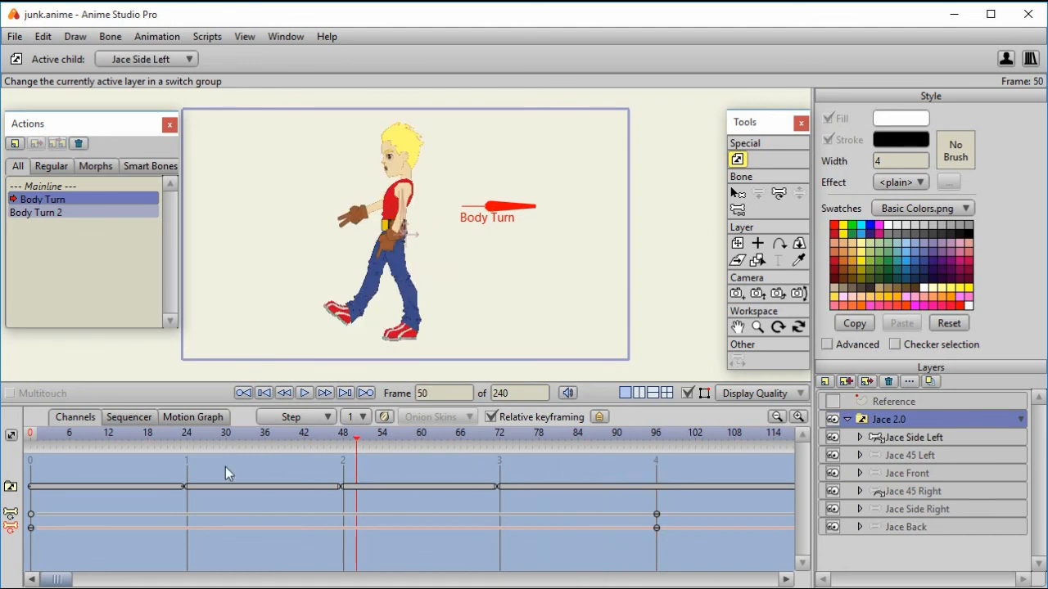
pyautogui.click(655, 432)
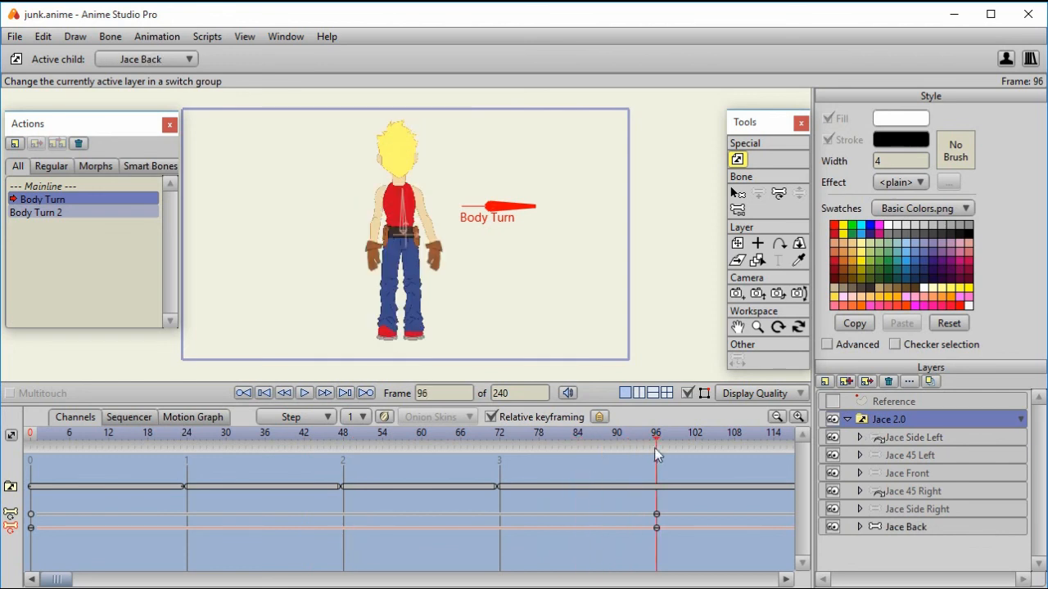
pyautogui.click(36, 213)
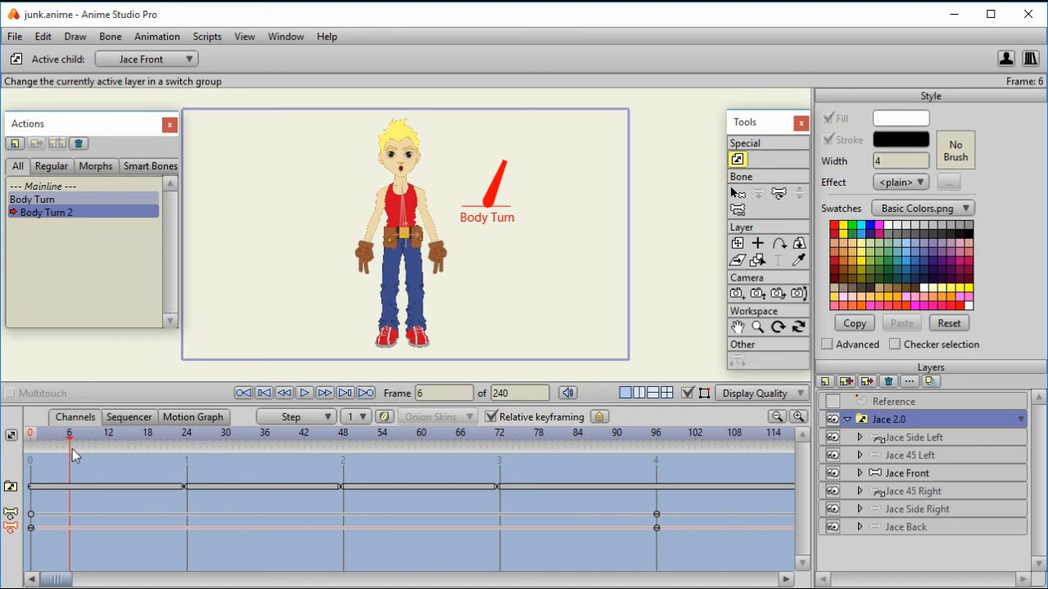
pyautogui.moveTo(72, 448)
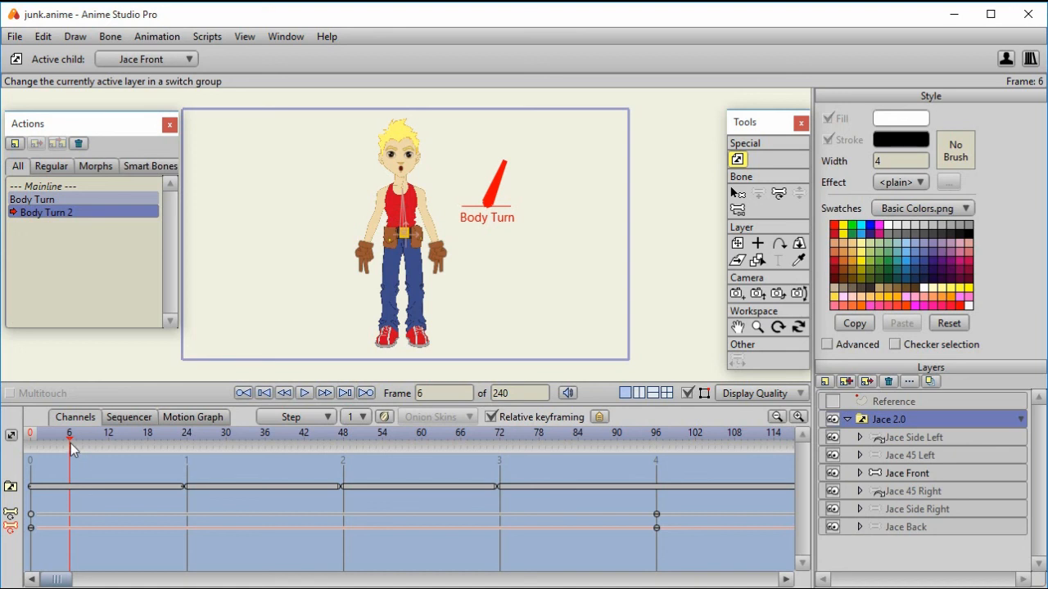
pyautogui.click(278, 432)
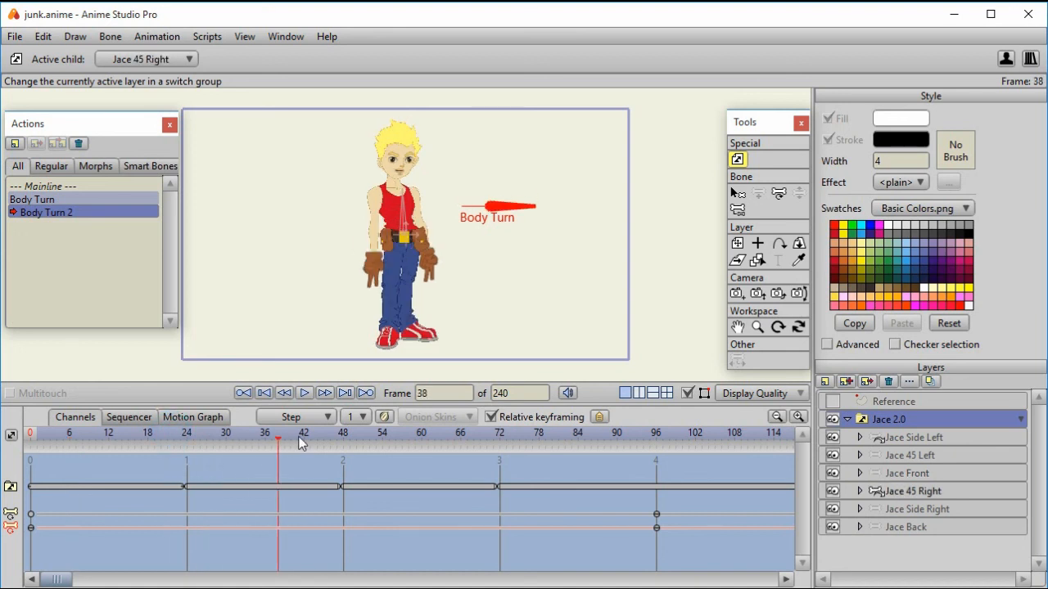
pyautogui.click(630, 432)
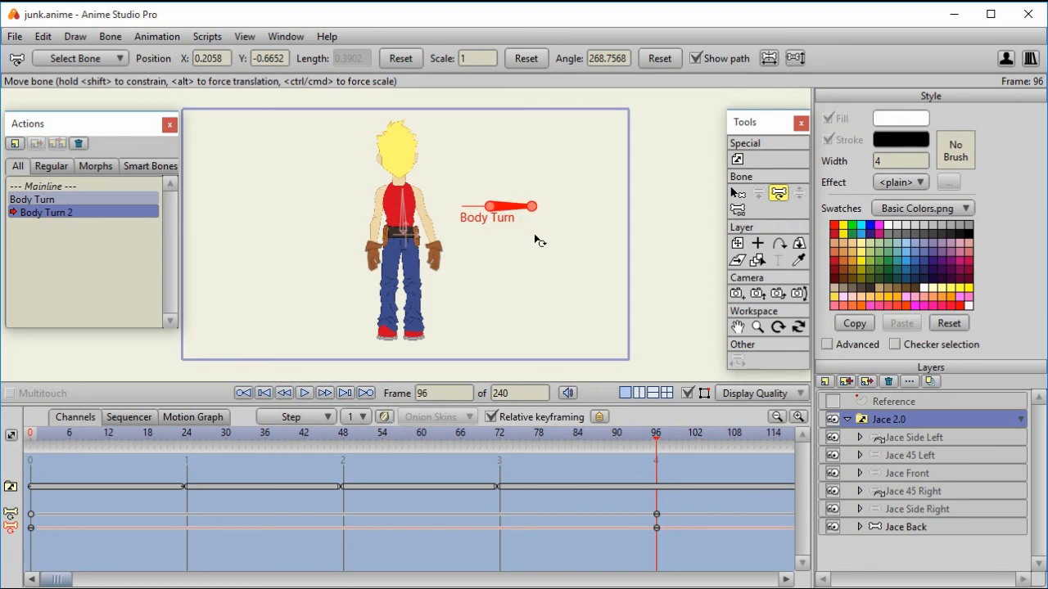
# Step: In the Body Turn action, rotate the dial further at frame 96 to about 449 degrees
pyautogui.click(36, 200)
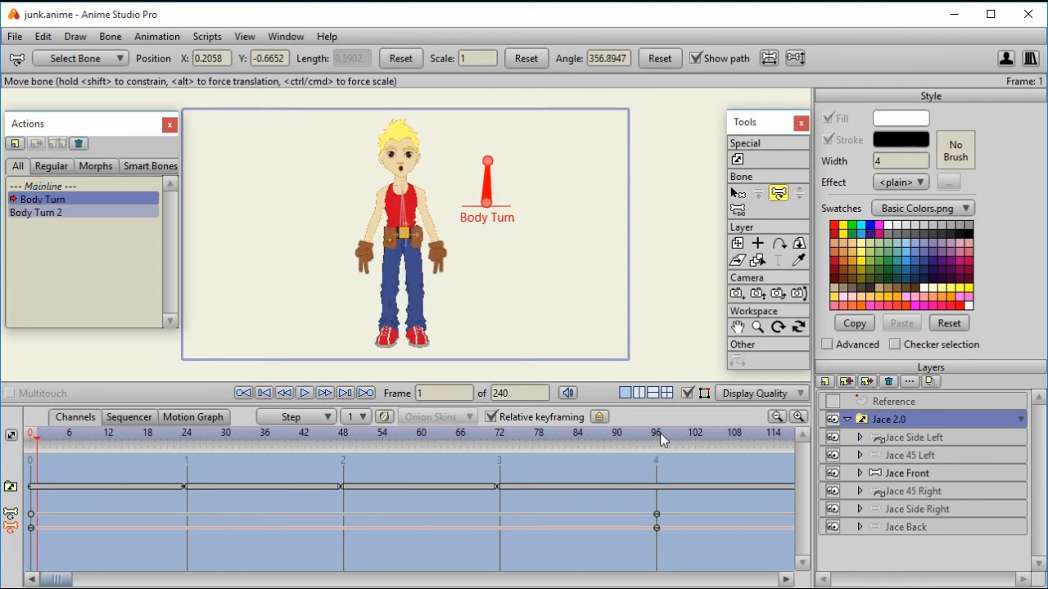
pyautogui.click(654, 432)
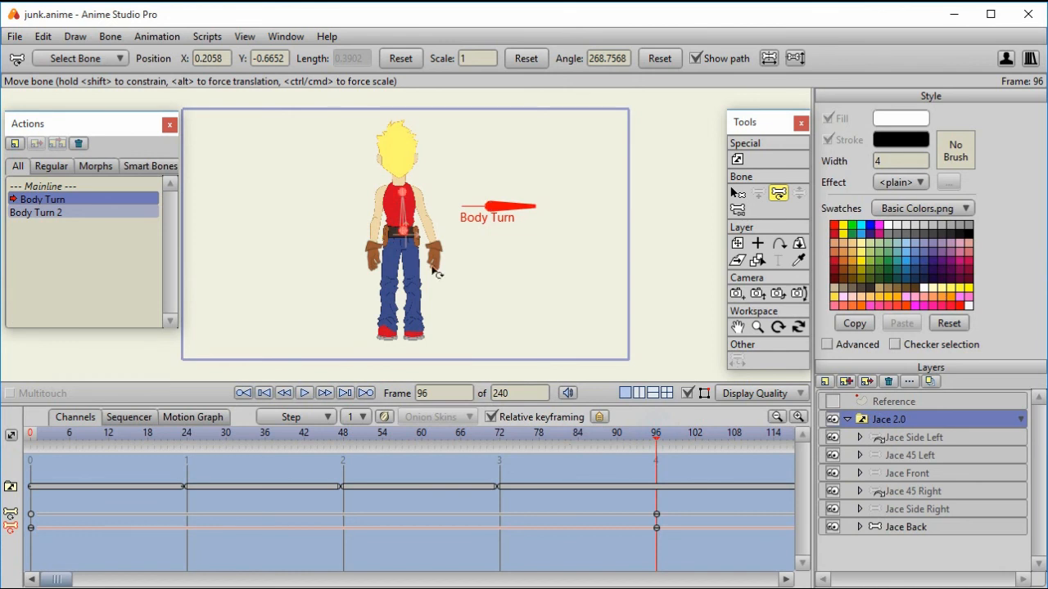
pyautogui.moveTo(488, 184)
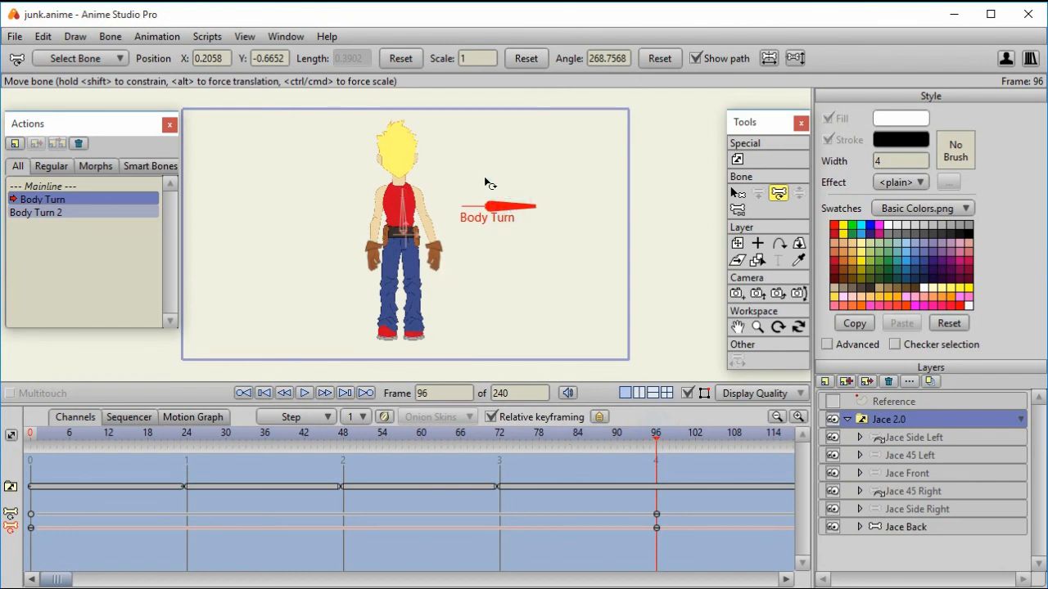
pyautogui.moveTo(489, 182); pyautogui.dragTo(401, 262)
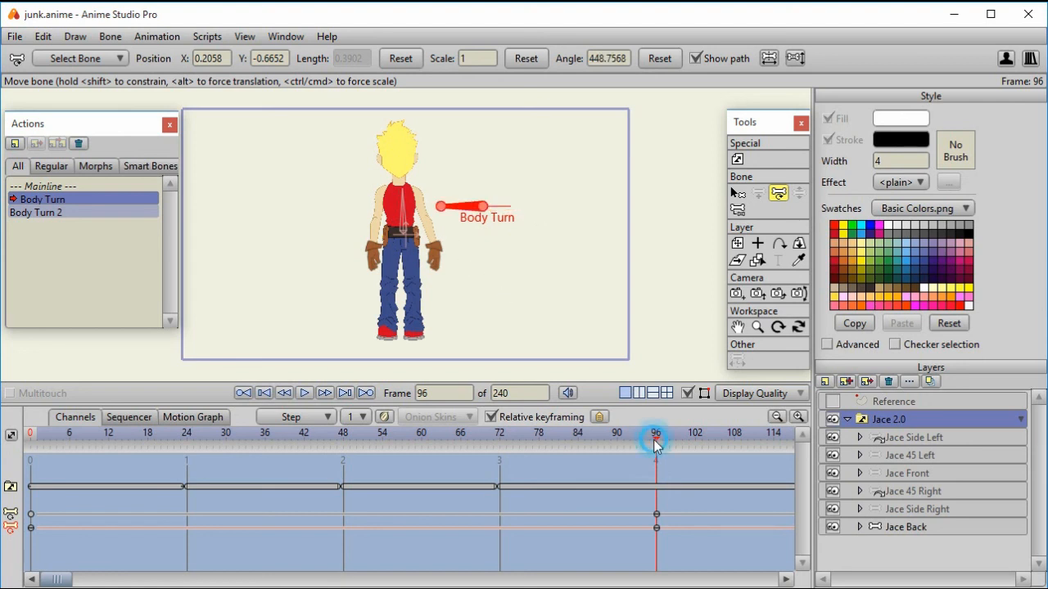
pyautogui.click(206, 442)
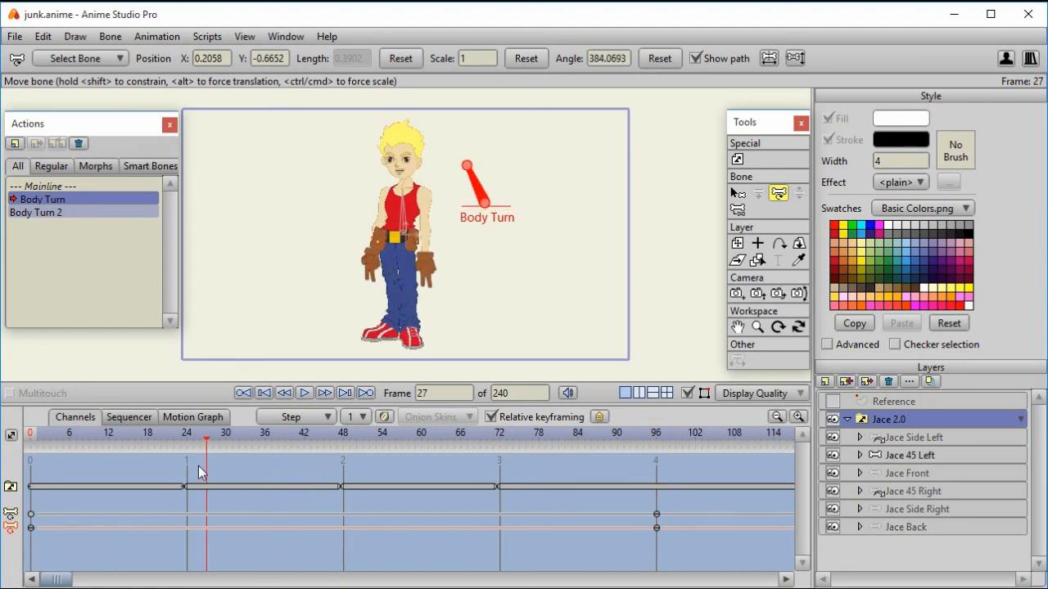
pyautogui.click(655, 455)
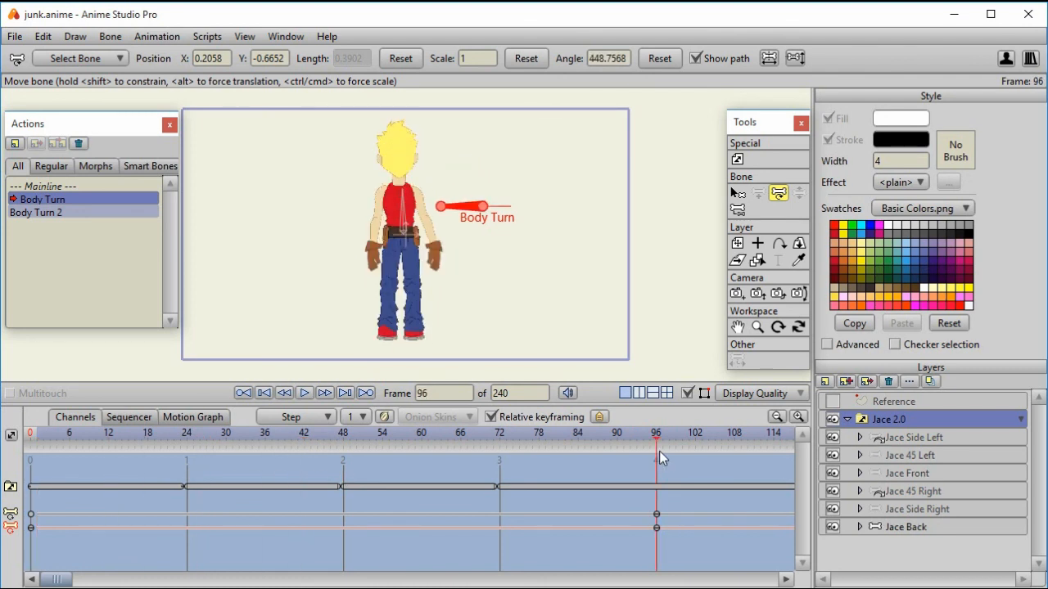
# Step: Return to the Mainline with the Manipulate Bones tool active
pyautogui.click(36, 213)
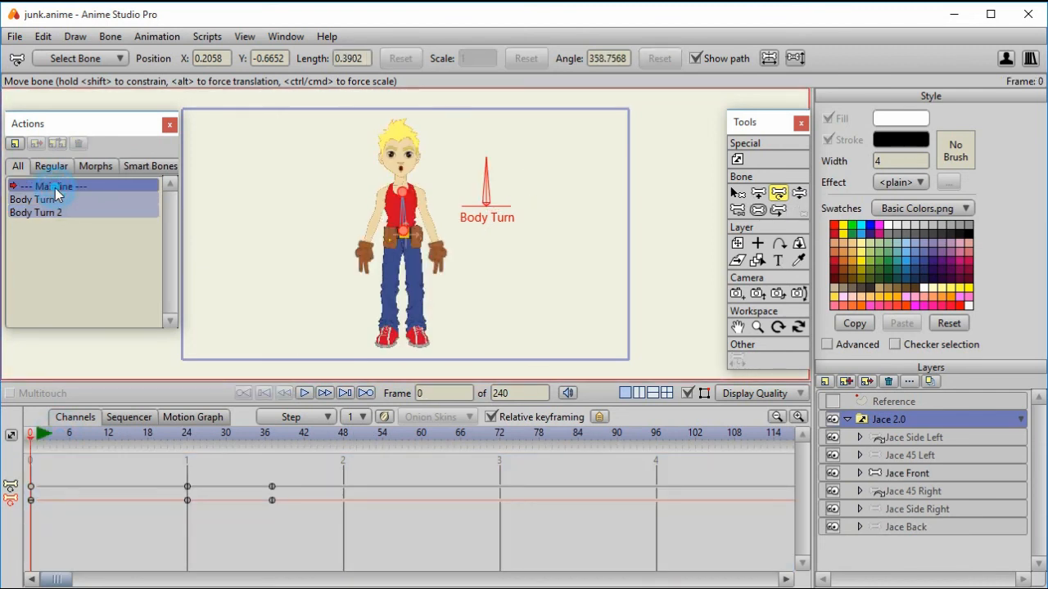
pyautogui.click(799, 193)
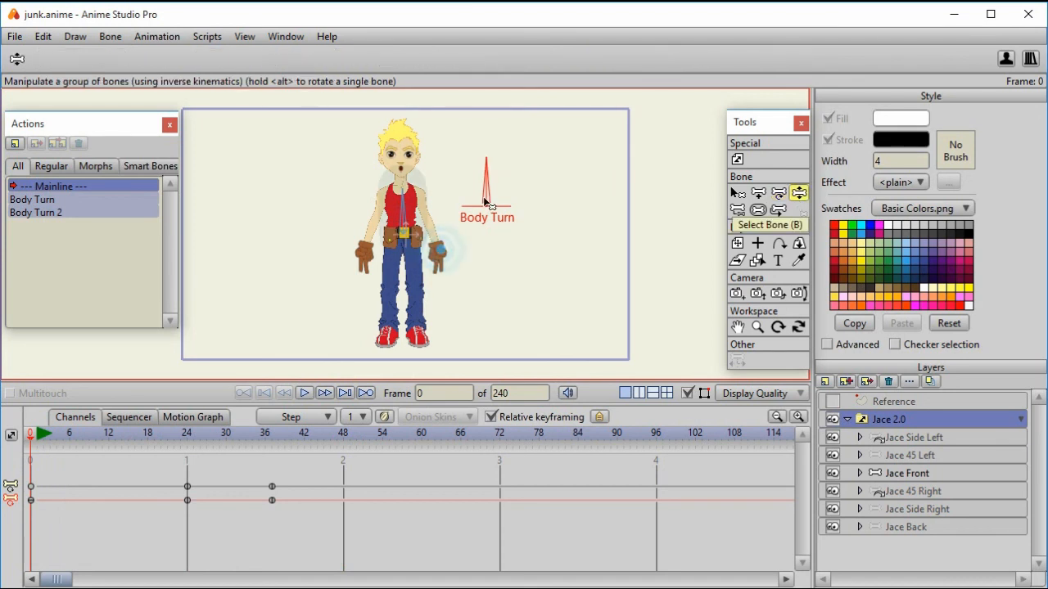